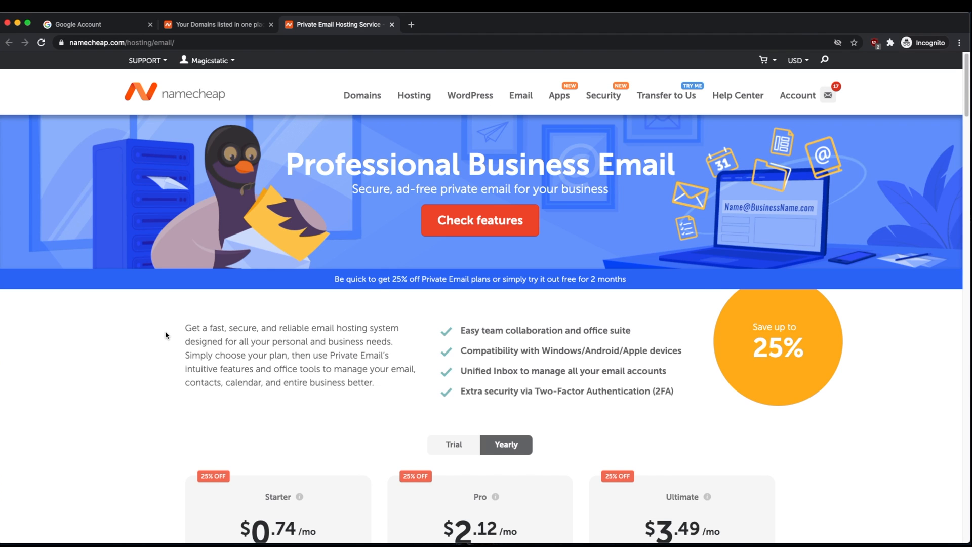
# Step: Switch to the Google Account home page and select the signed-in account's email address
pyautogui.scroll(-3)
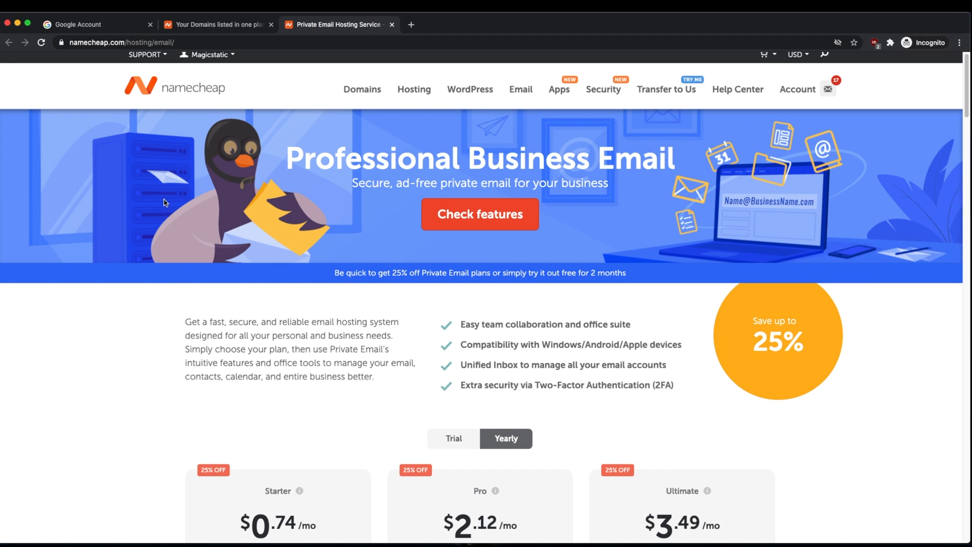
pyautogui.scroll(-3)
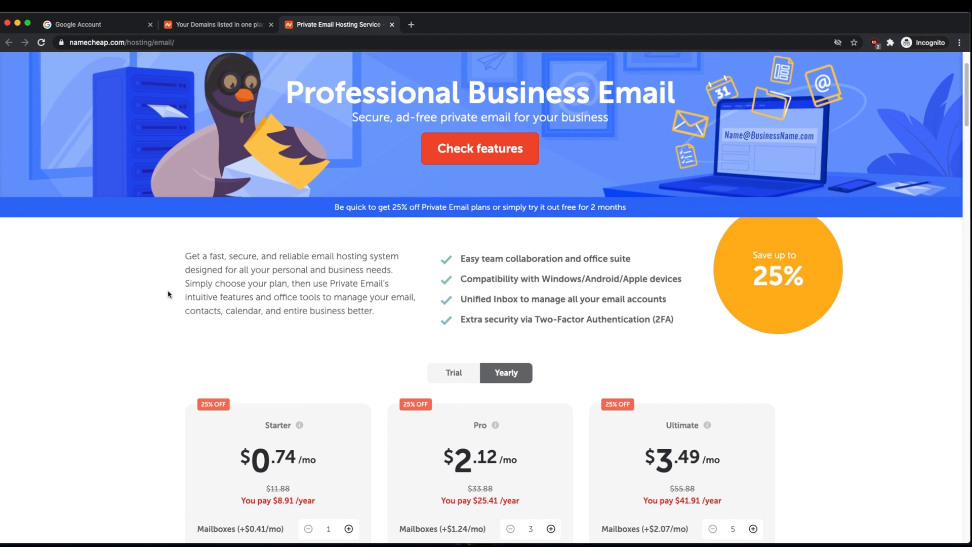
pyautogui.scroll(-3)
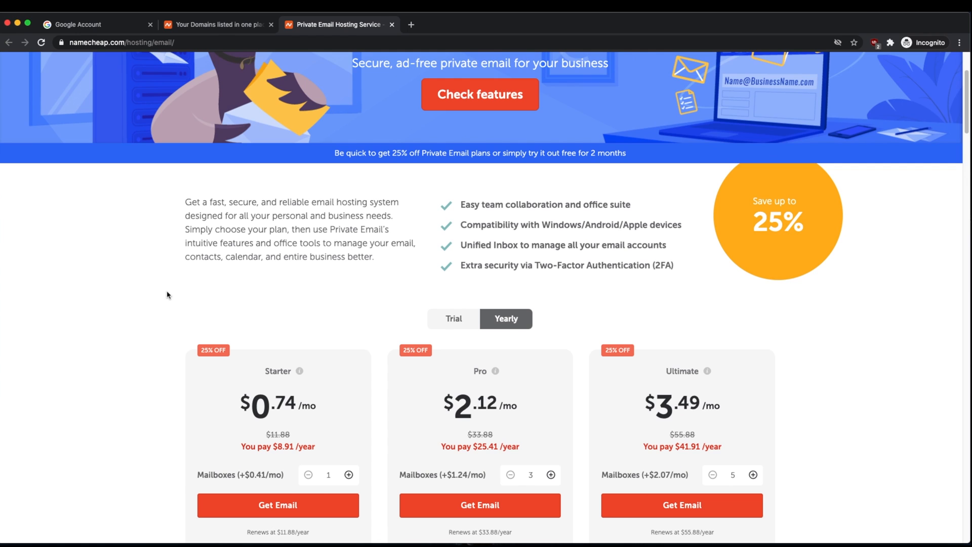
pyautogui.scroll(-3)
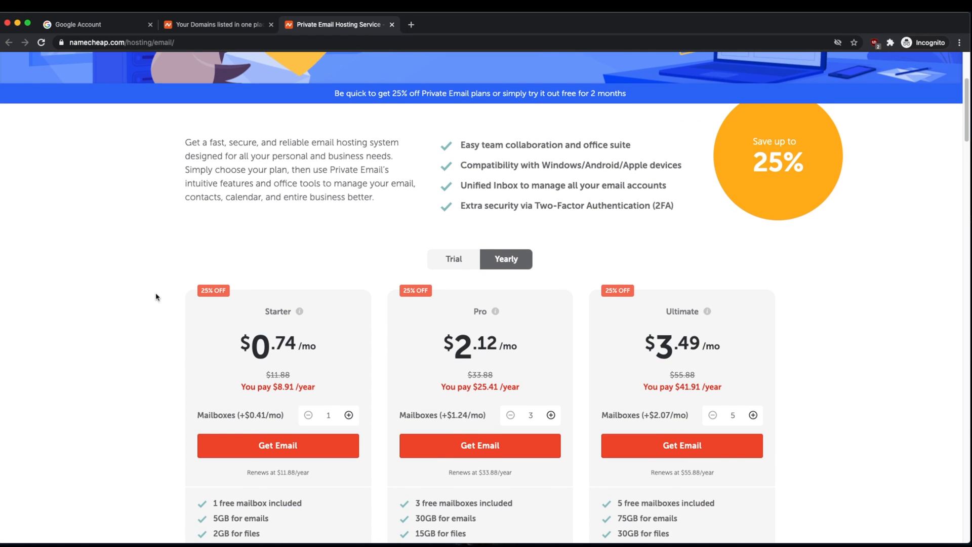
pyautogui.scroll(-3)
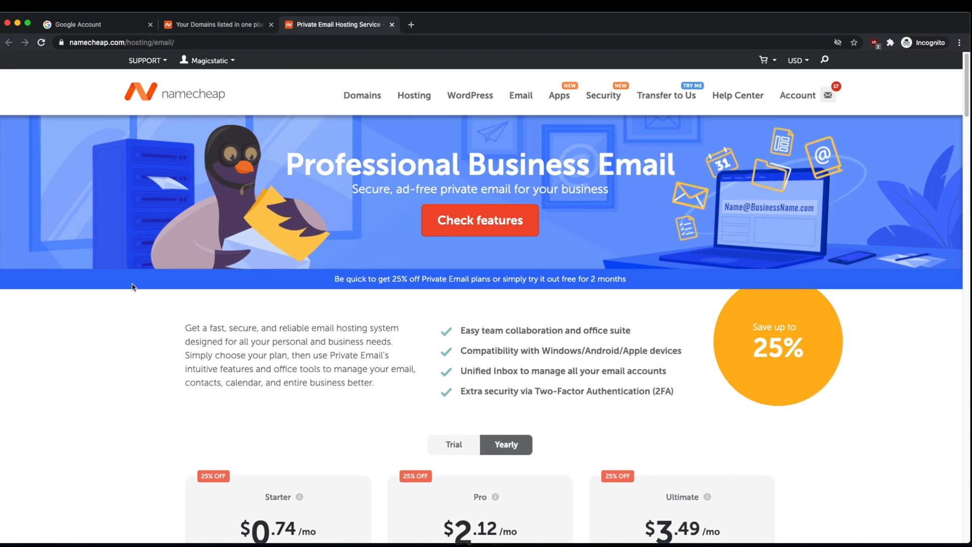
pyautogui.moveTo(131, 109)
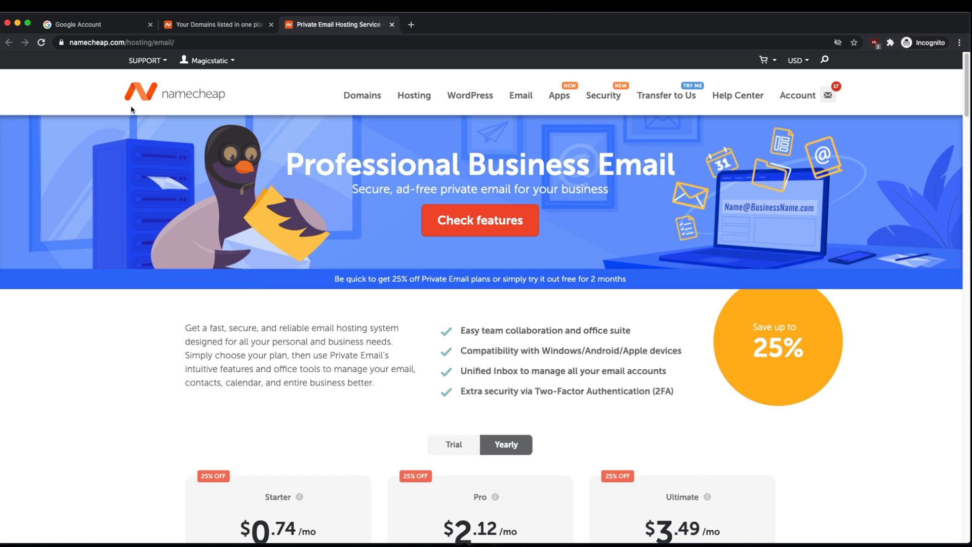
pyautogui.click(76, 24)
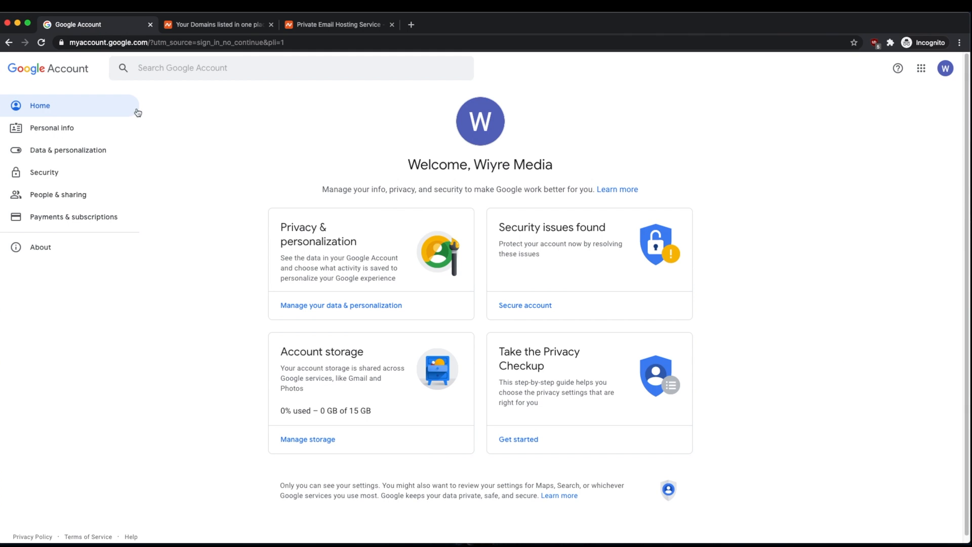
pyautogui.moveTo(633, 166)
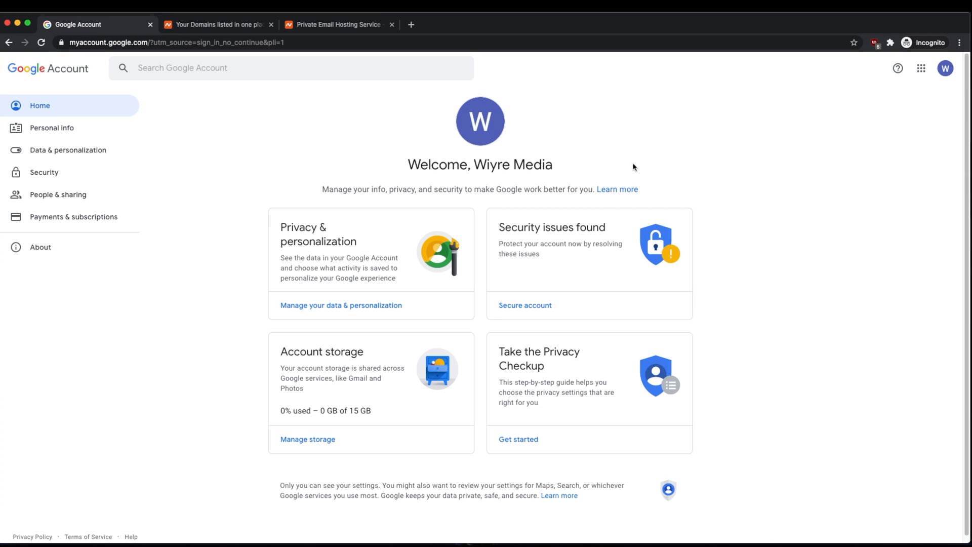
pyautogui.moveTo(774, 165)
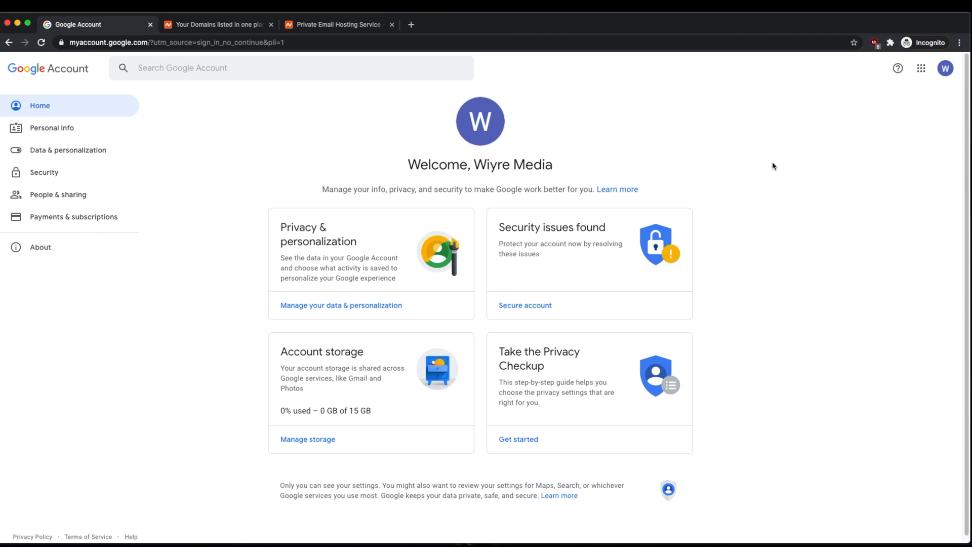
pyautogui.moveTo(813, 154)
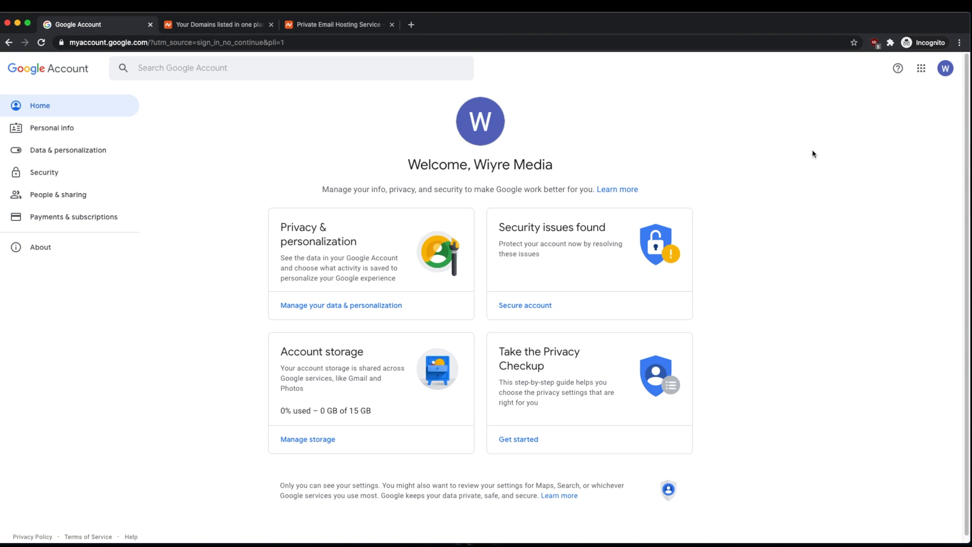
pyautogui.moveTo(934, 75)
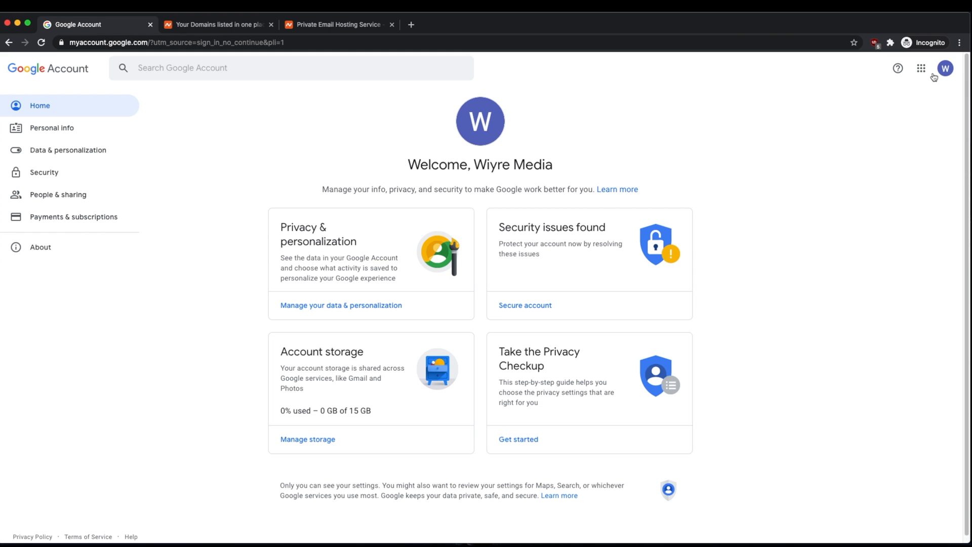
pyautogui.click(948, 68)
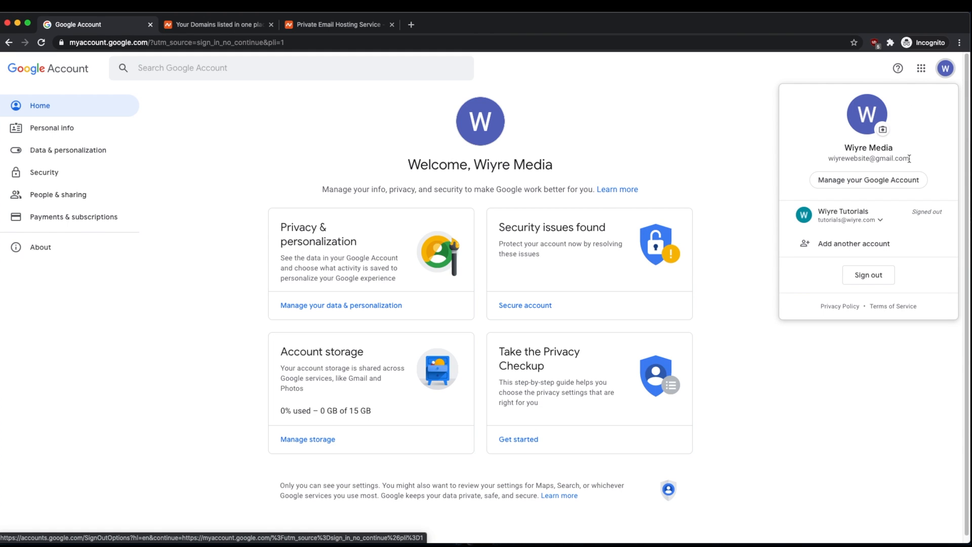
pyautogui.doubleClick(868, 158)
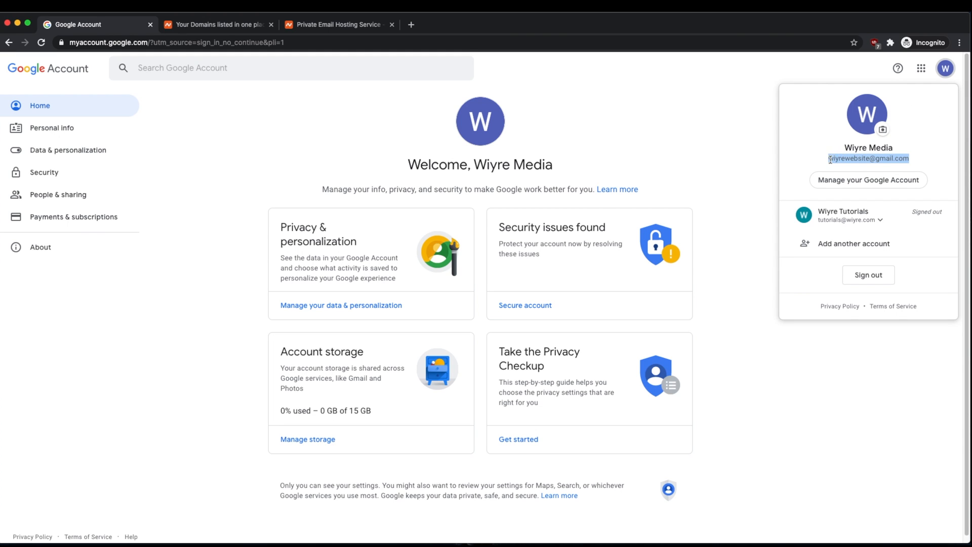
pyautogui.moveTo(862, 167)
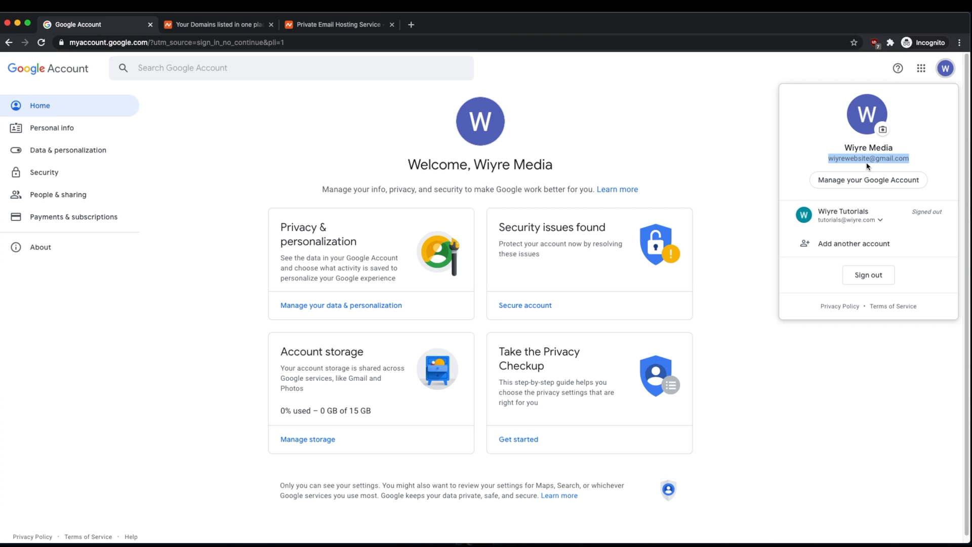
pyautogui.moveTo(859, 167)
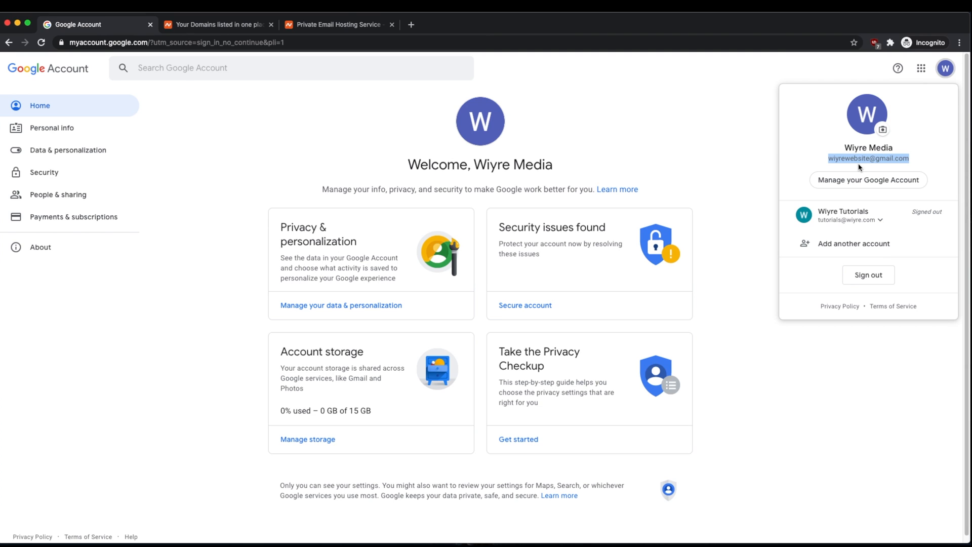
pyautogui.click(381, 127)
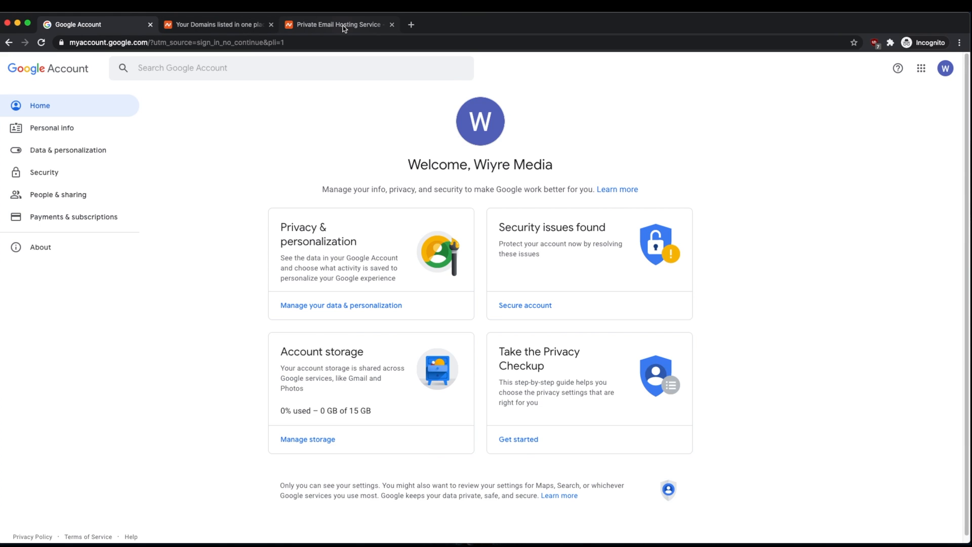
# Step: Return to the Private Email Hosting Service tab showing Namecheap's business email plans
pyautogui.click(340, 24)
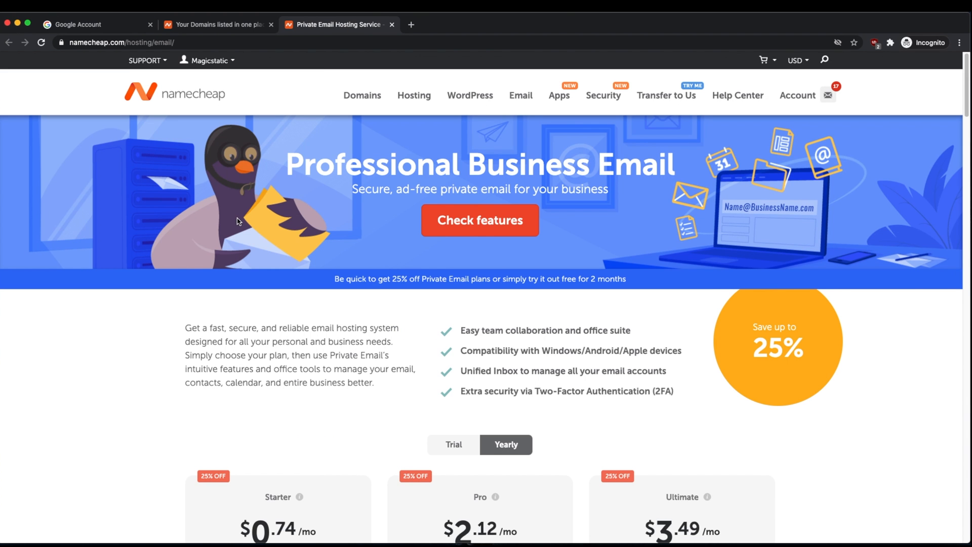
pyautogui.moveTo(183, 264)
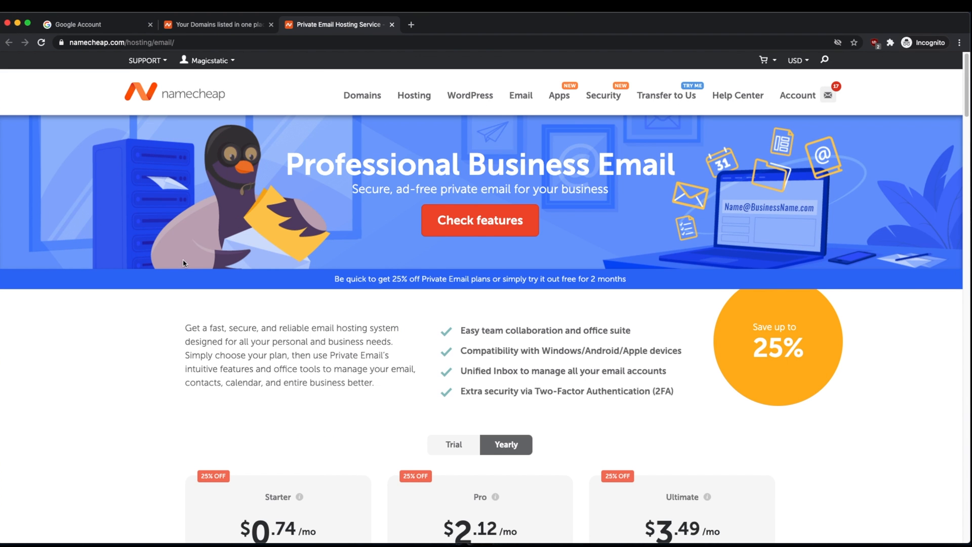
pyautogui.moveTo(120, 345)
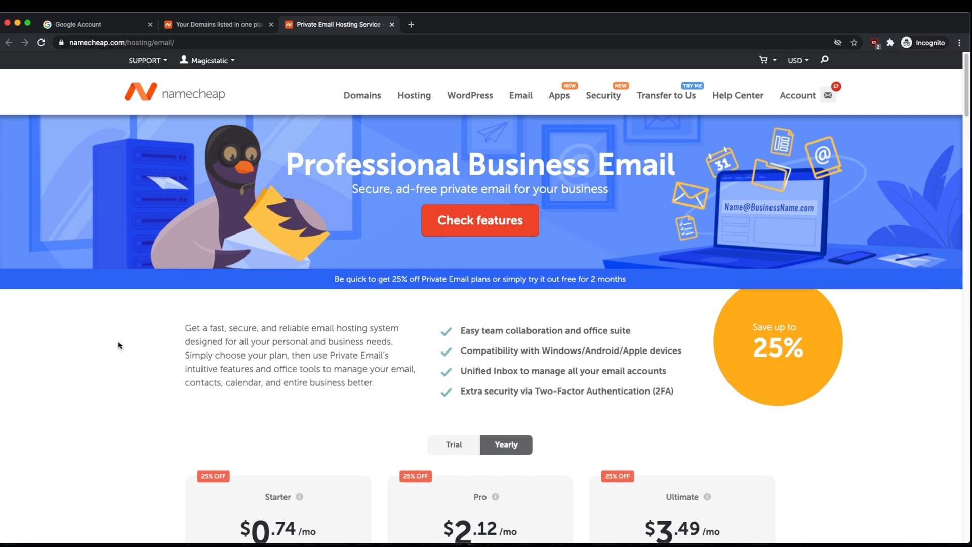
pyautogui.moveTo(121, 330)
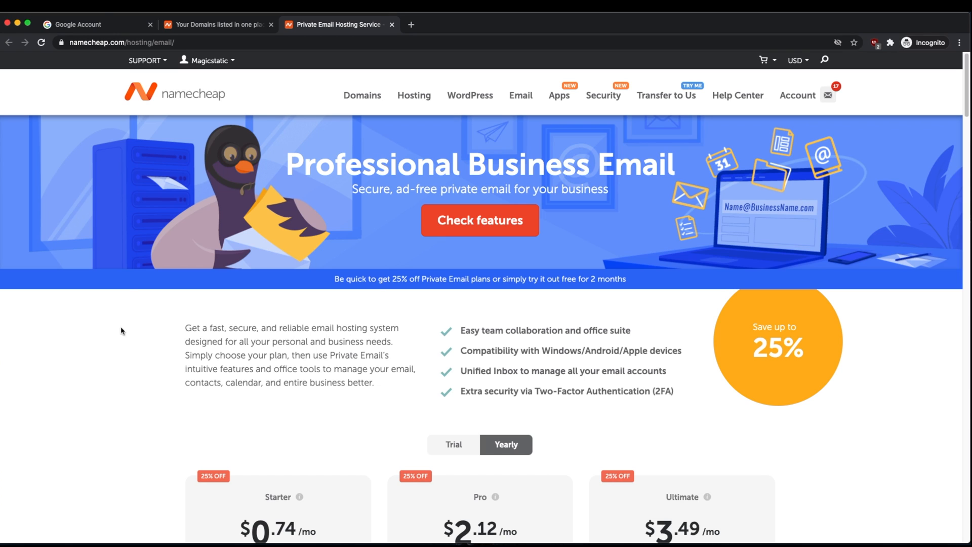
pyautogui.moveTo(184, 199)
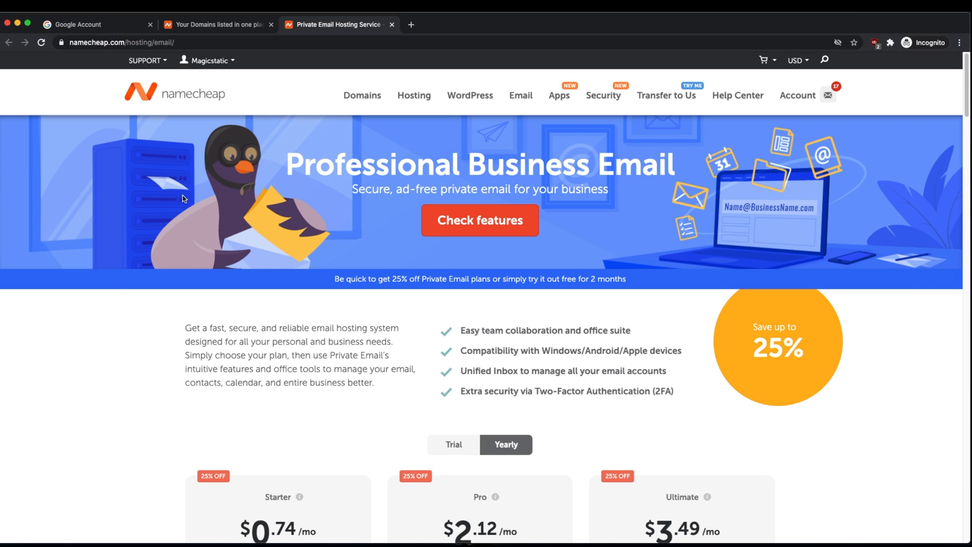
pyautogui.moveTo(199, 139)
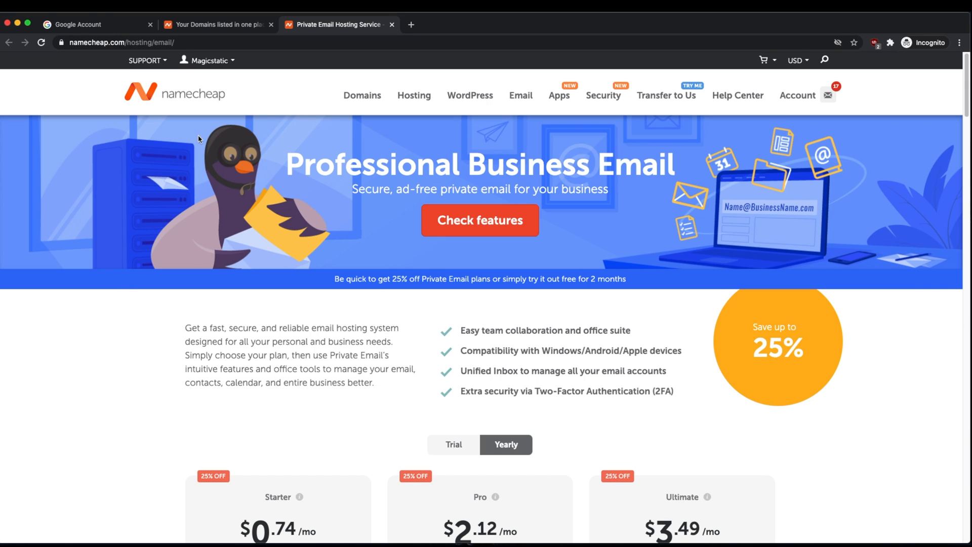
pyautogui.moveTo(194, 131)
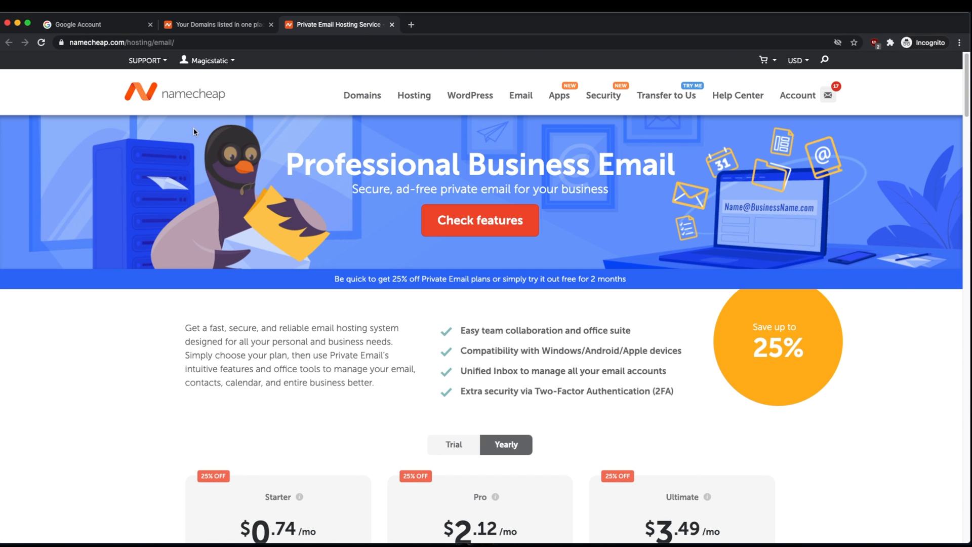
pyautogui.moveTo(206, 25)
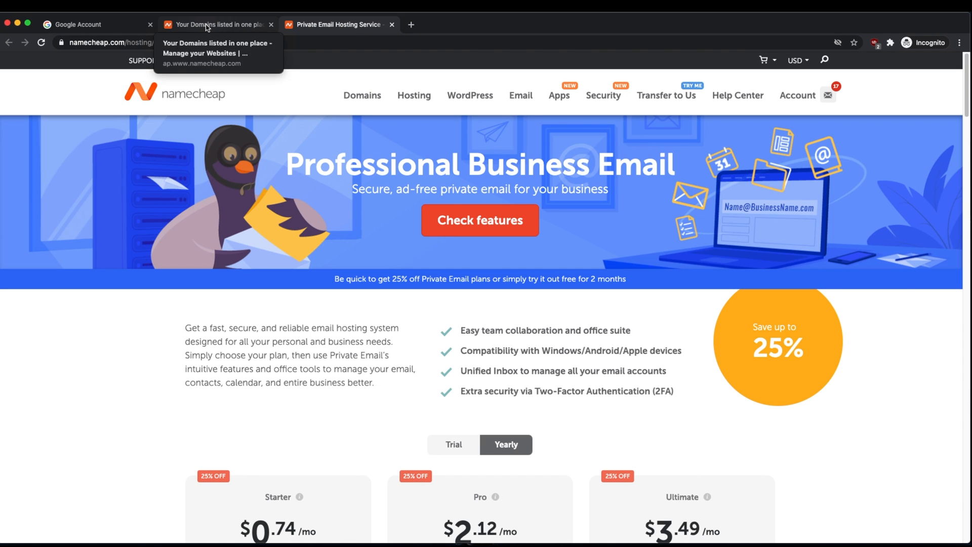
# Step: Manage wiyre.work from the Namecheap Domain List
pyautogui.click(217, 24)
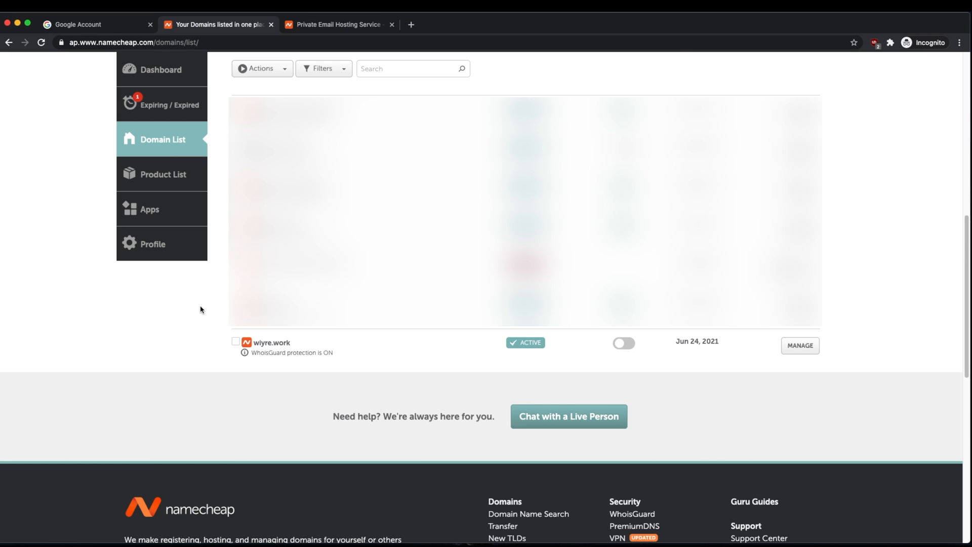
pyautogui.moveTo(164, 150)
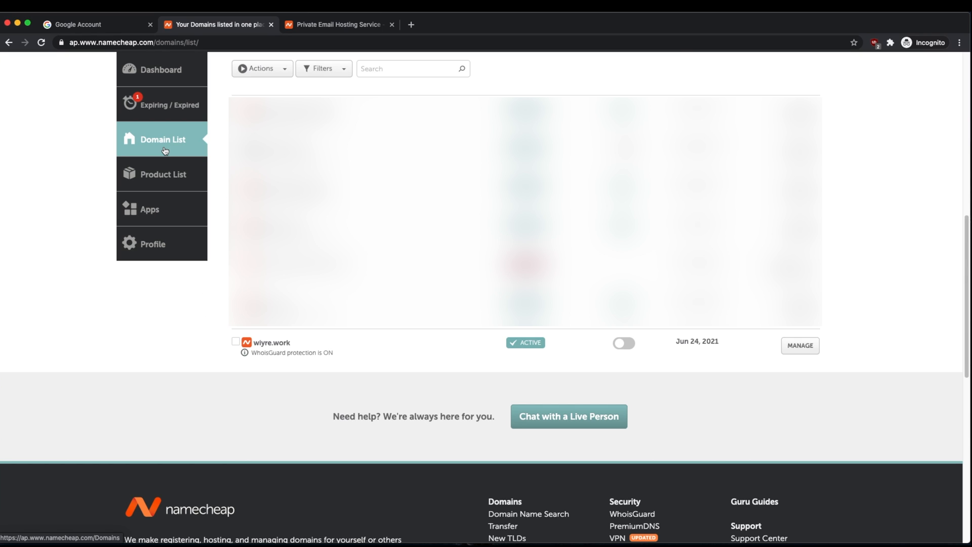
pyautogui.moveTo(301, 412)
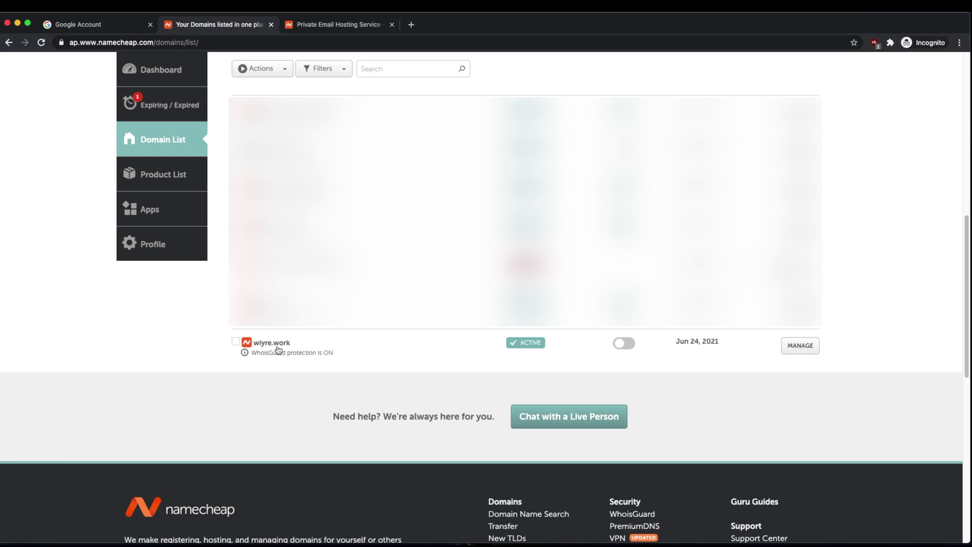
pyautogui.moveTo(357, 355)
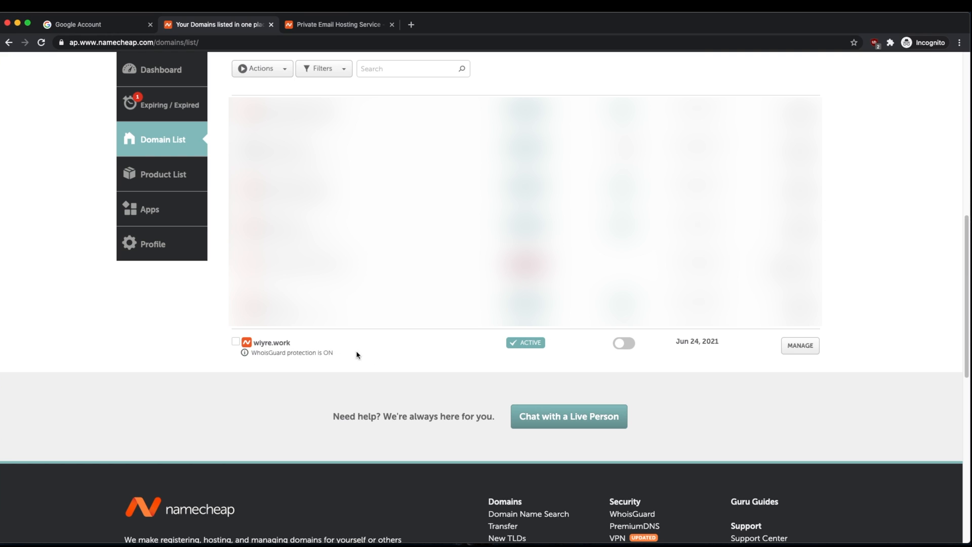
pyautogui.moveTo(813, 361)
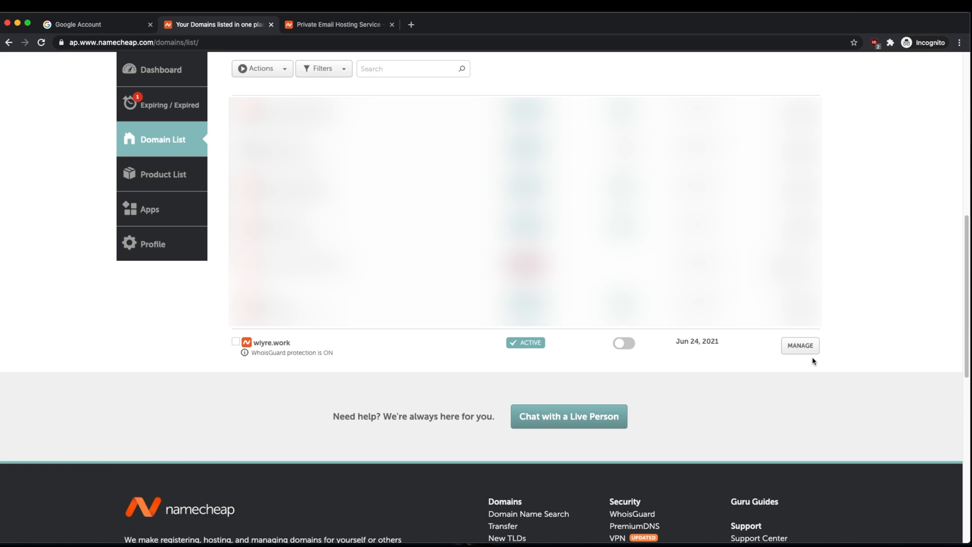
pyautogui.moveTo(788, 351)
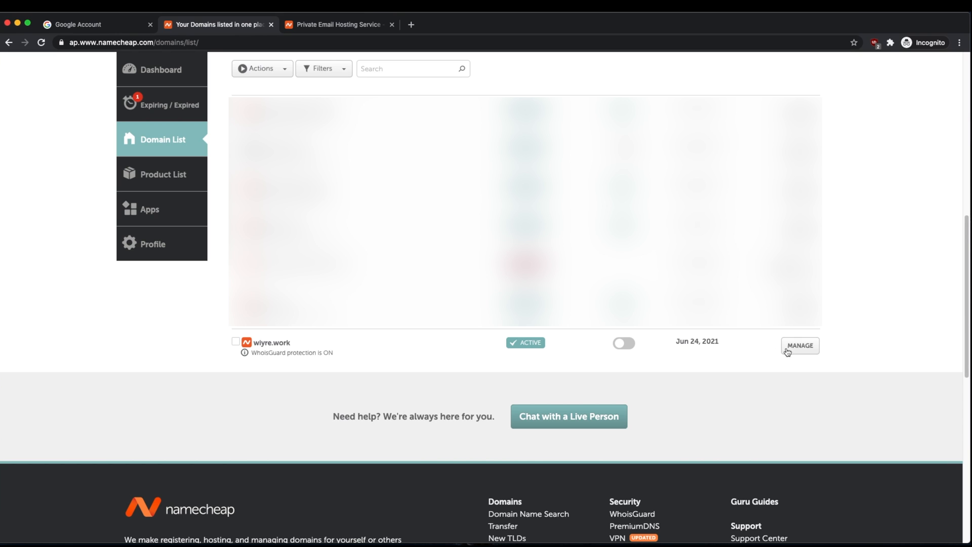
pyautogui.click(799, 345)
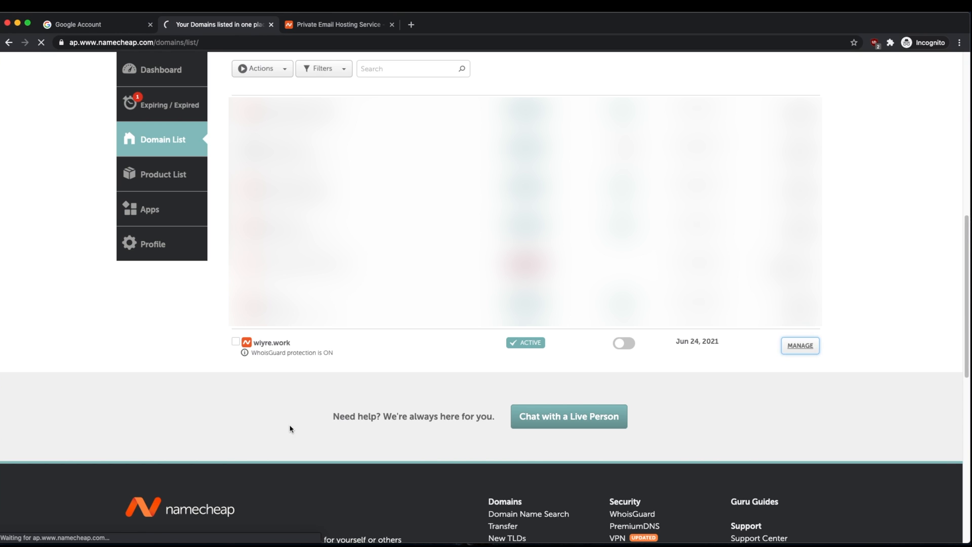
# Step: Open the wiyre.work domain details and scroll down to the Redirect Email section
pyautogui.click(799, 346)
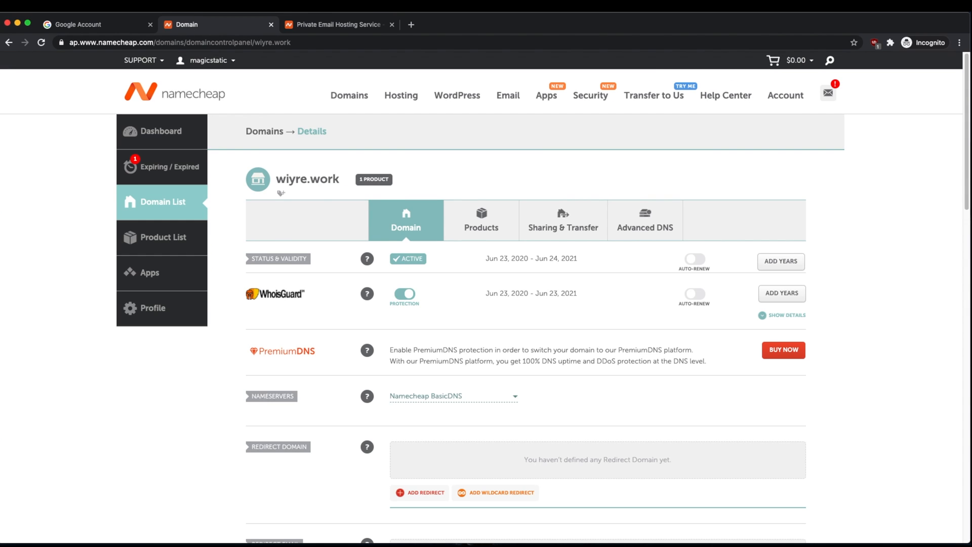
pyautogui.moveTo(350, 448)
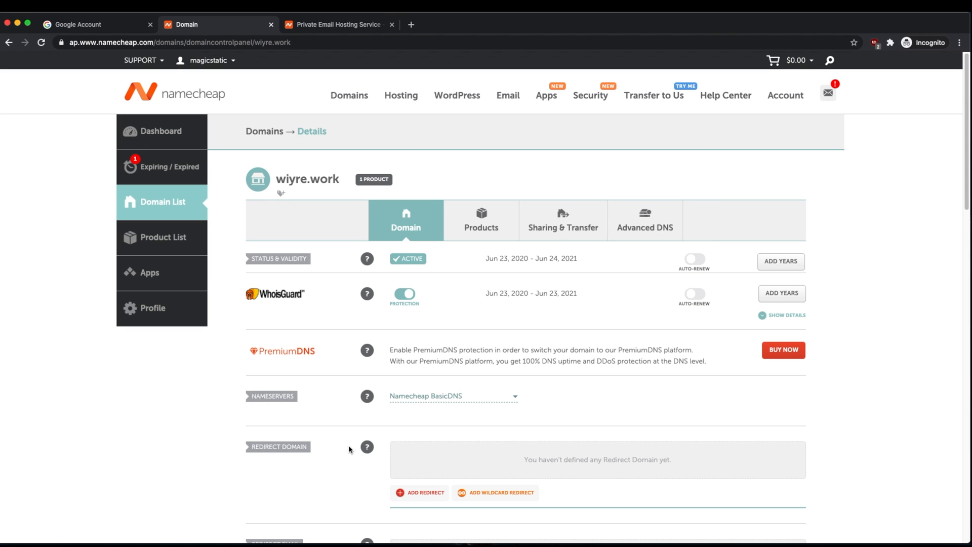
pyautogui.scroll(-3)
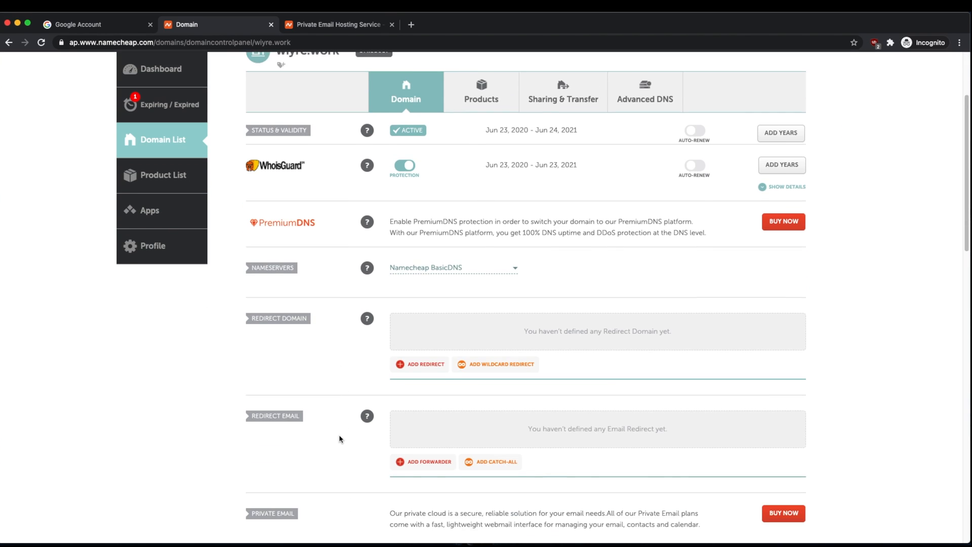
pyautogui.scroll(-3)
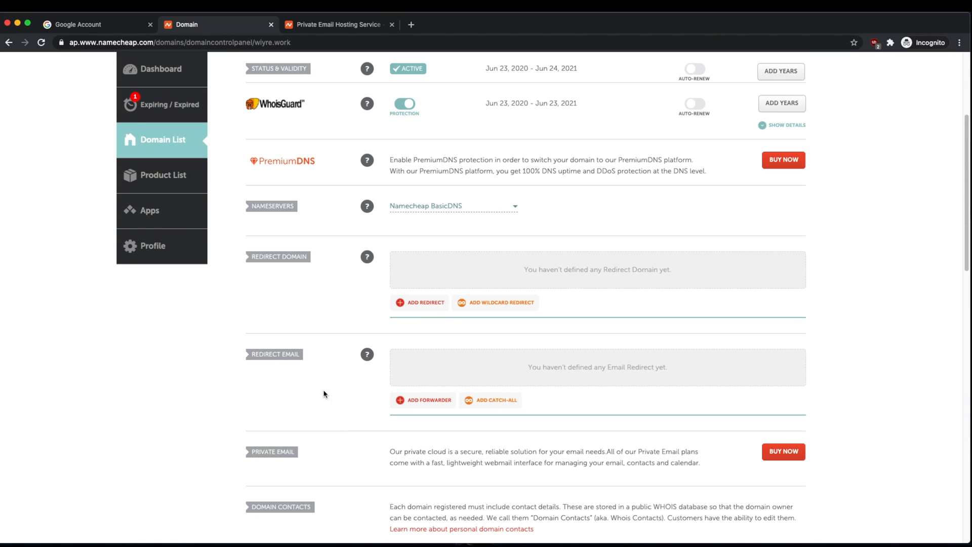
pyautogui.moveTo(312, 357)
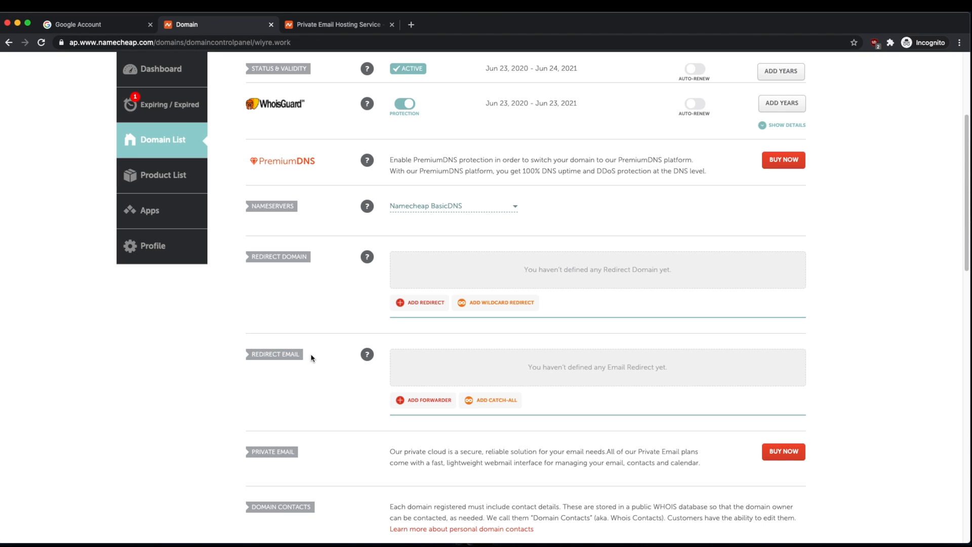
pyautogui.moveTo(438, 409)
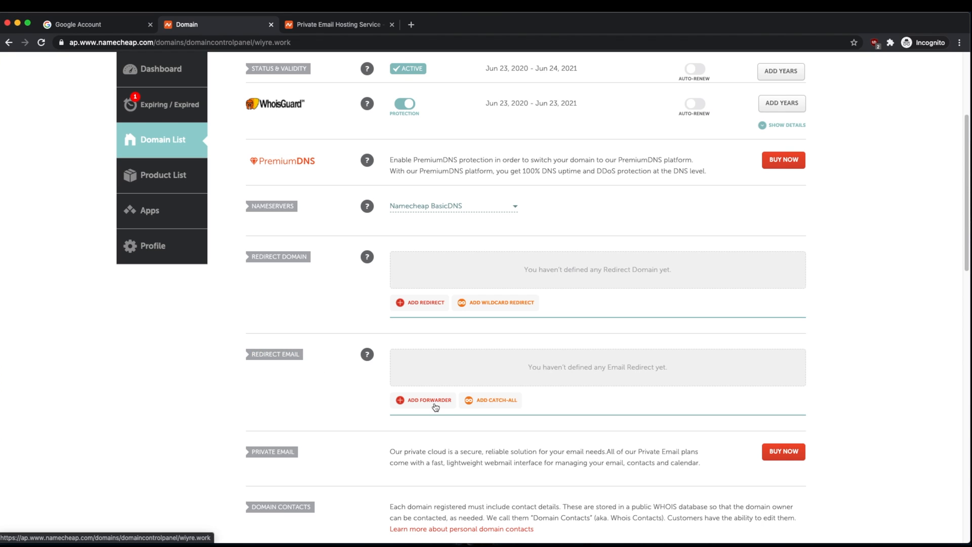
pyautogui.click(422, 400)
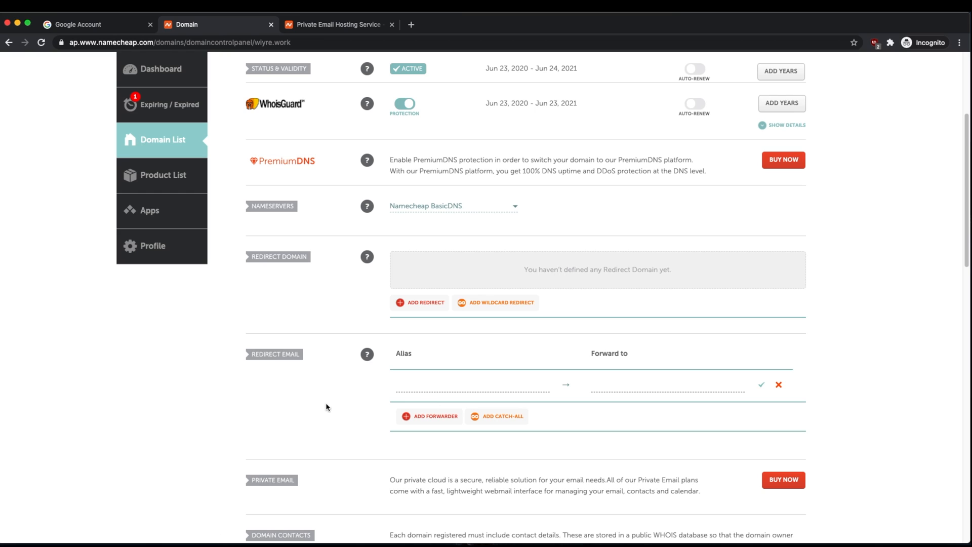
pyautogui.click(473, 384)
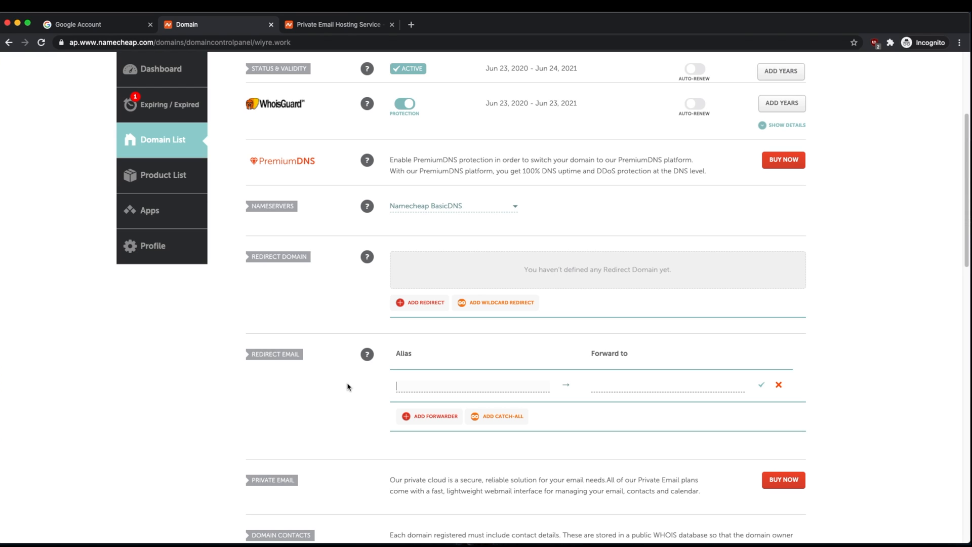
pyautogui.click(472, 385)
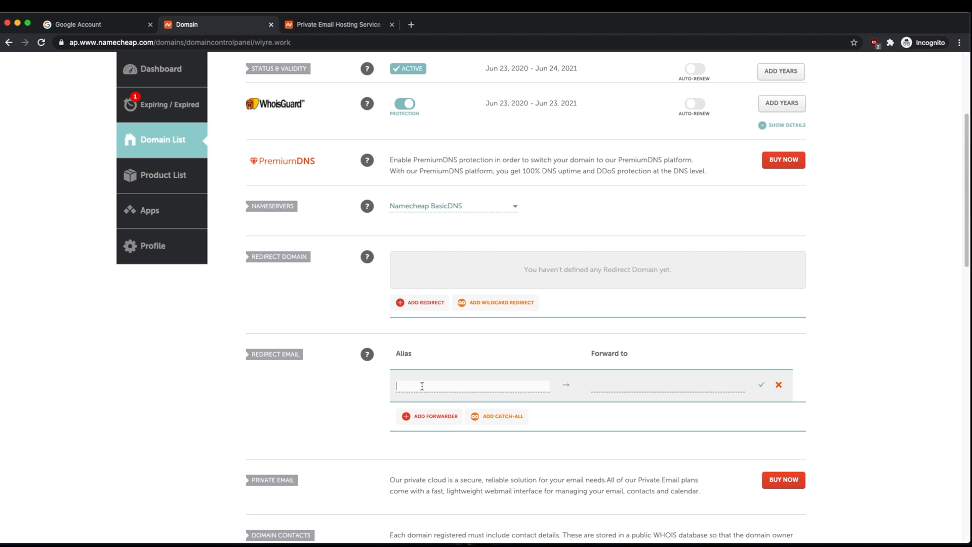
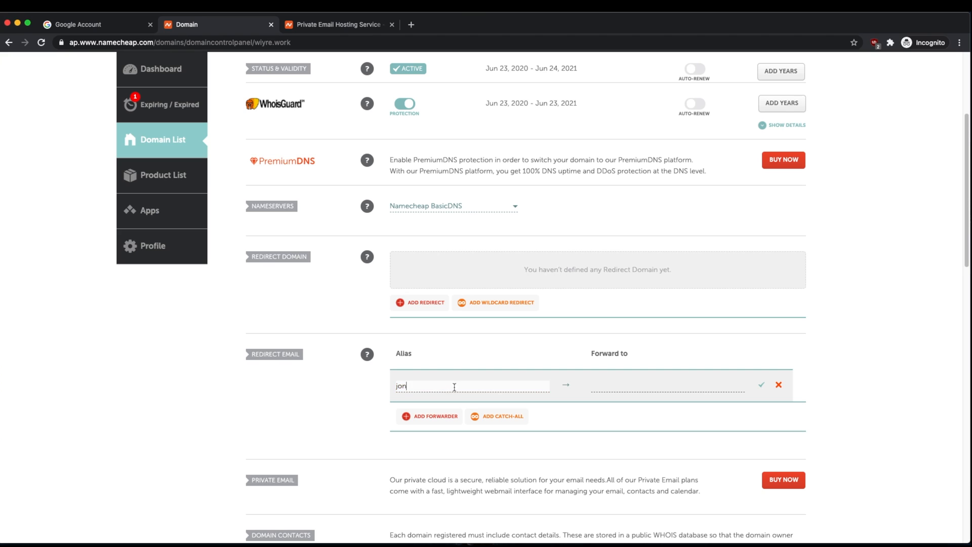
pyautogui.moveTo(600, 384)
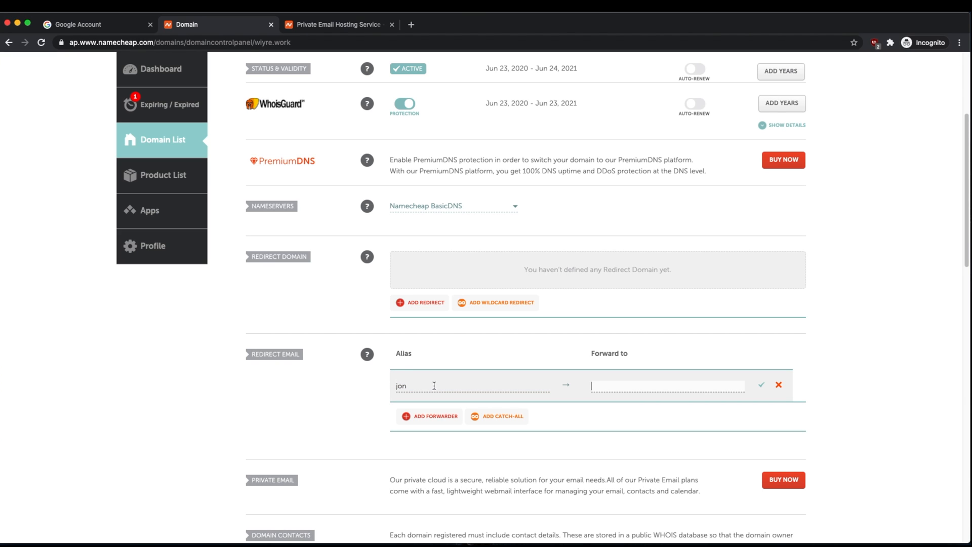
pyautogui.click(76, 24)
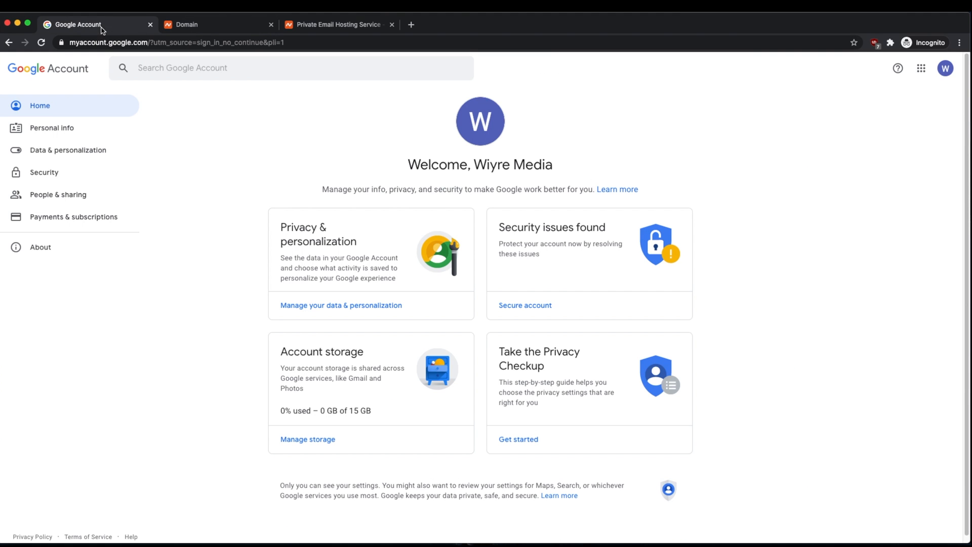
pyautogui.click(949, 67)
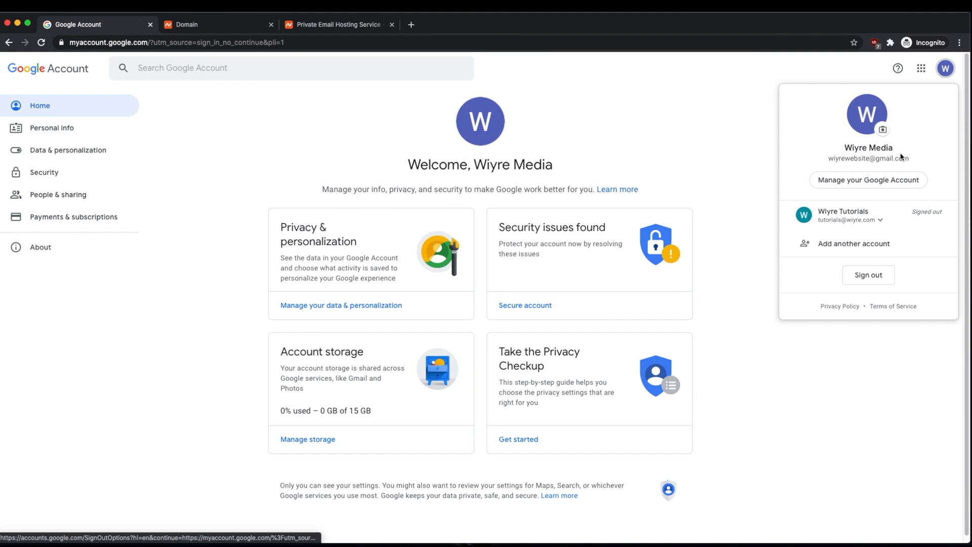
pyautogui.doubleClick(867, 158)
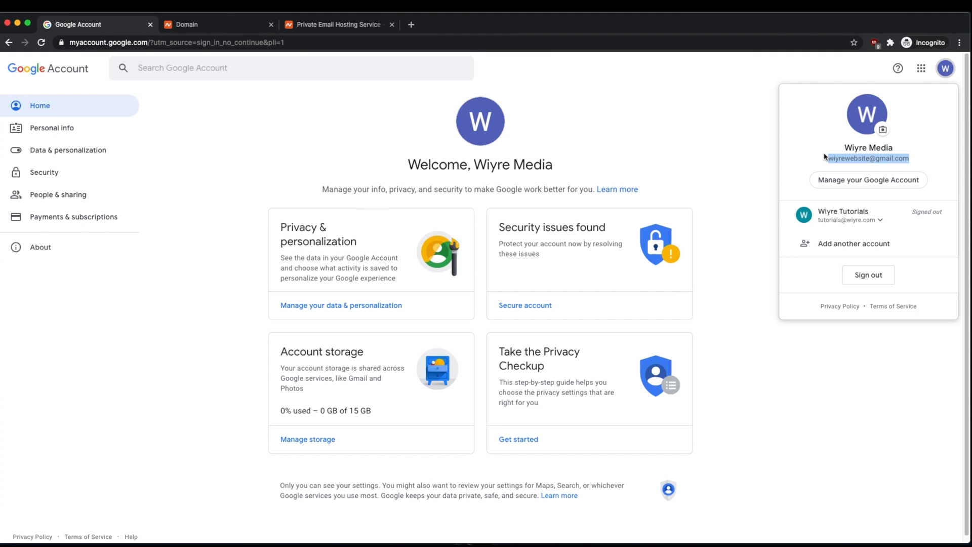
pyautogui.click(188, 24)
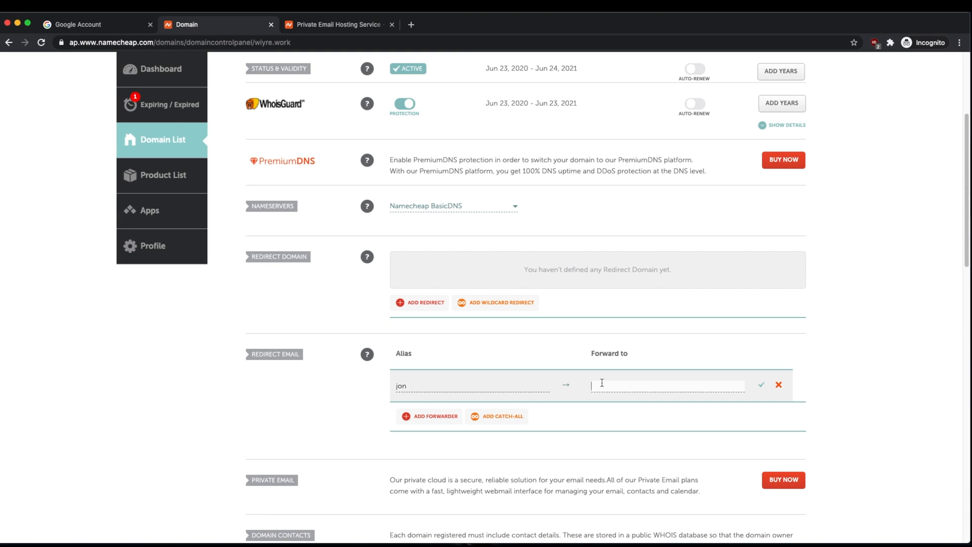
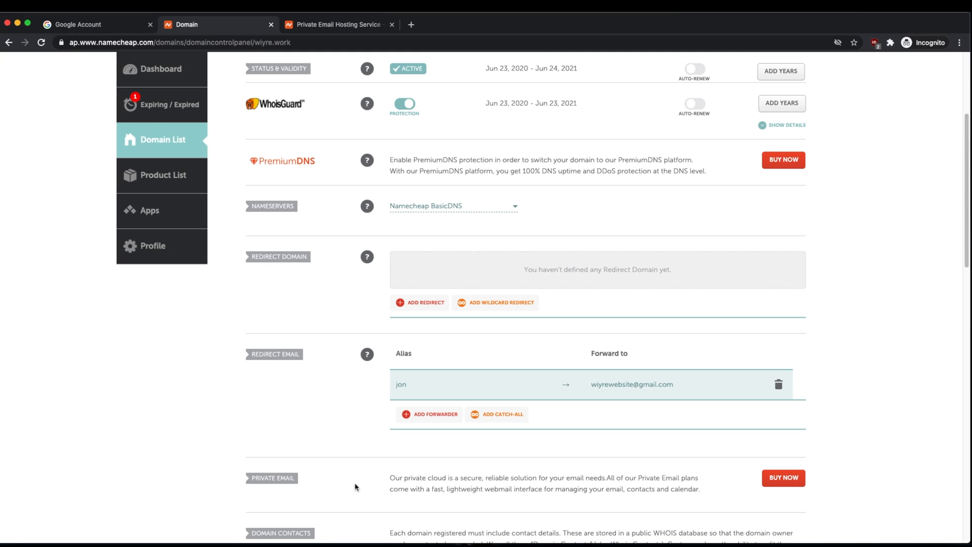
pyautogui.click(405, 385)
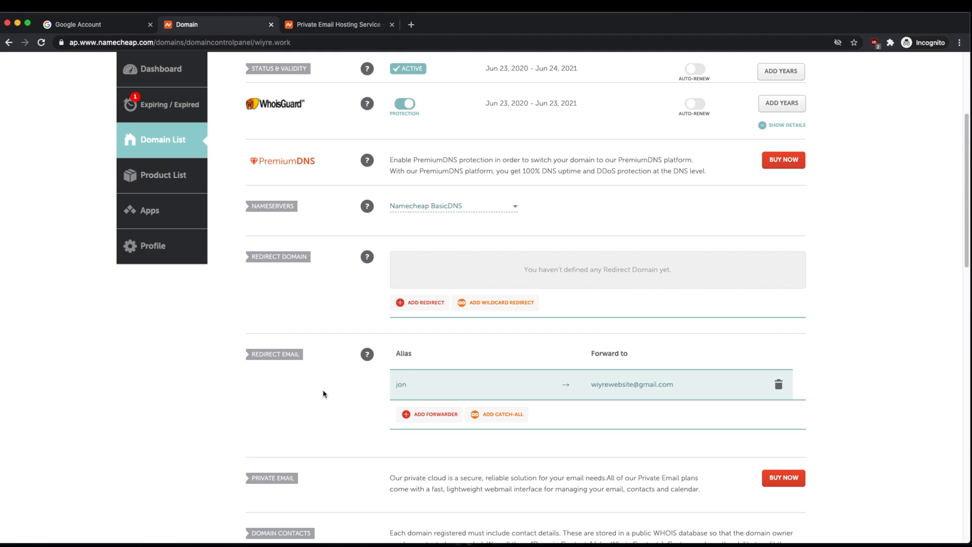
pyautogui.moveTo(363, 381)
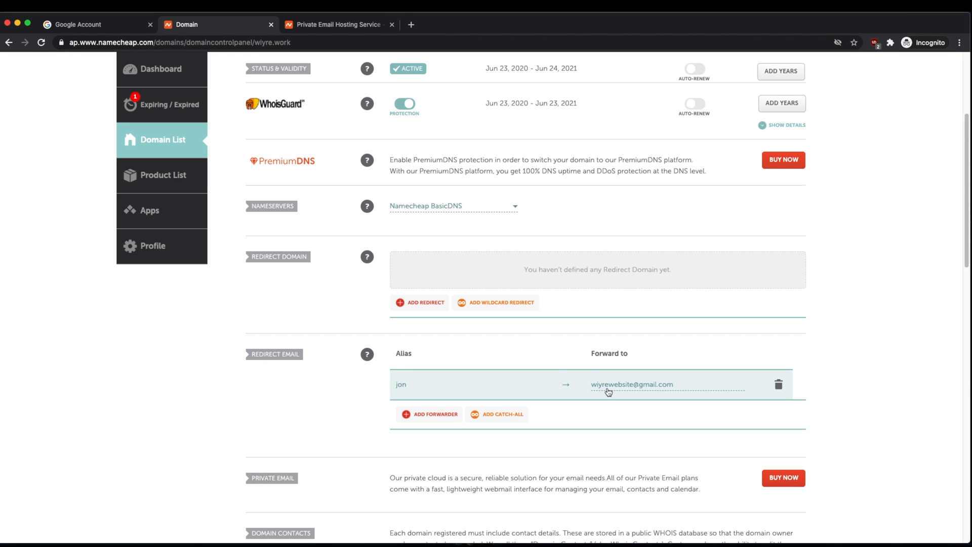
pyautogui.moveTo(671, 389)
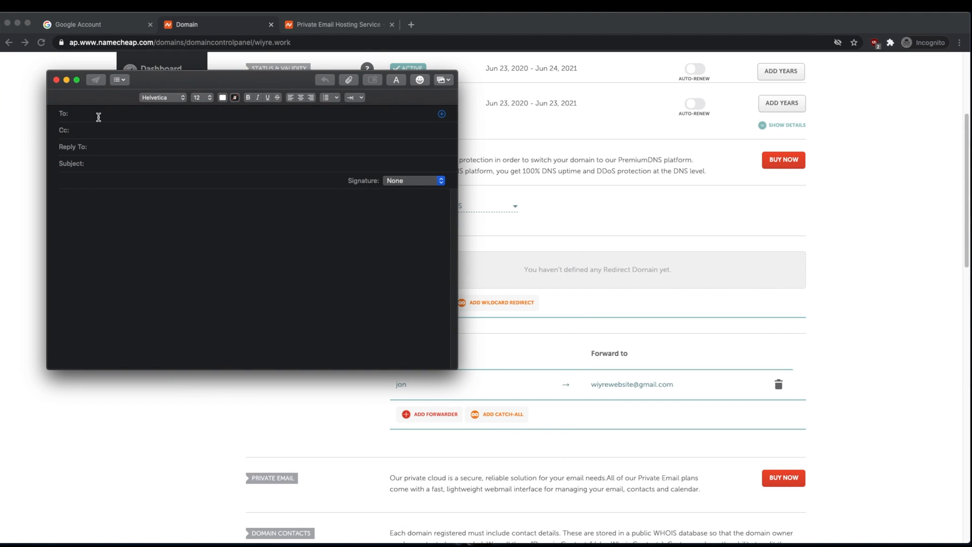
# Step: Draft a test message to the jon alias with subject 'Test email' and body 'Test content'
pyautogui.click(77, 114)
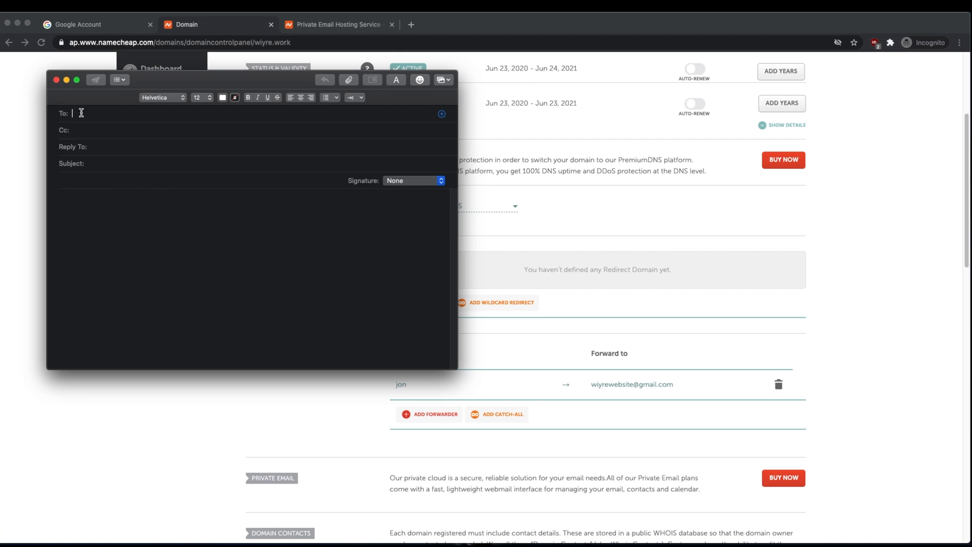
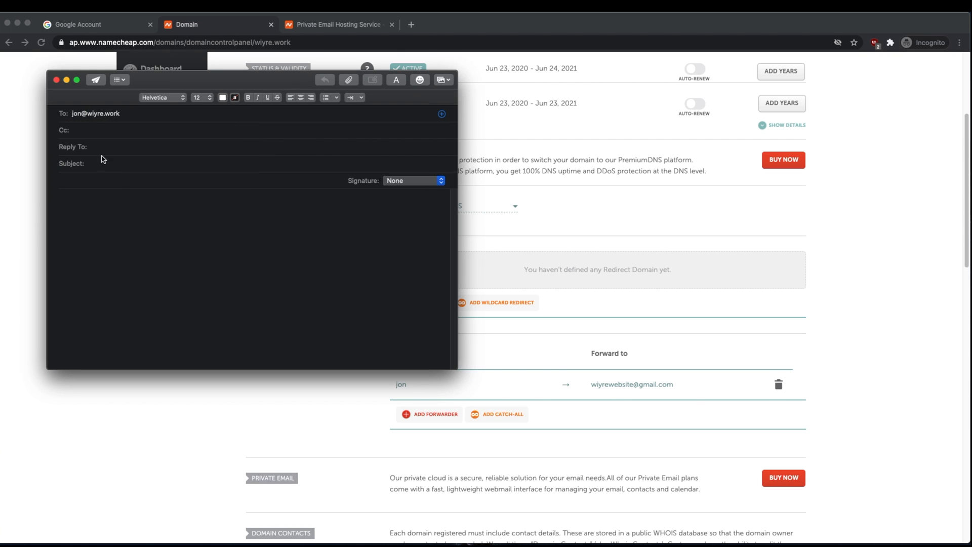
pyautogui.write('Test')
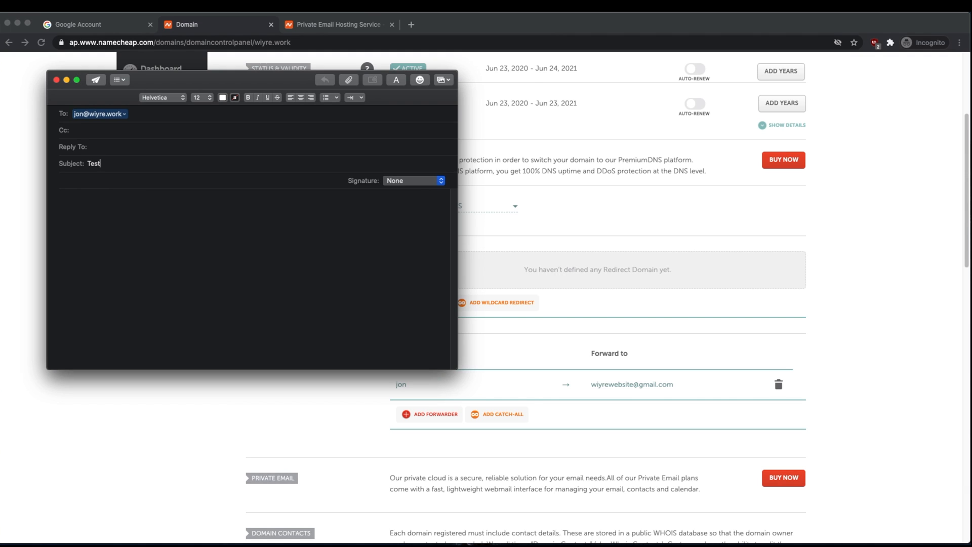
pyautogui.write('email')
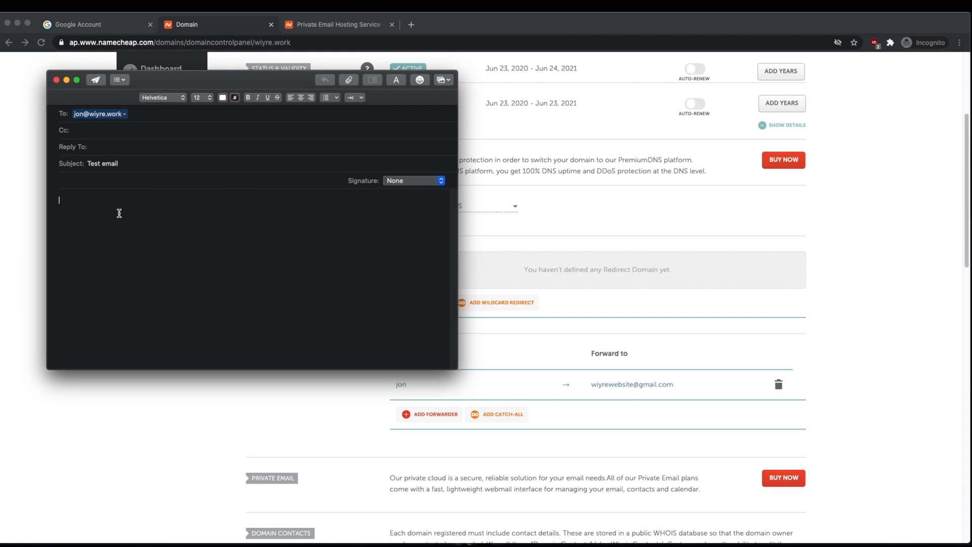
pyautogui.write('Test content')
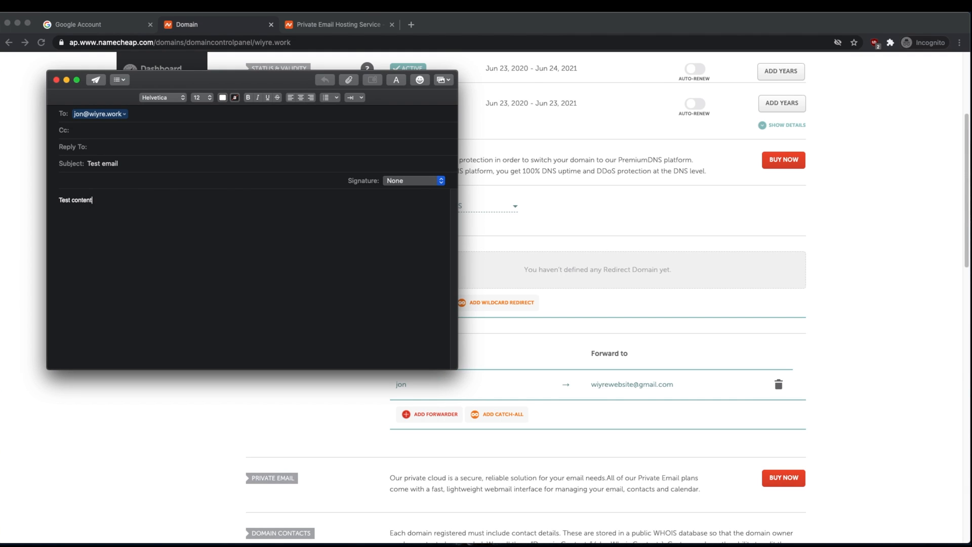
pyautogui.moveTo(96, 80)
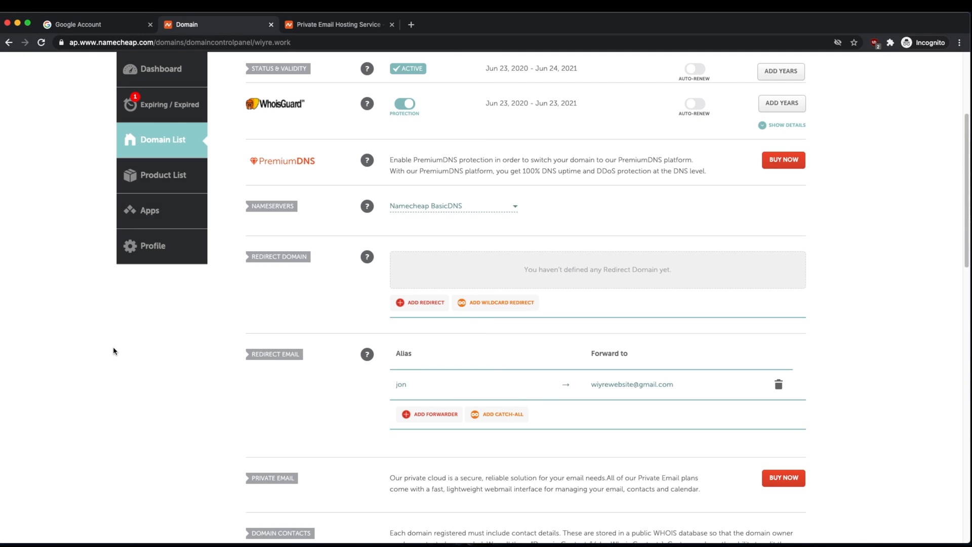
# Step: Launch Gmail from the Google apps grid, refresh the inbox, and open 'Test email'
pyautogui.click(76, 25)
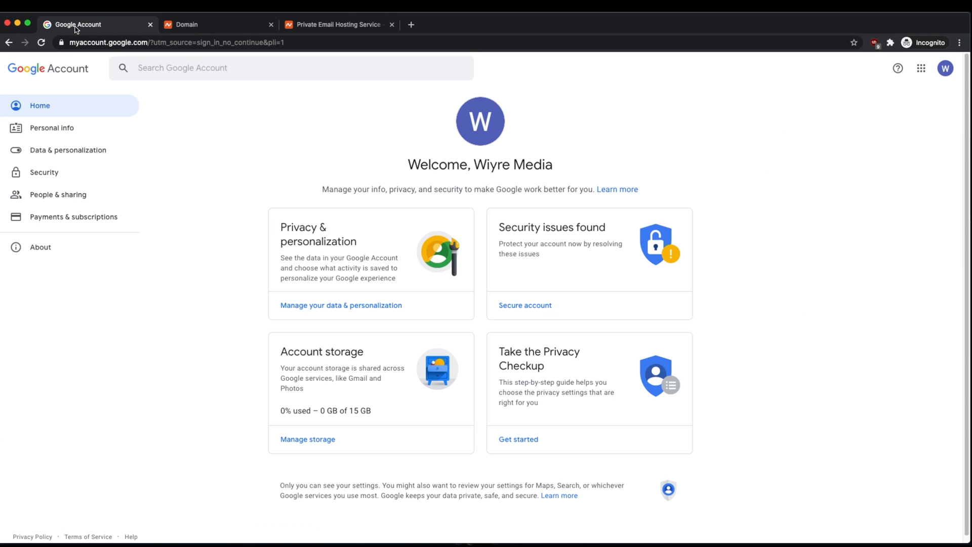
pyautogui.click(920, 67)
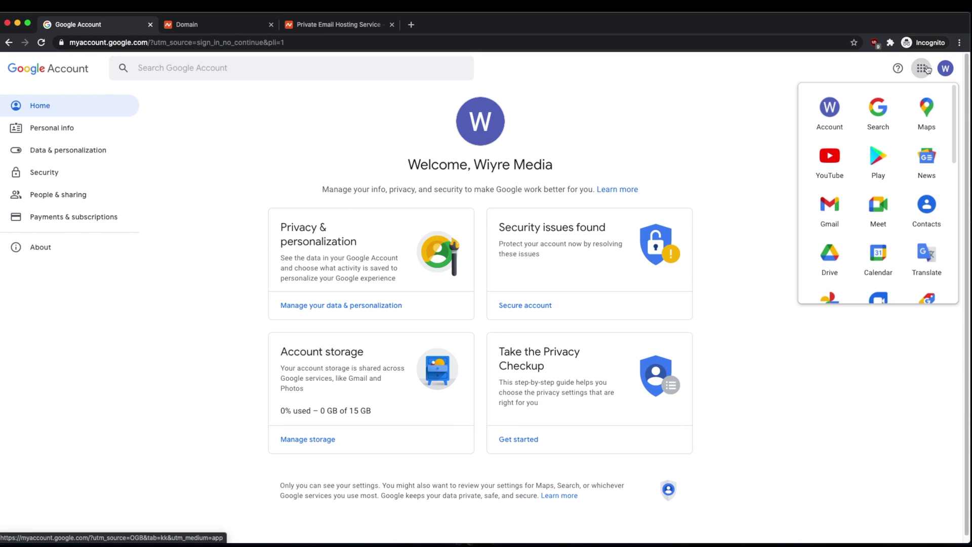
pyautogui.click(829, 205)
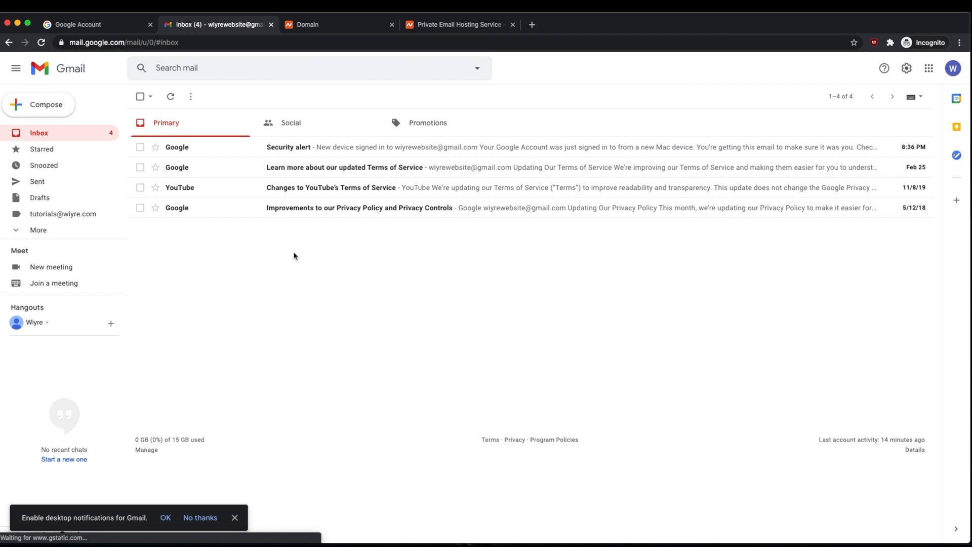
pyautogui.click(170, 96)
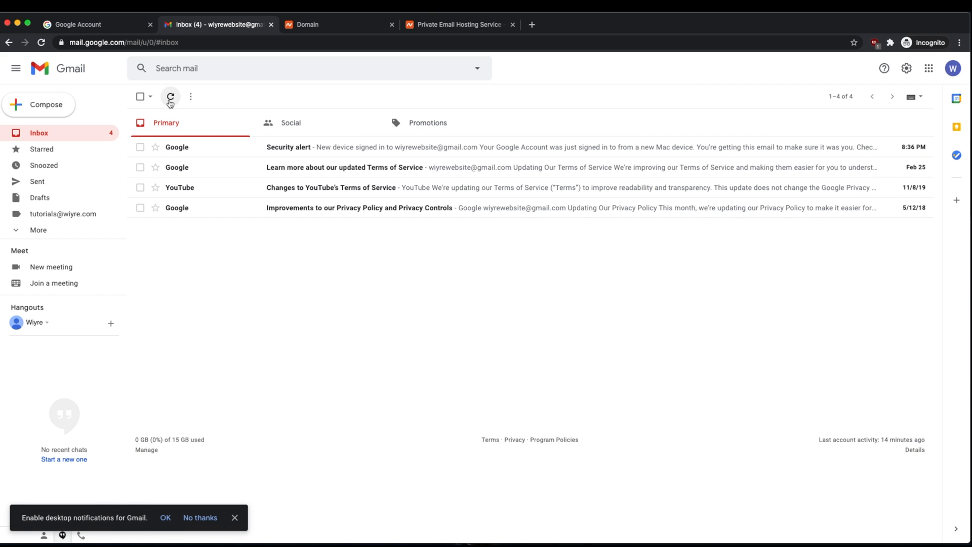
pyautogui.click(170, 96)
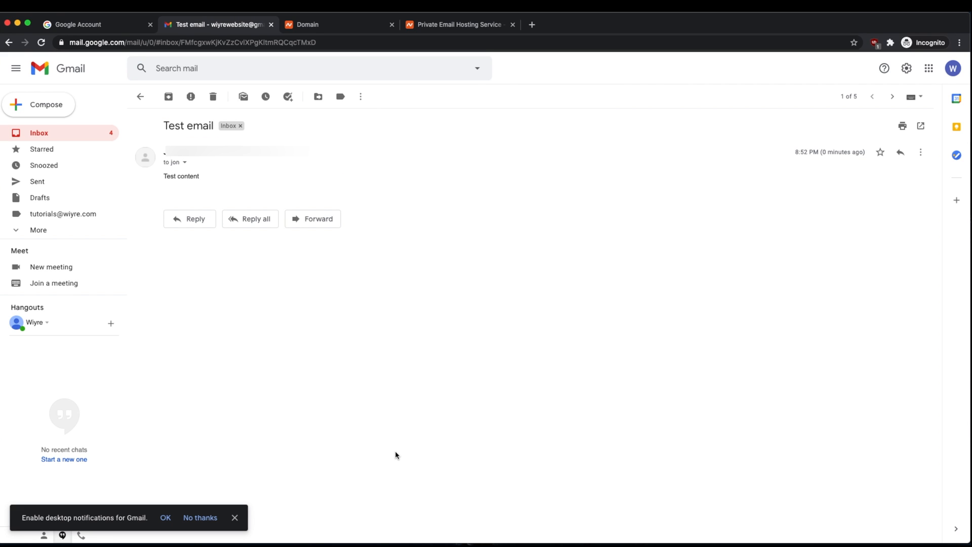
pyautogui.click(141, 96)
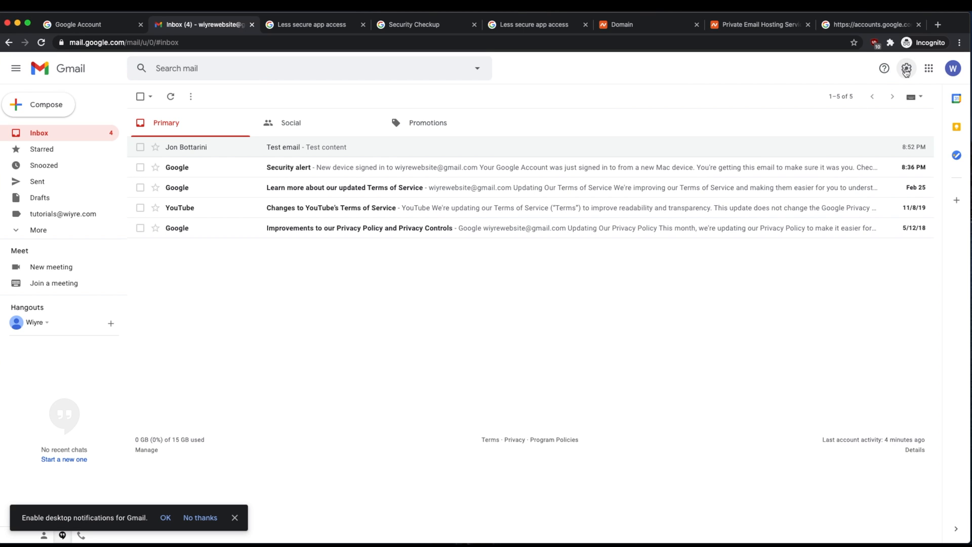
# Step: Open Accounts and Import in Gmail's full settings and choose Add another email address
pyautogui.click(908, 70)
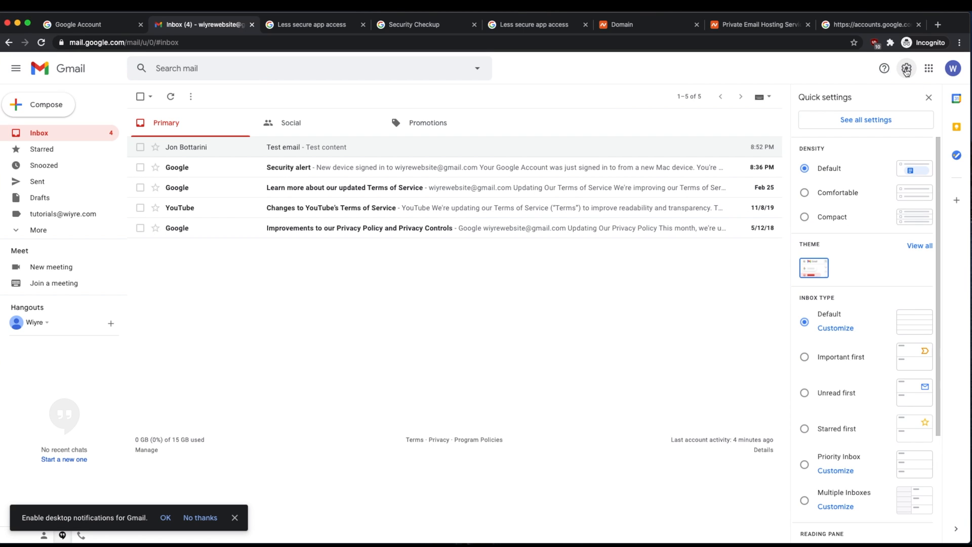
pyautogui.click(865, 120)
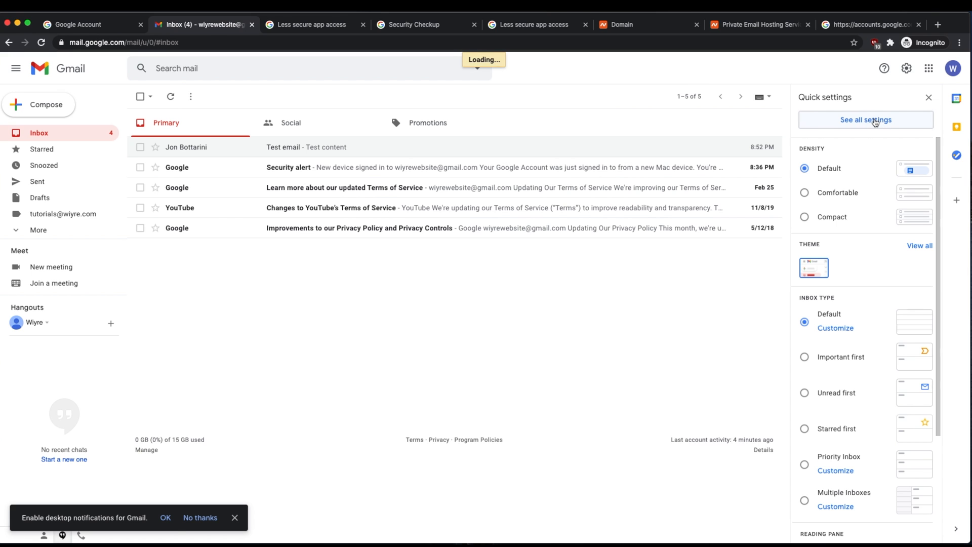
pyautogui.click(866, 120)
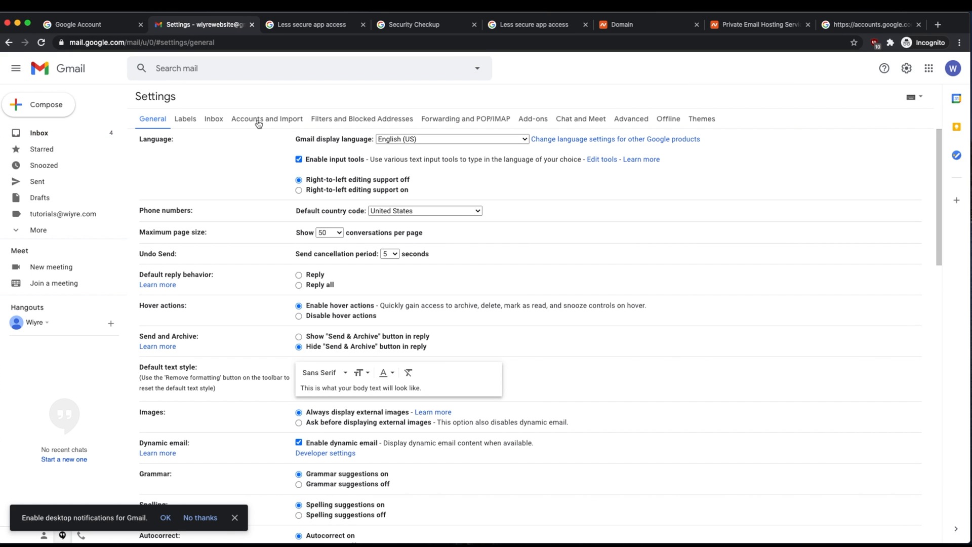
pyautogui.click(267, 119)
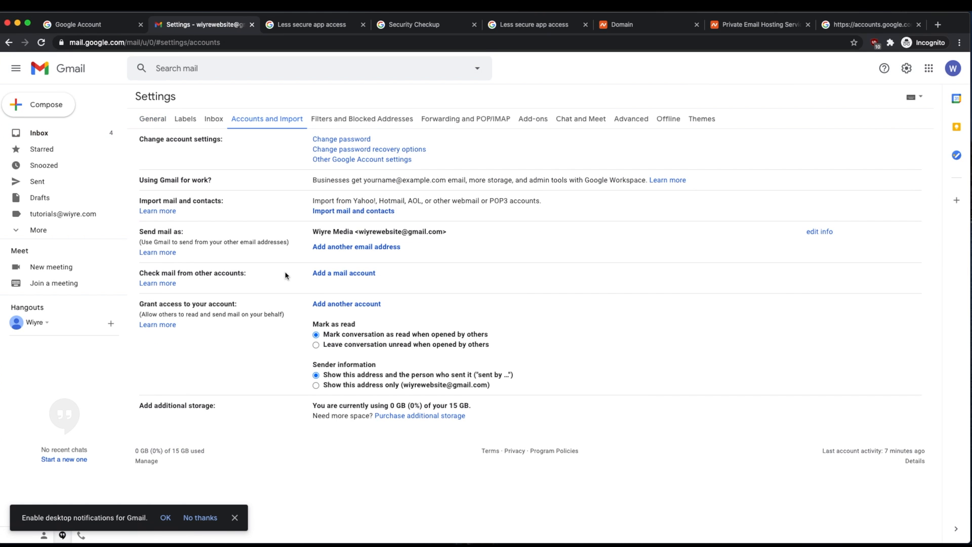
pyautogui.moveTo(392, 258)
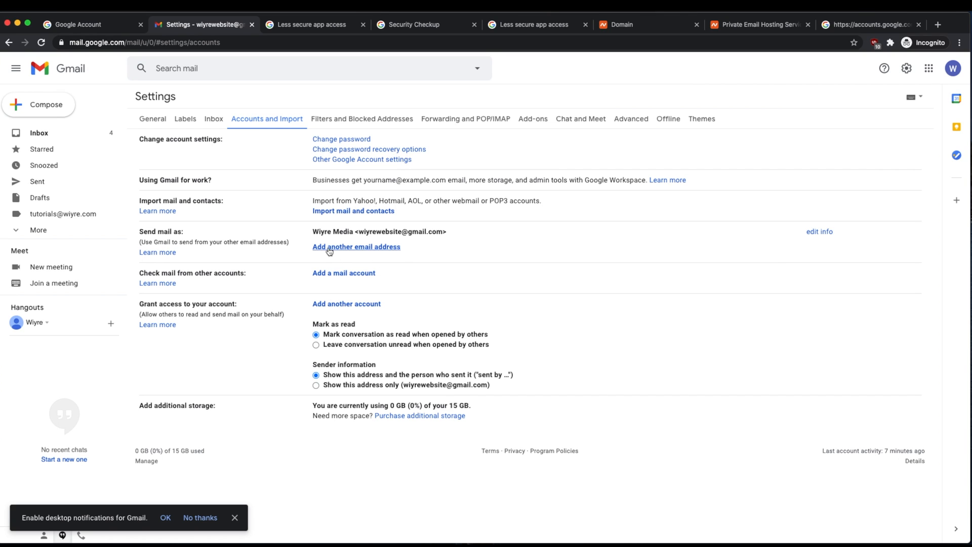
pyautogui.moveTo(366, 250)
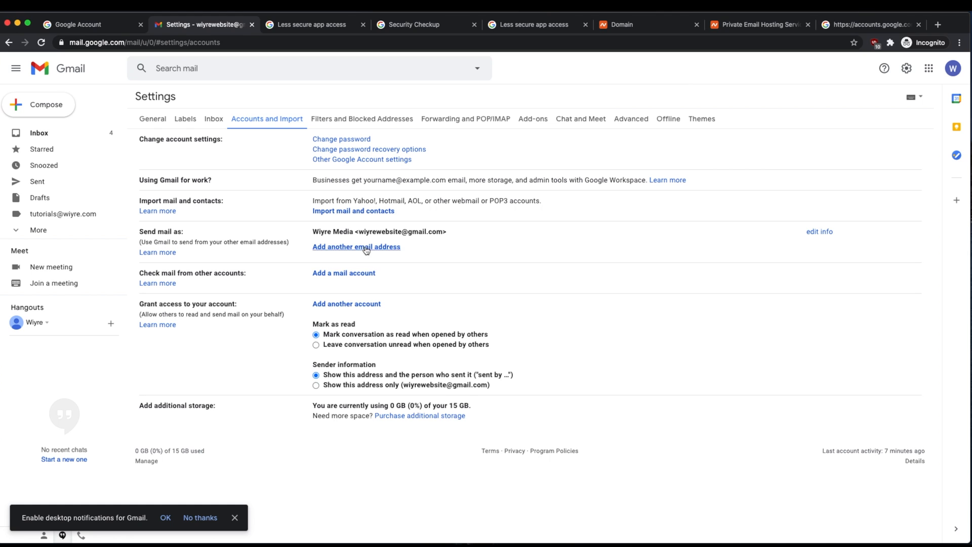
pyautogui.click(356, 247)
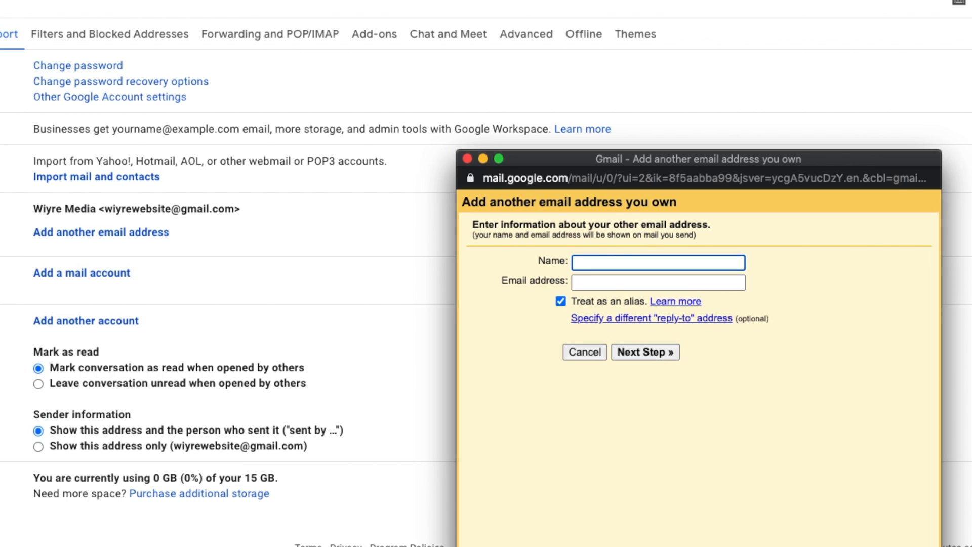
pyautogui.write('Jon f')
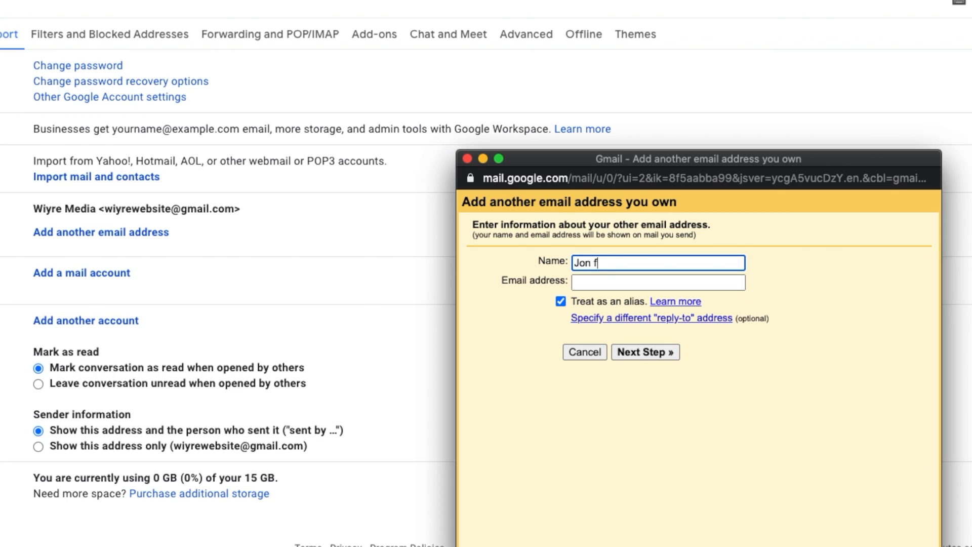
pyautogui.click(657, 282)
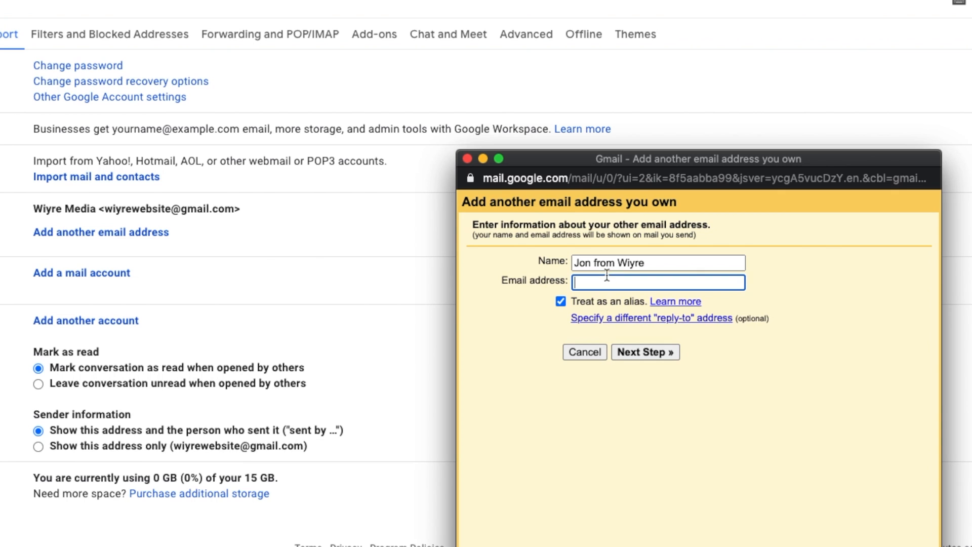
pyautogui.moveTo(479, 305)
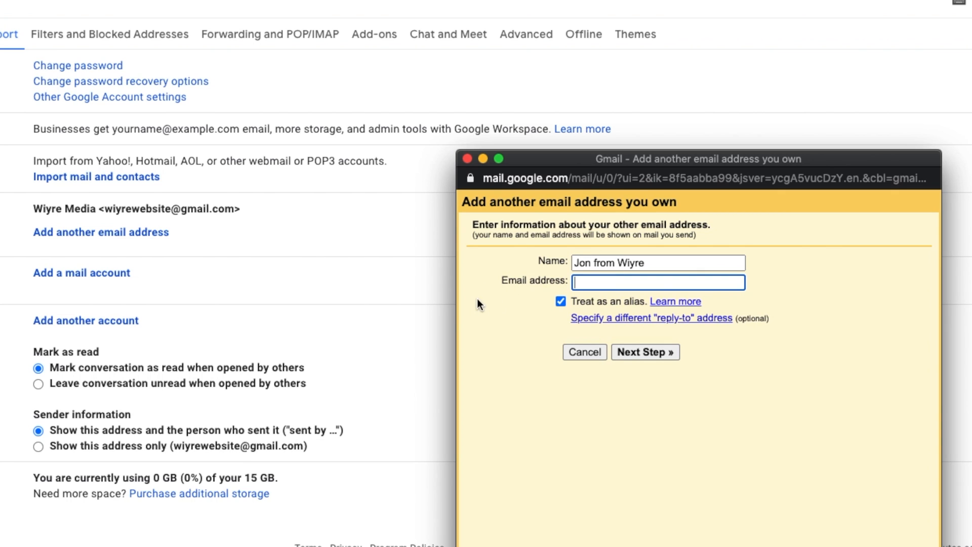
pyautogui.moveTo(489, 293)
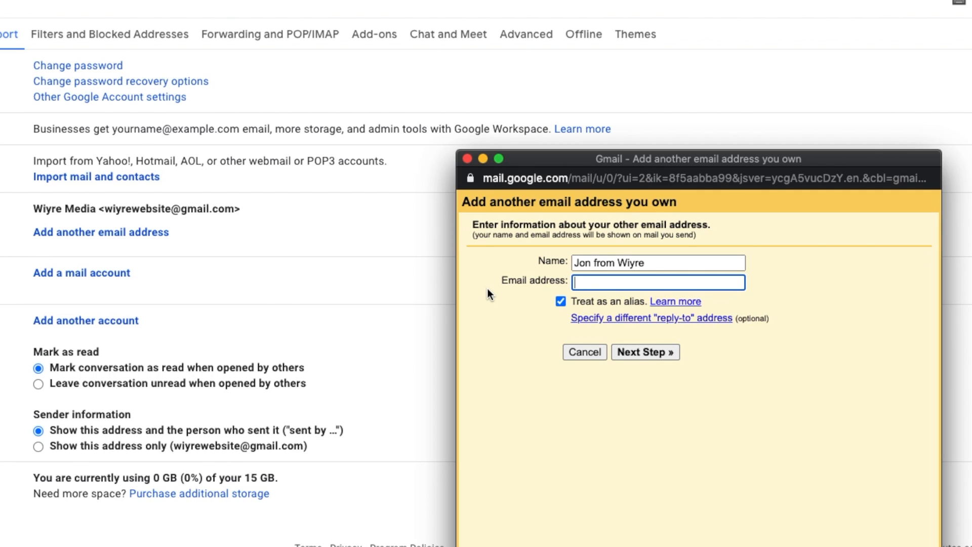
pyautogui.moveTo(501, 298)
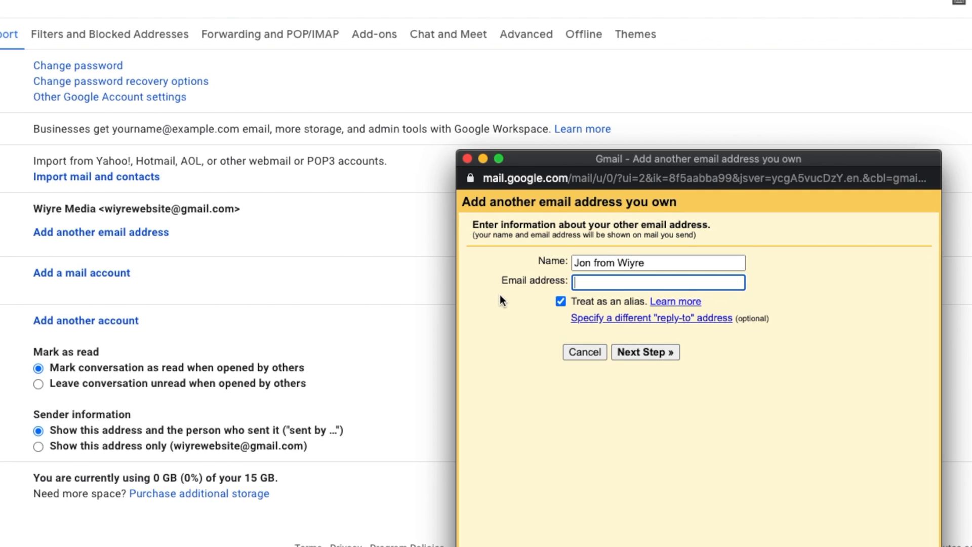
pyautogui.moveTo(490, 295)
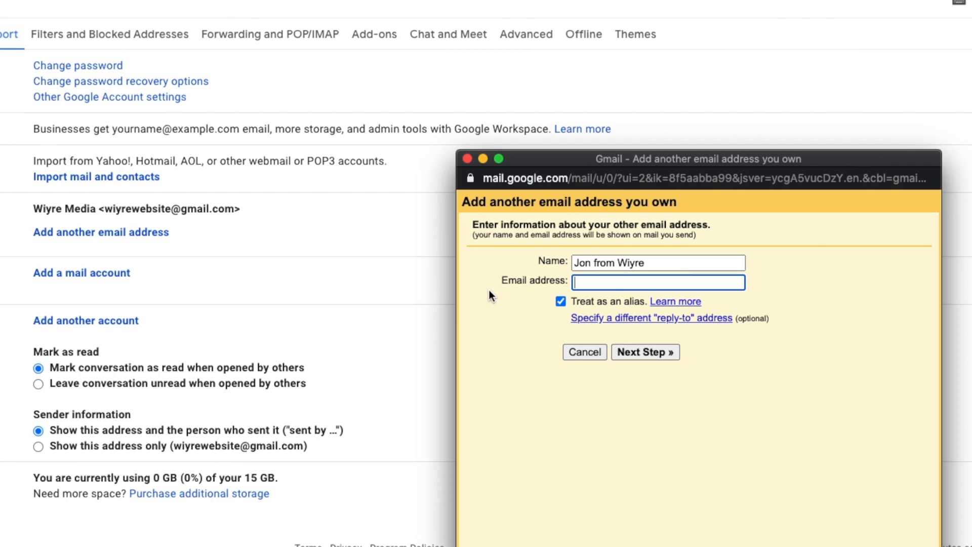
pyautogui.click(658, 282)
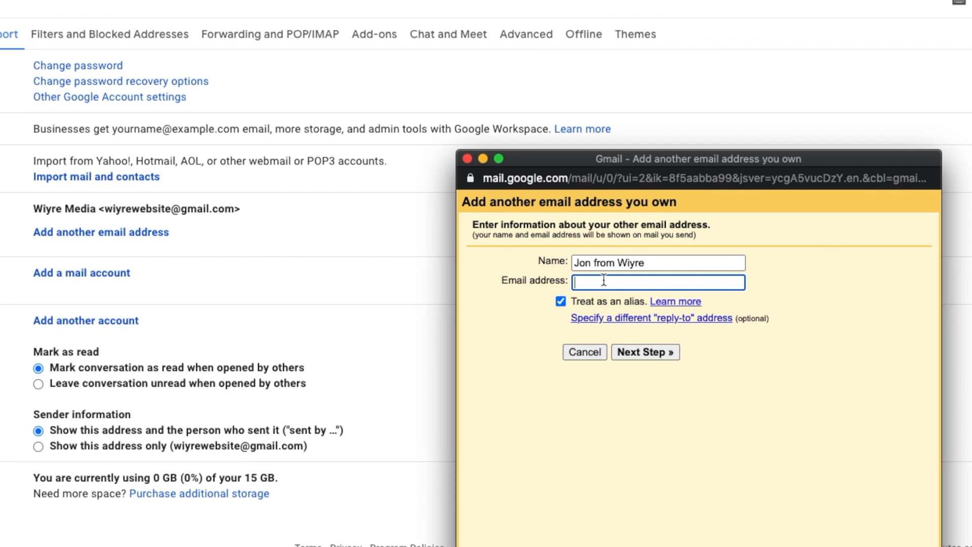
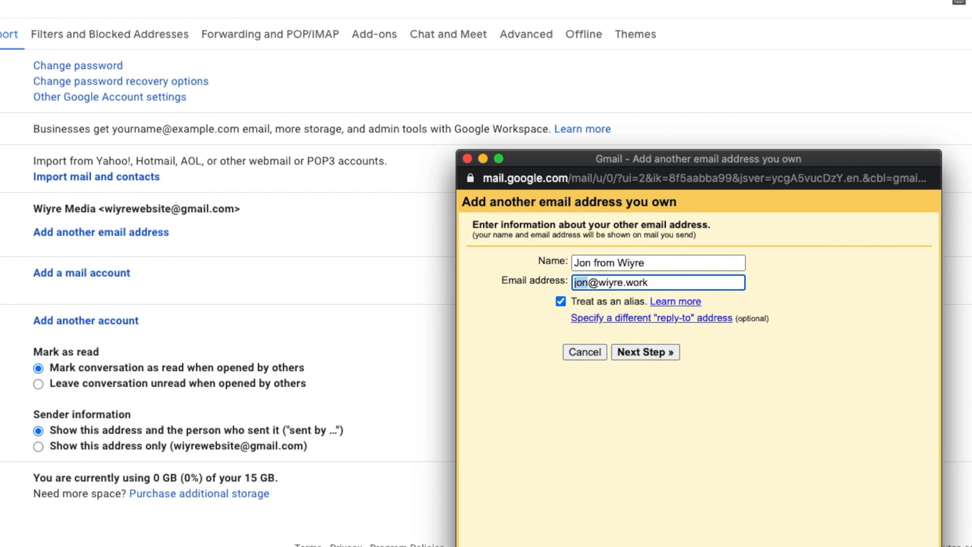
pyautogui.click(490, 328)
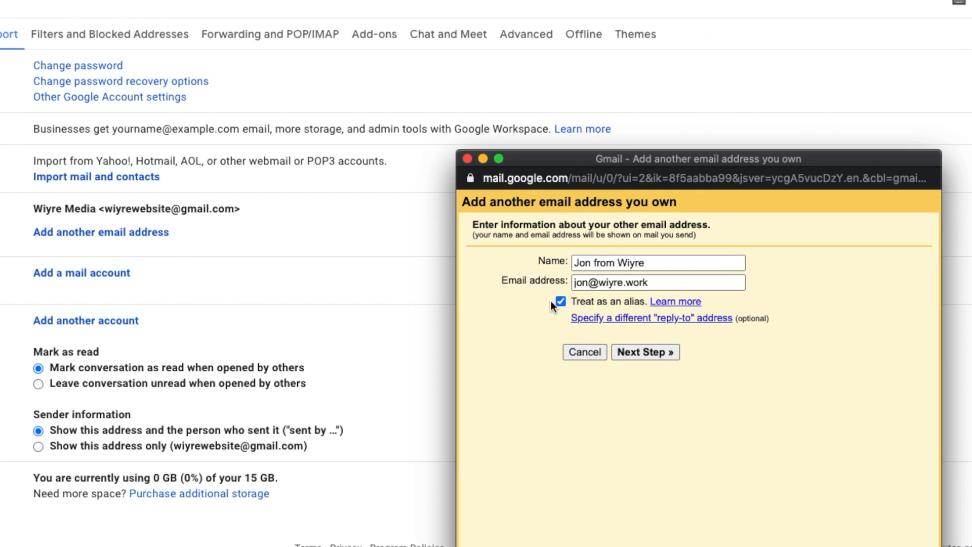
pyautogui.click(560, 301)
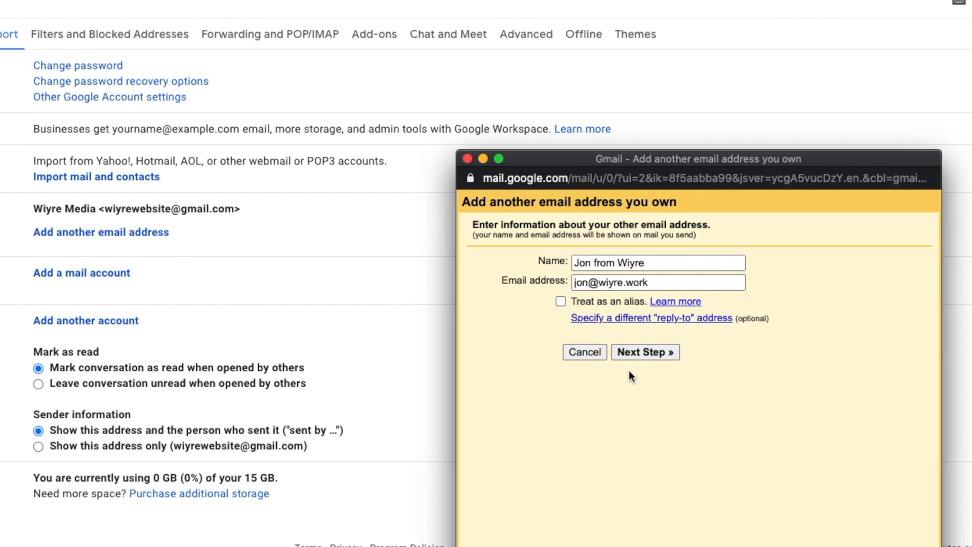
pyautogui.click(645, 352)
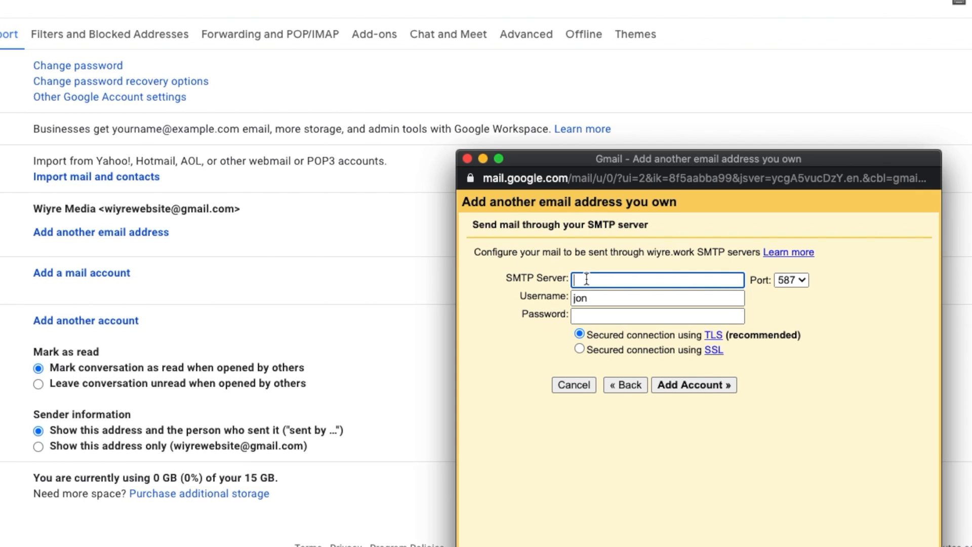
pyautogui.write('smtp')
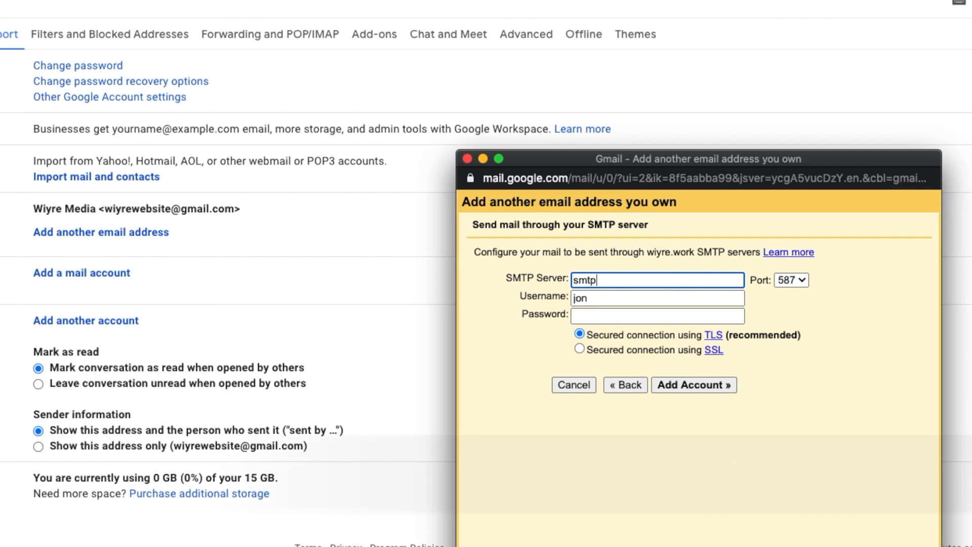
pyautogui.write('.gmail.com')
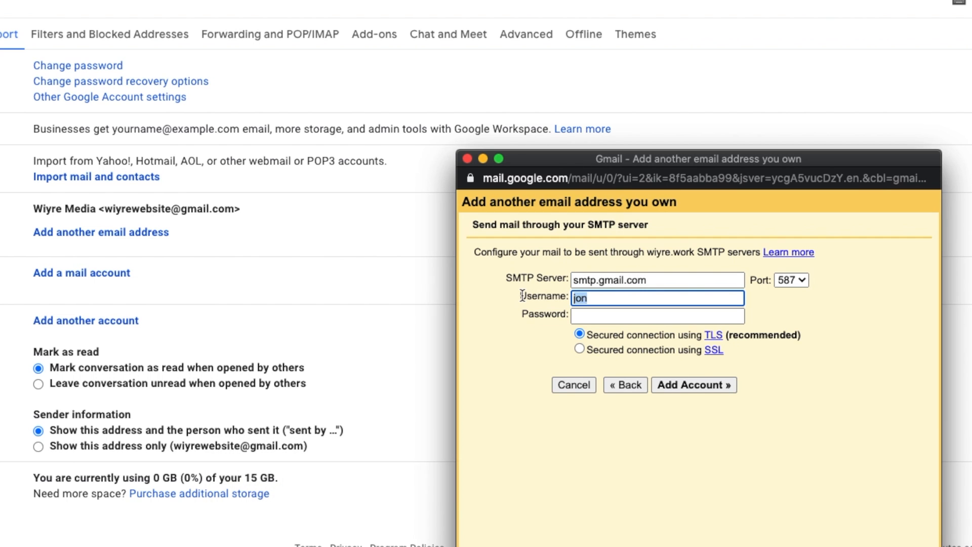
pyautogui.press('Backspace')
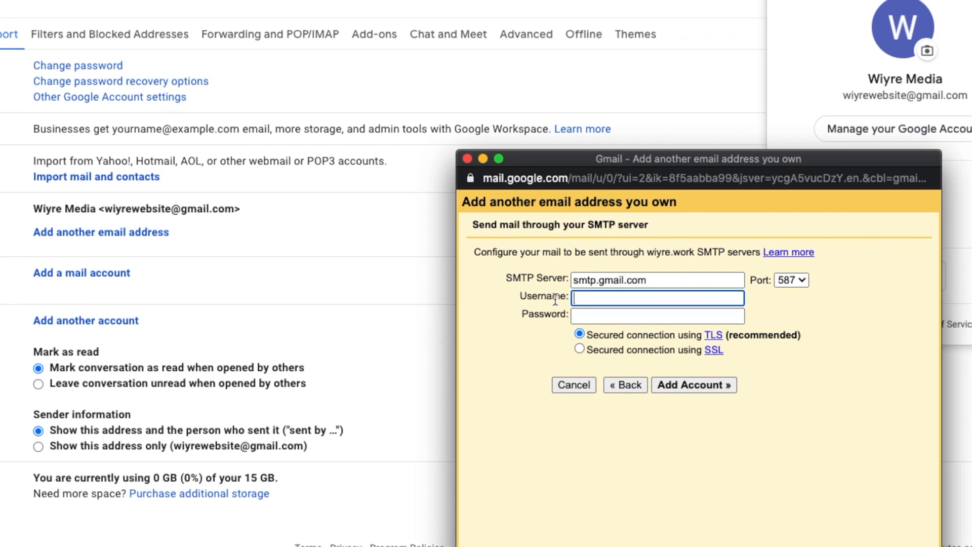
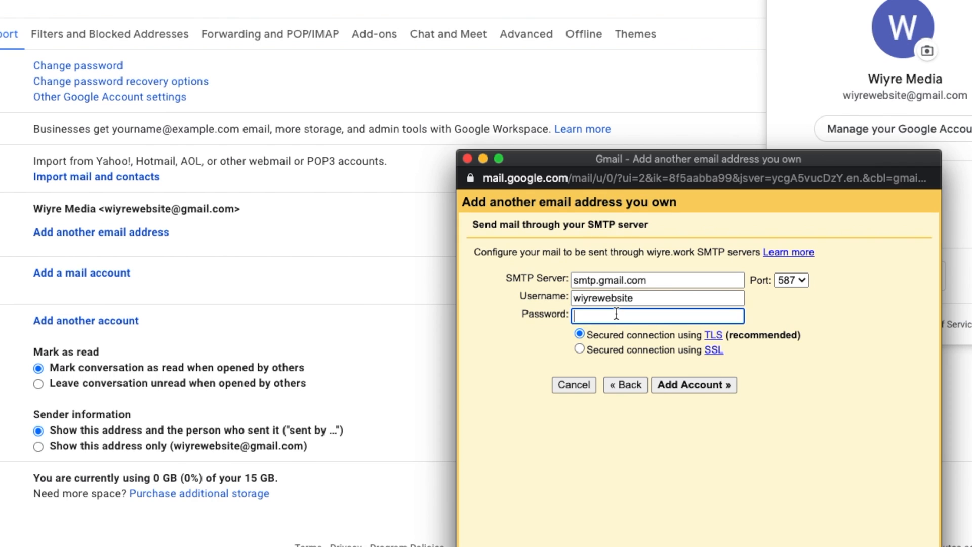
pyautogui.moveTo(672, 162)
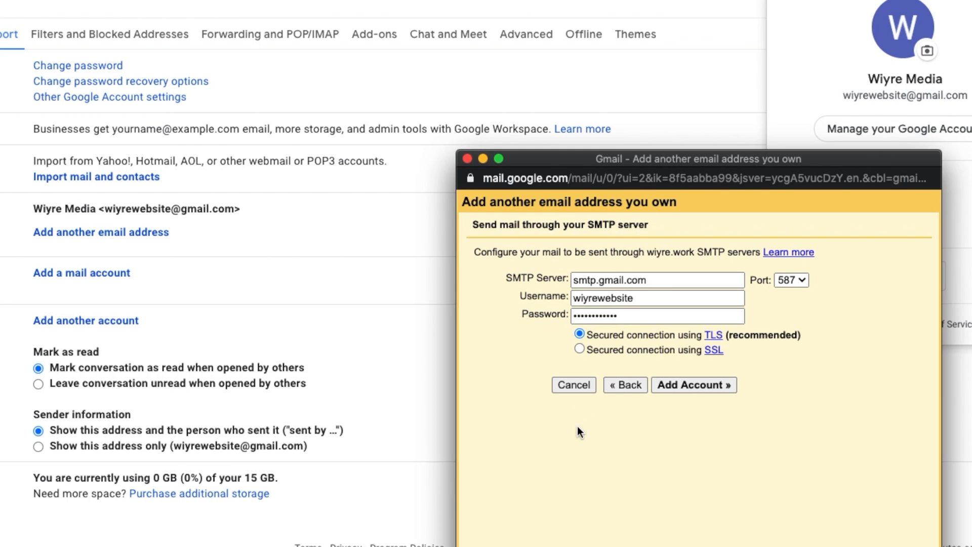
pyautogui.moveTo(695, 388)
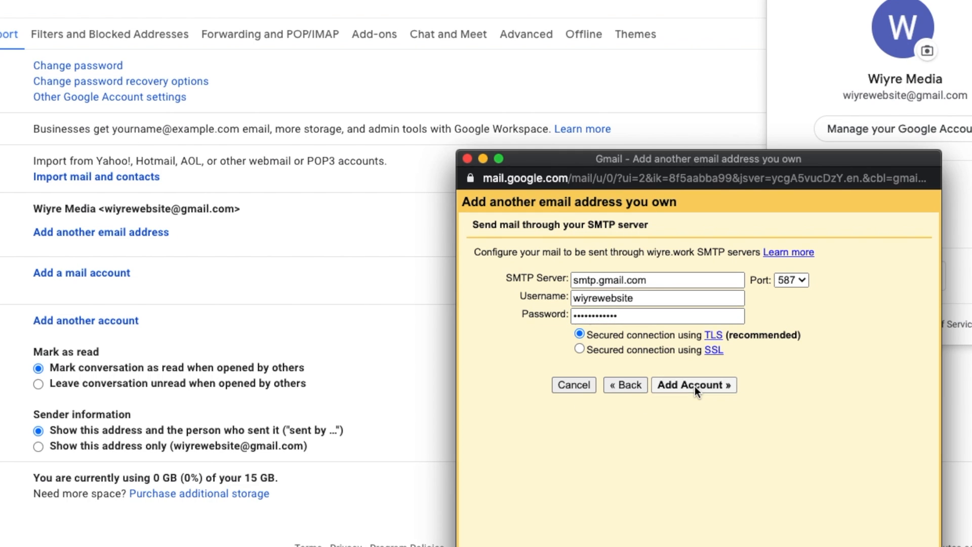
pyautogui.click(693, 385)
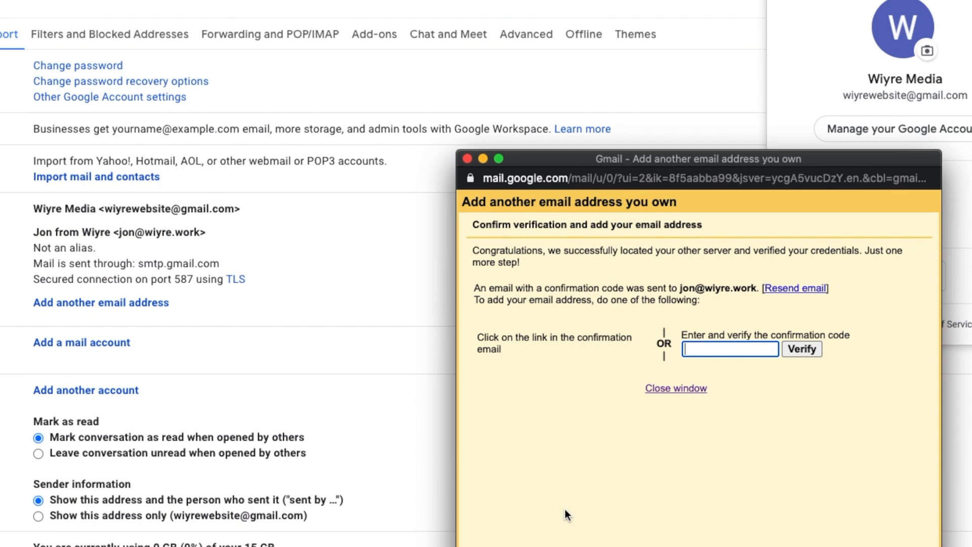
pyautogui.moveTo(471, 231)
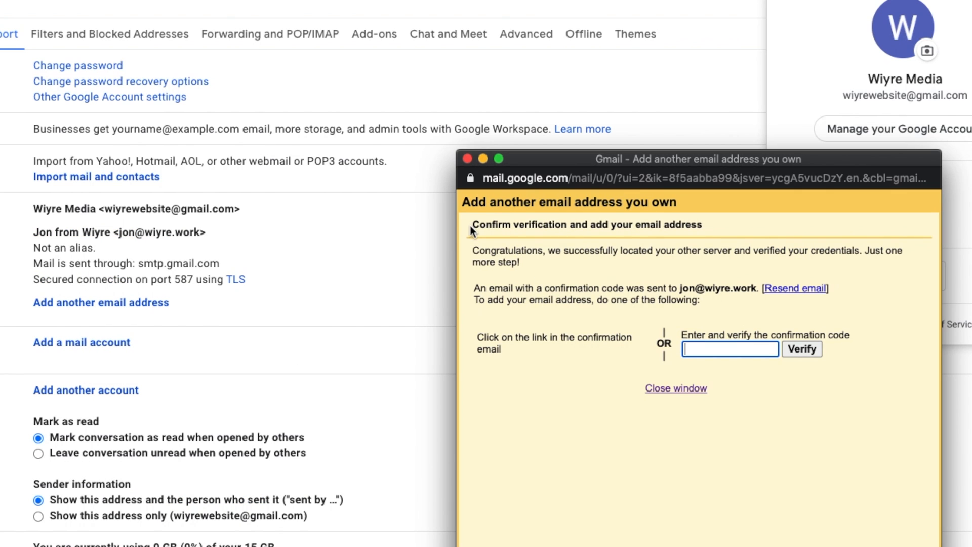
pyautogui.moveTo(755, 230)
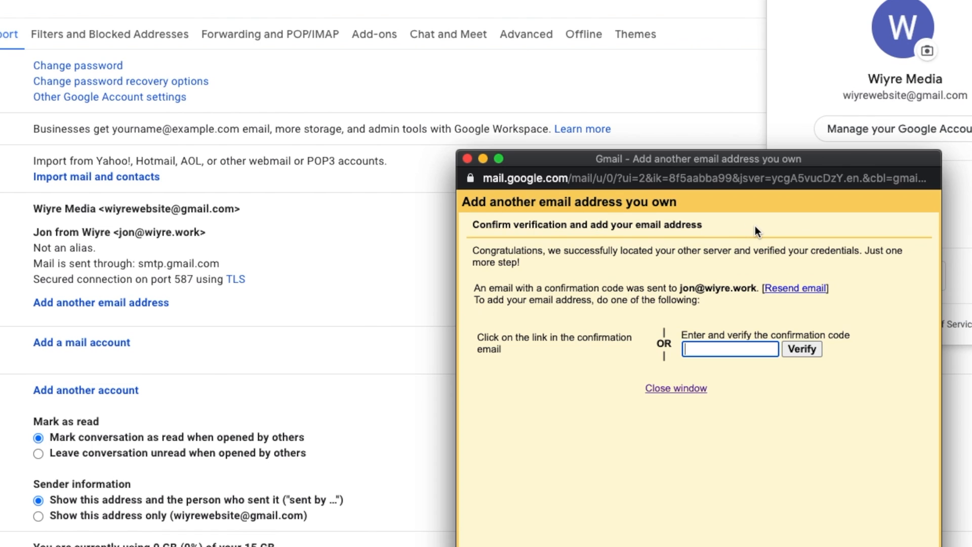
pyautogui.moveTo(700, 264)
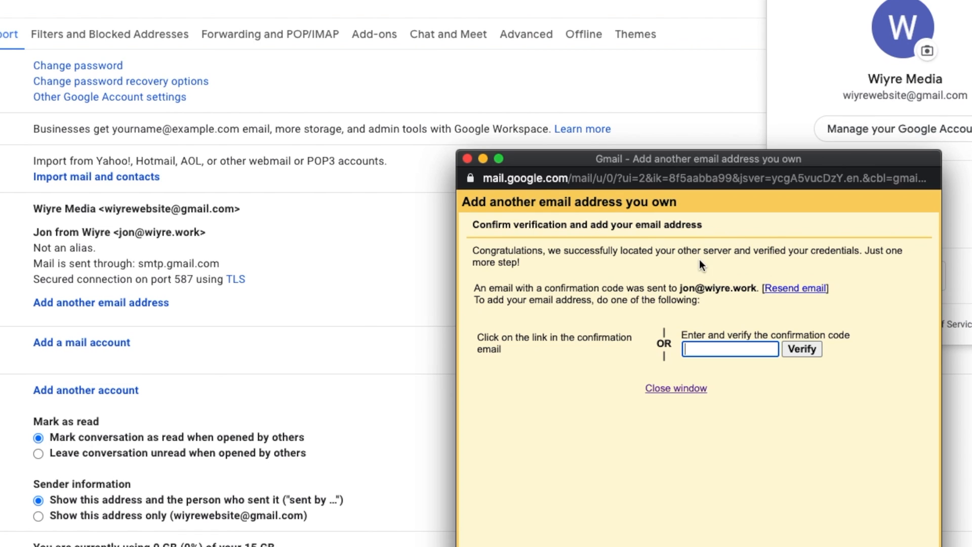
pyautogui.moveTo(668, 270)
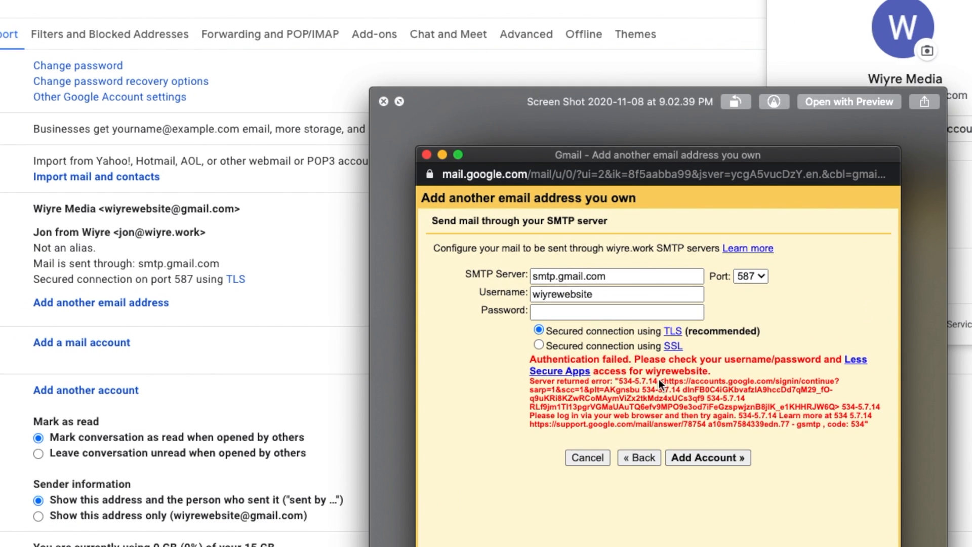
pyautogui.moveTo(537, 363)
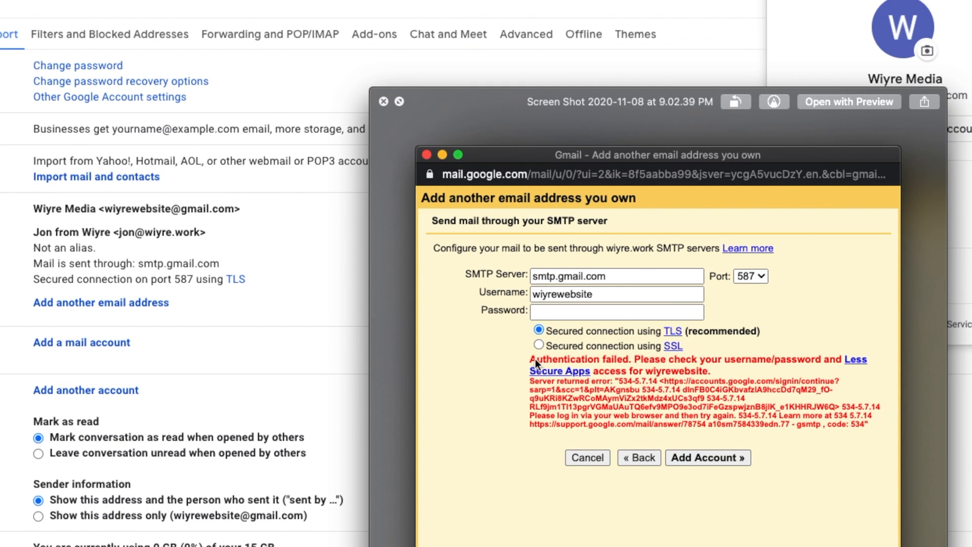
pyautogui.moveTo(754, 368)
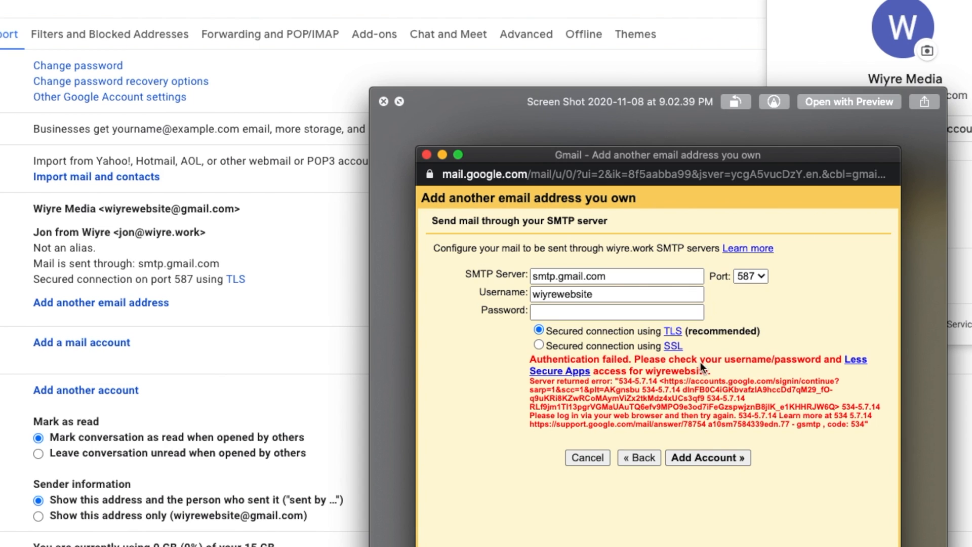
pyautogui.moveTo(708, 382)
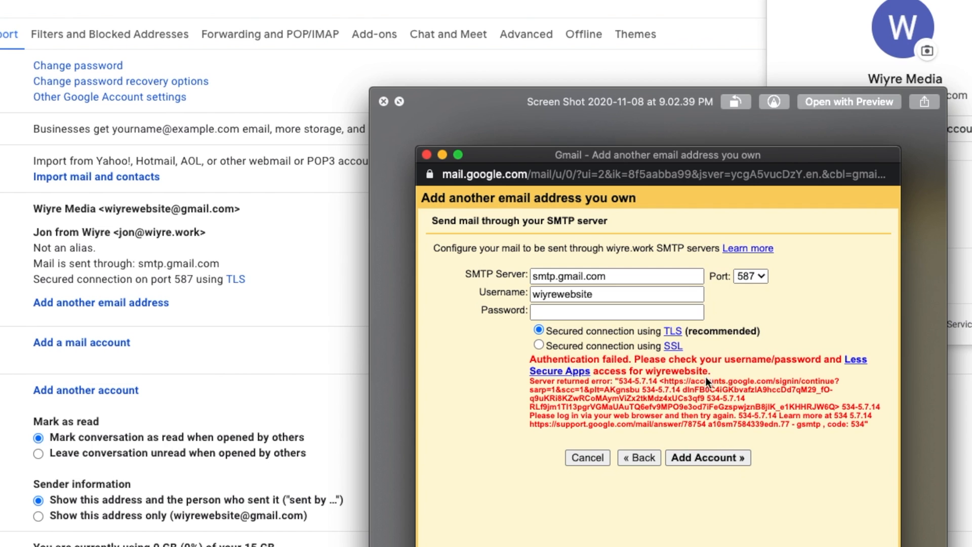
pyautogui.moveTo(702, 386)
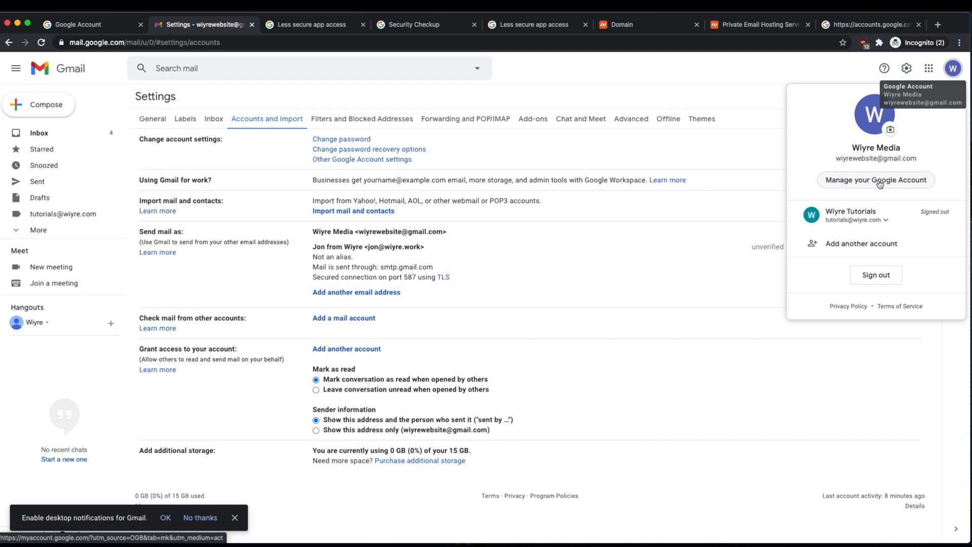
# Step: Open the Google Account Security page and check that less secure app access is on
pyautogui.click(875, 180)
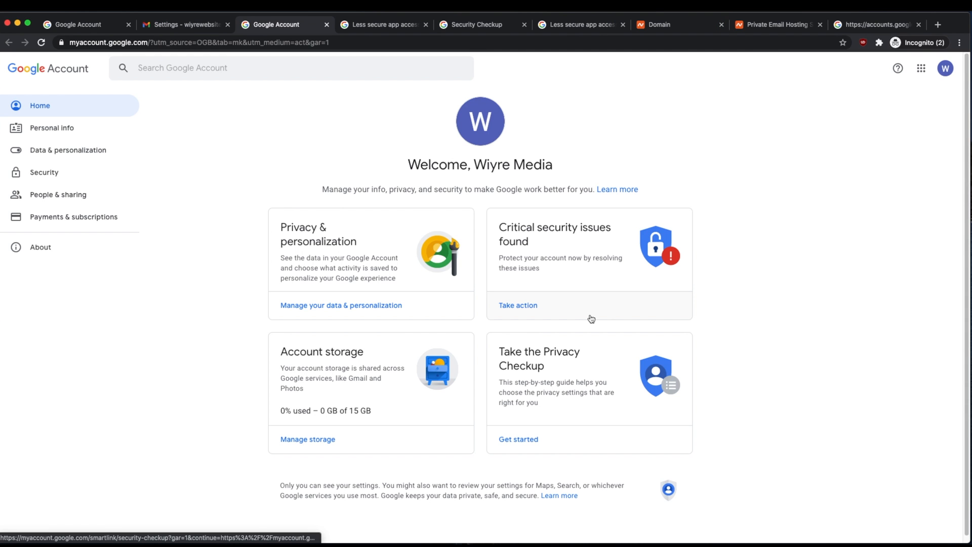
pyautogui.moveTo(18, 174)
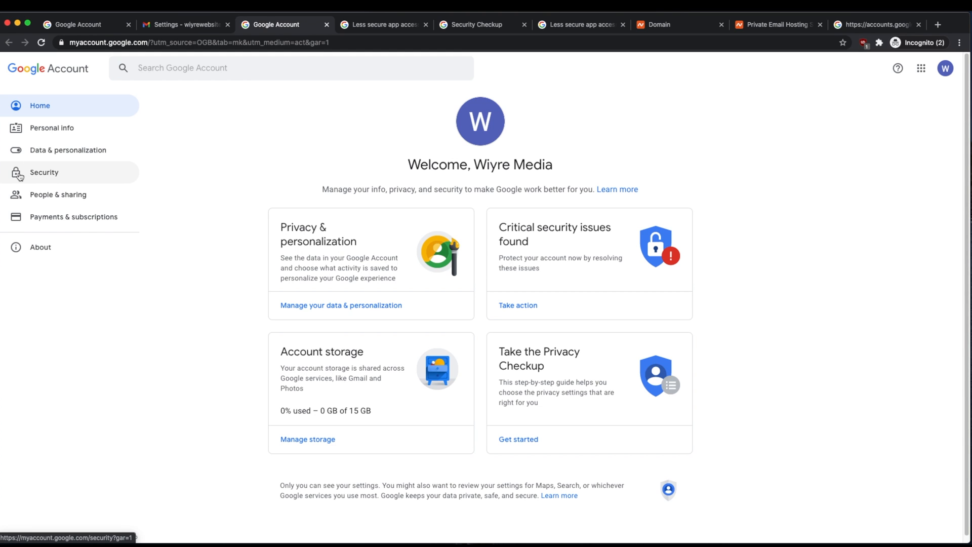
pyautogui.click(44, 172)
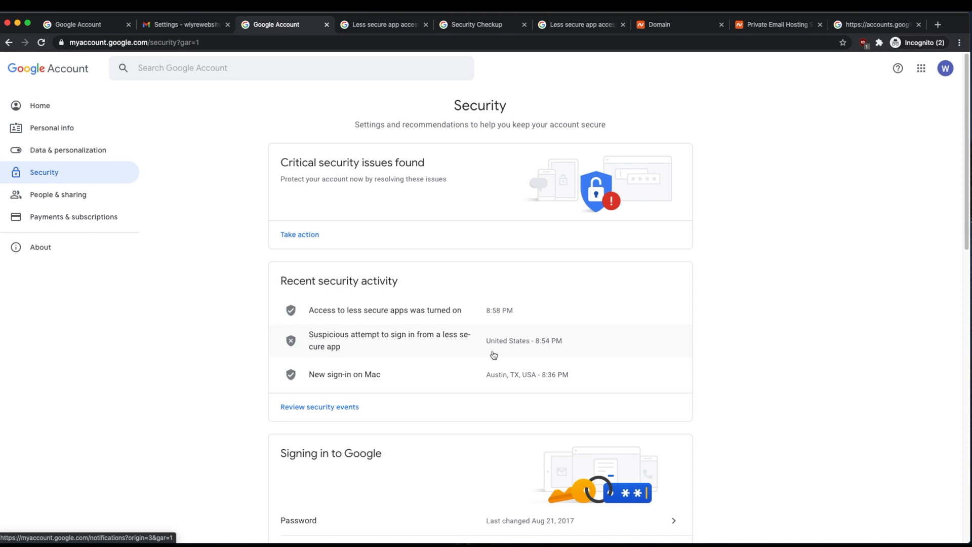
pyautogui.scroll(-3)
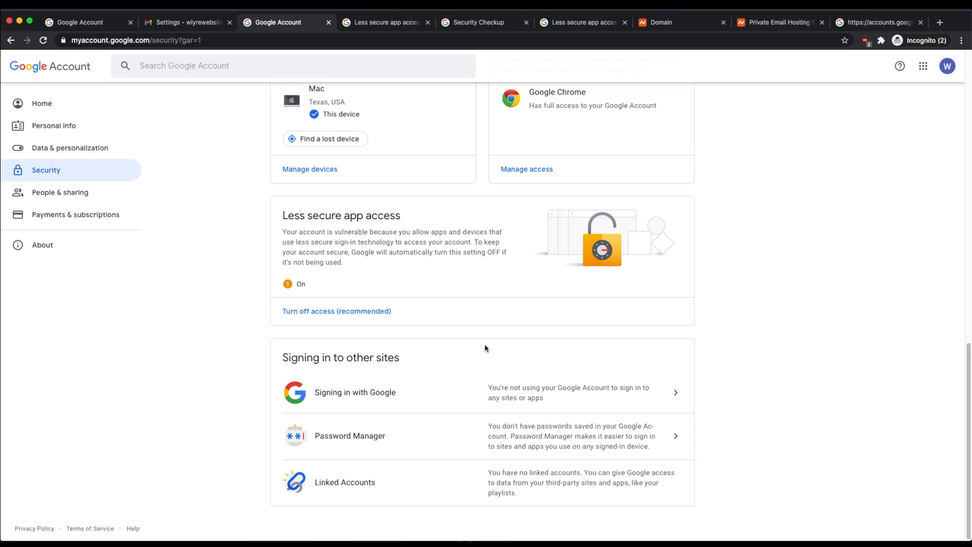
pyautogui.moveTo(388, 220)
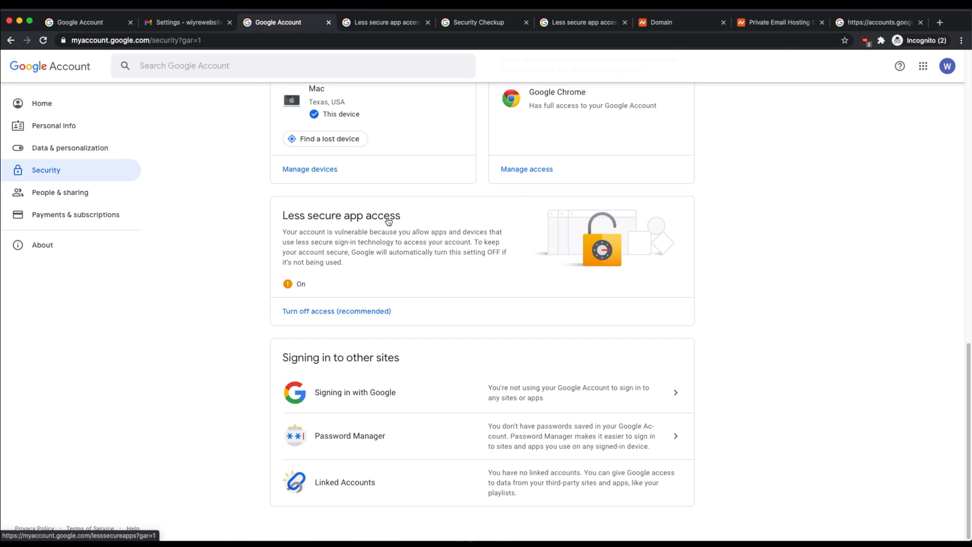
pyautogui.moveTo(312, 248)
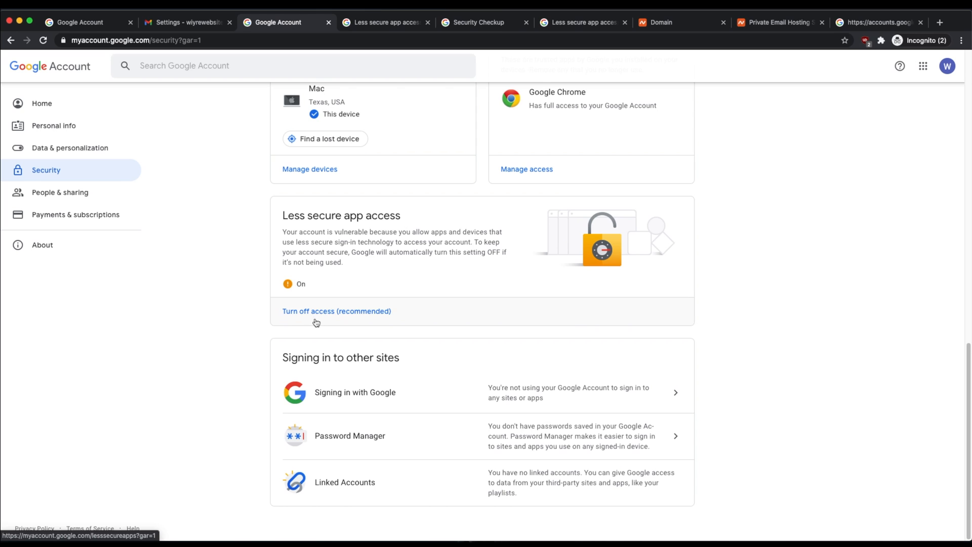
pyautogui.click(336, 310)
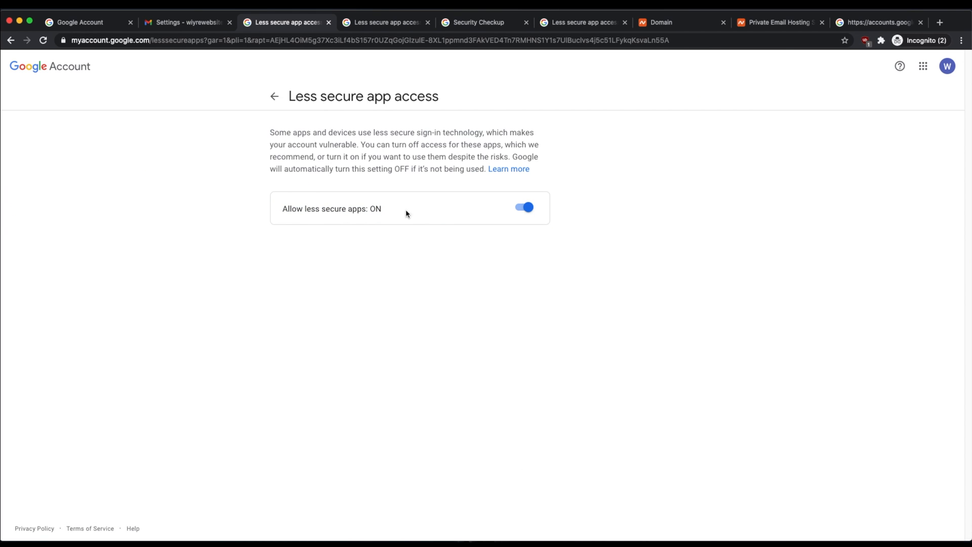
pyautogui.moveTo(400, 238)
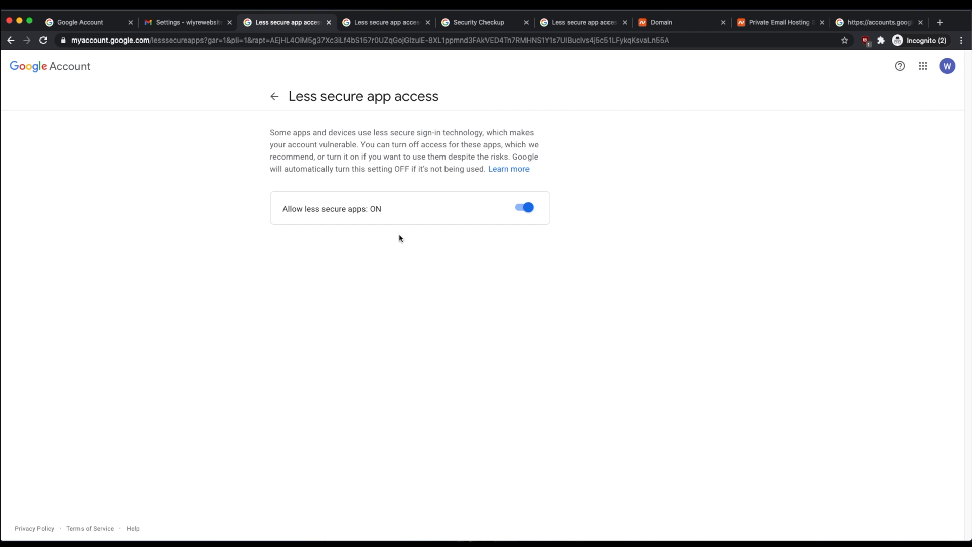
# Step: Reload the DisplayUnlockCaptcha page and continue to allow the new sign-in
pyautogui.click(191, 22)
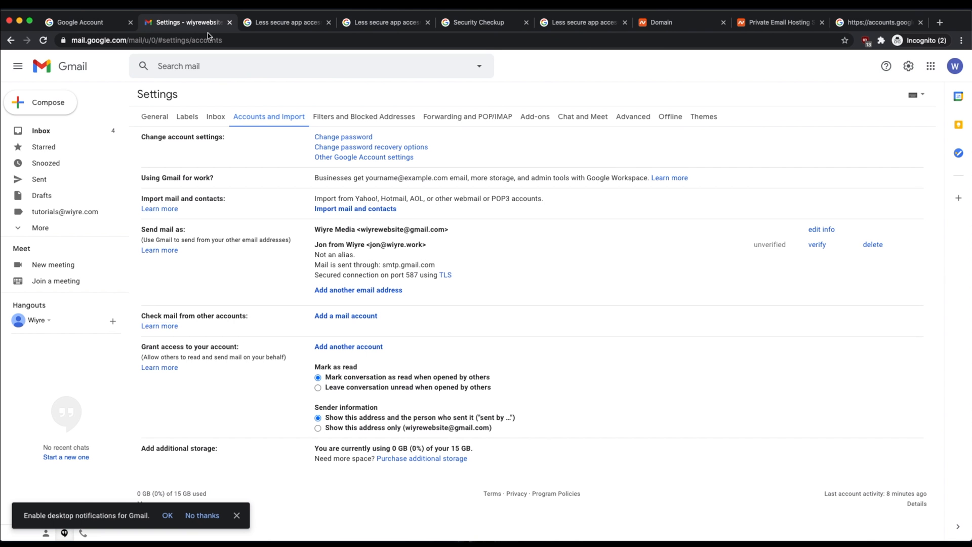
pyautogui.moveTo(381, 290)
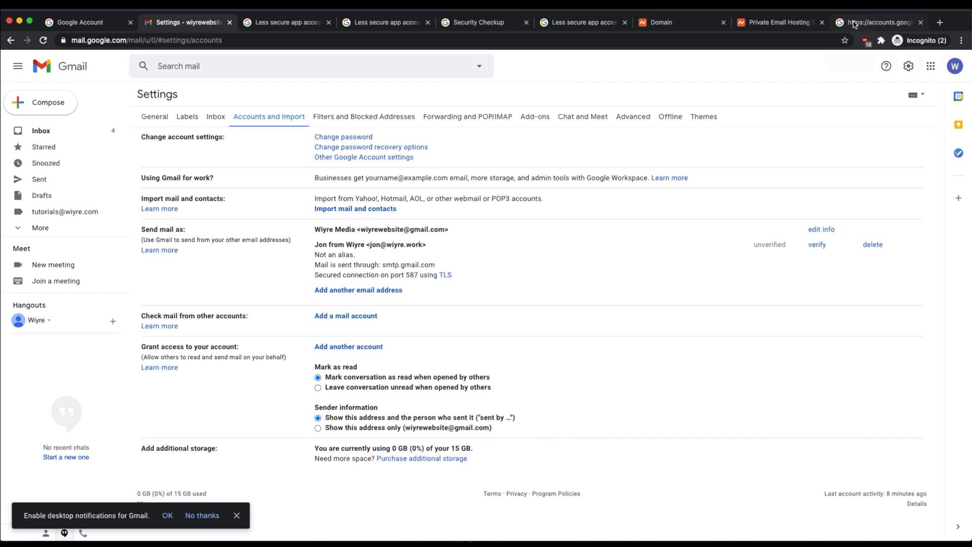
pyautogui.click(877, 22)
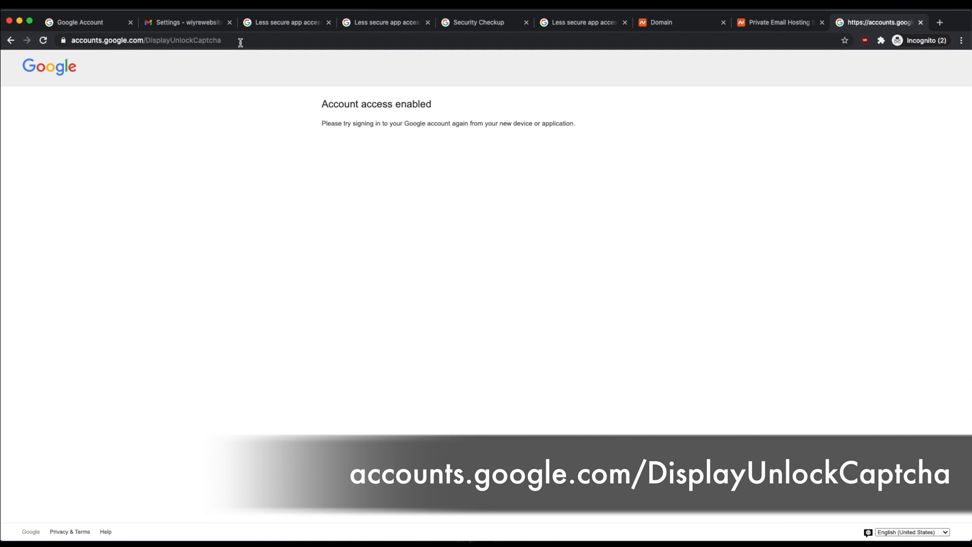
pyautogui.moveTo(235, 55)
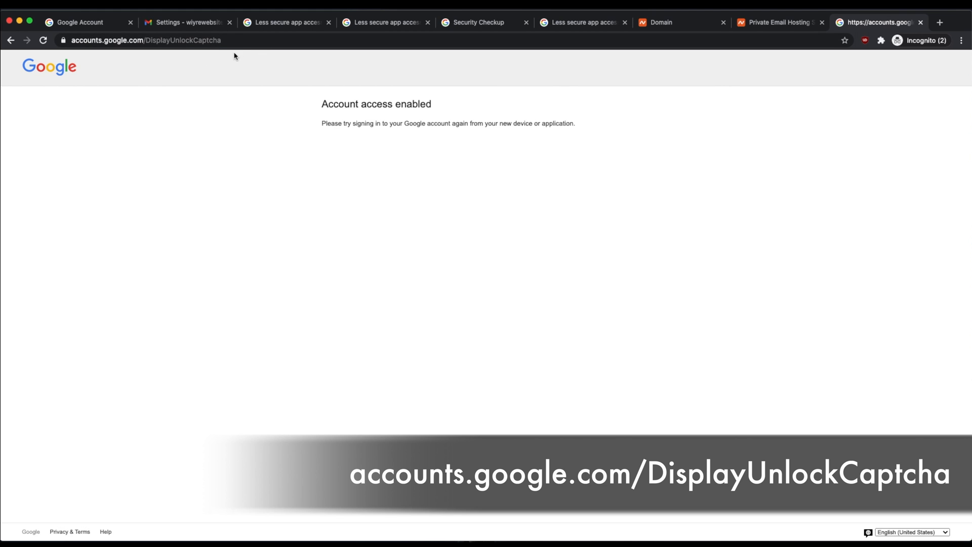
pyautogui.click(151, 41)
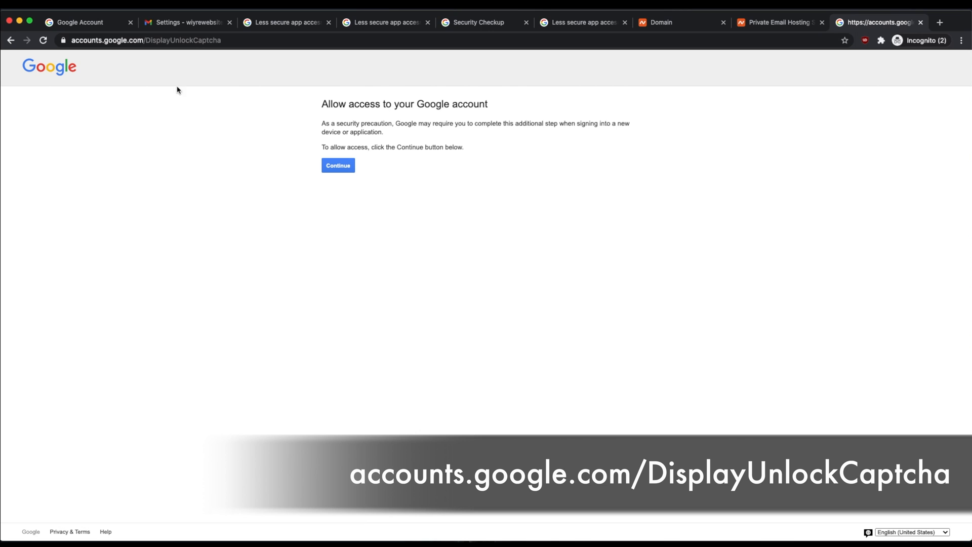
pyautogui.moveTo(326, 113)
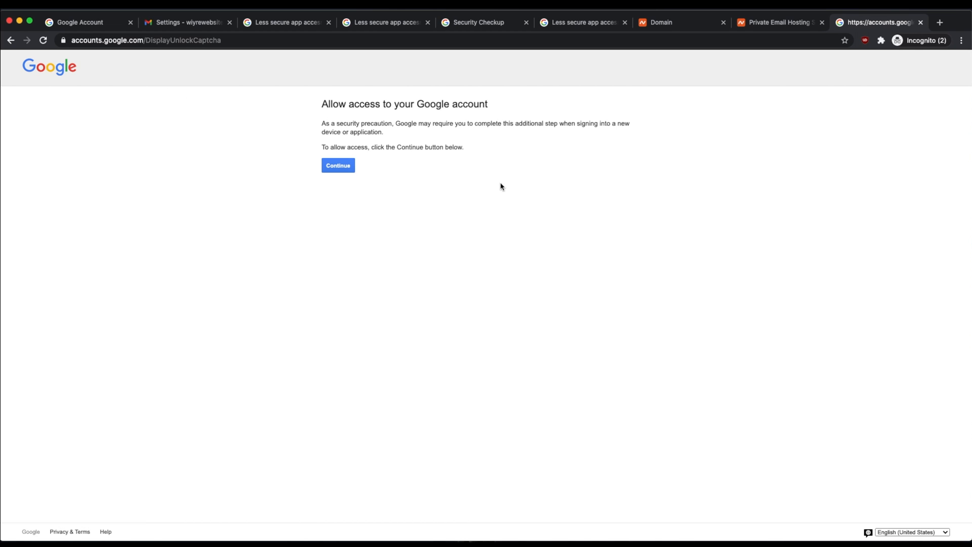
pyautogui.click(337, 165)
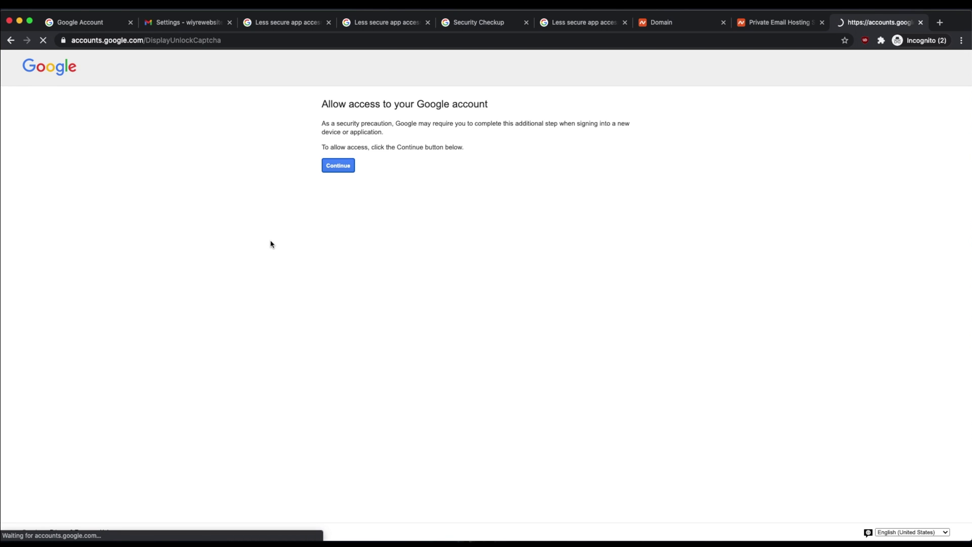
pyautogui.click(337, 165)
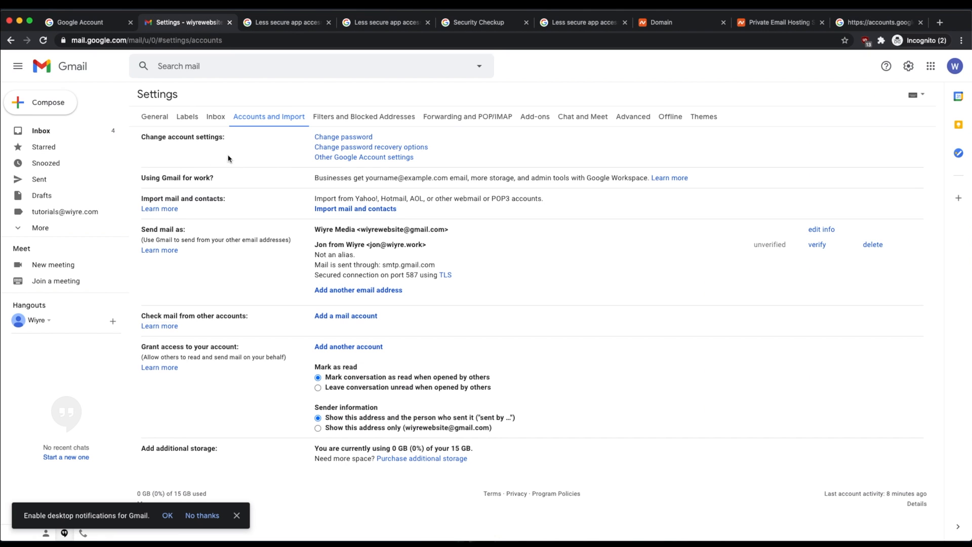
pyautogui.moveTo(353, 294)
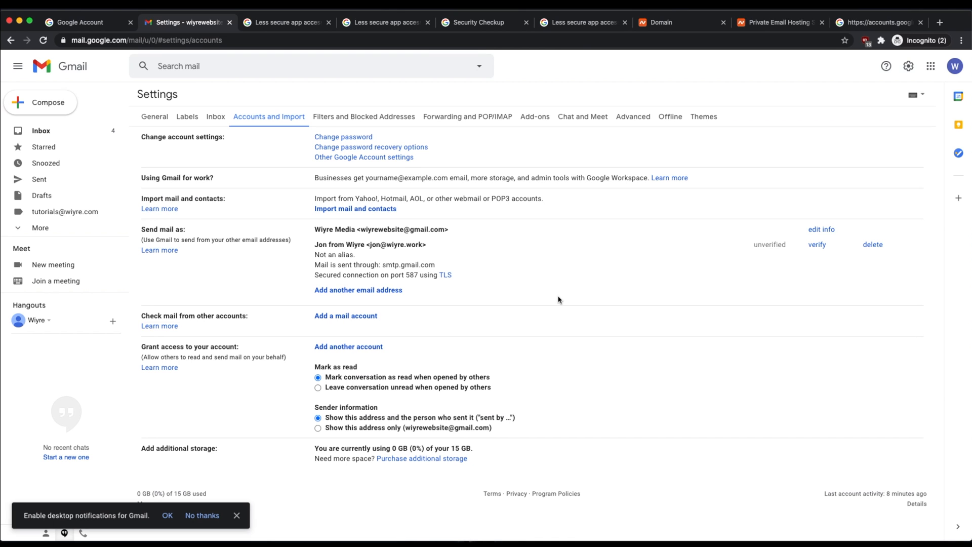
pyautogui.moveTo(362, 284)
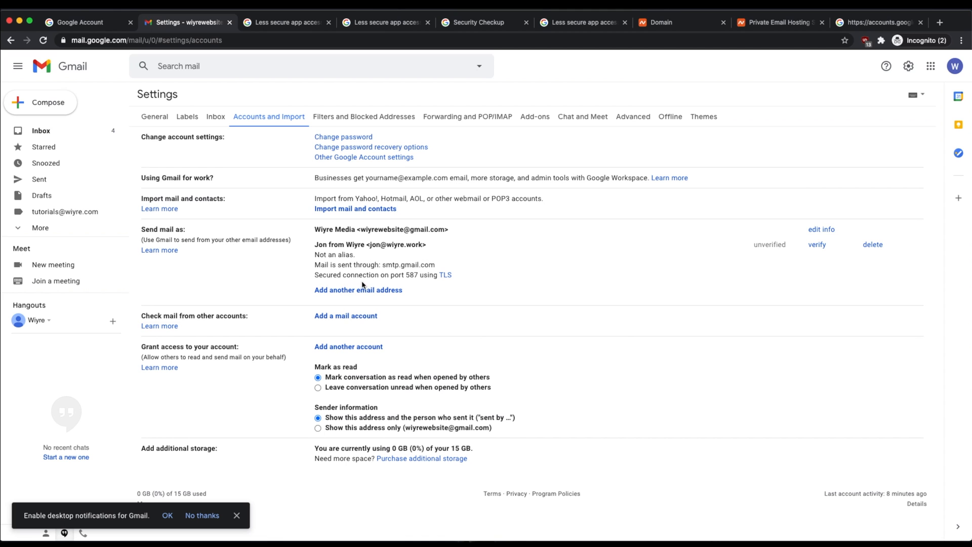
pyautogui.moveTo(313, 271)
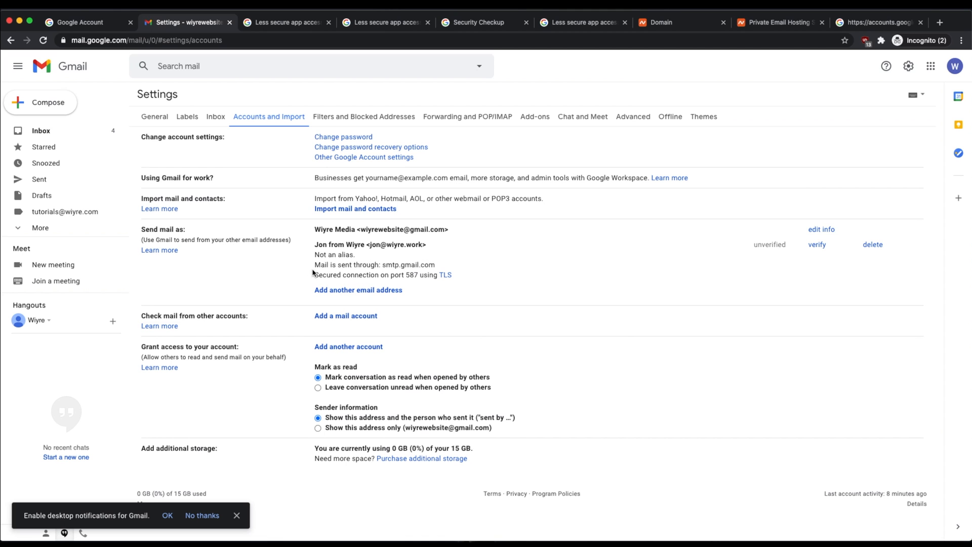
pyautogui.moveTo(563, 225)
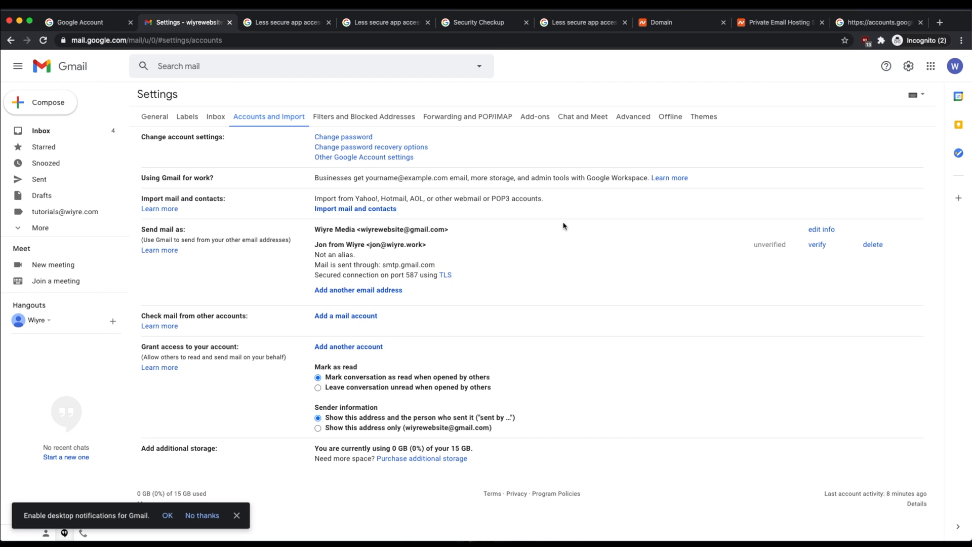
pyautogui.moveTo(459, 256)
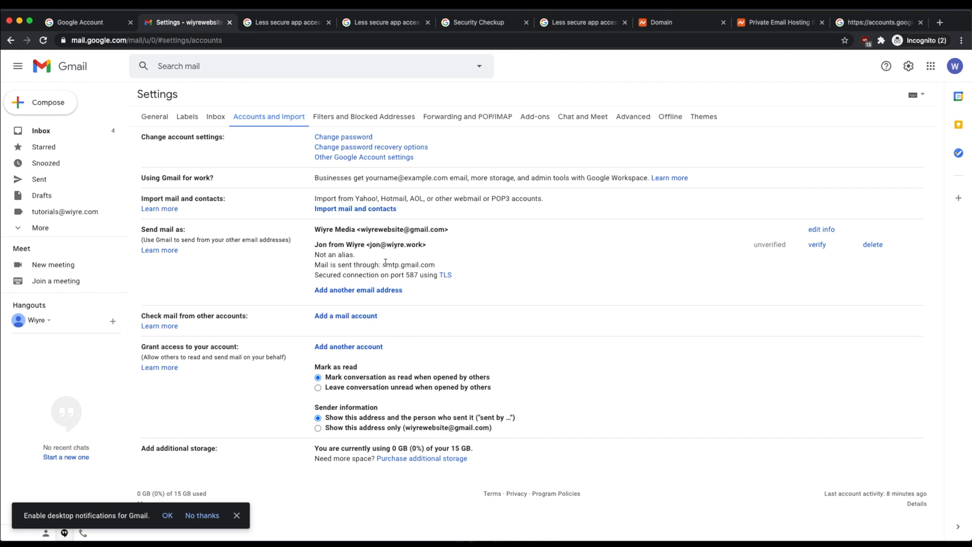
pyautogui.doubleClick(409, 264)
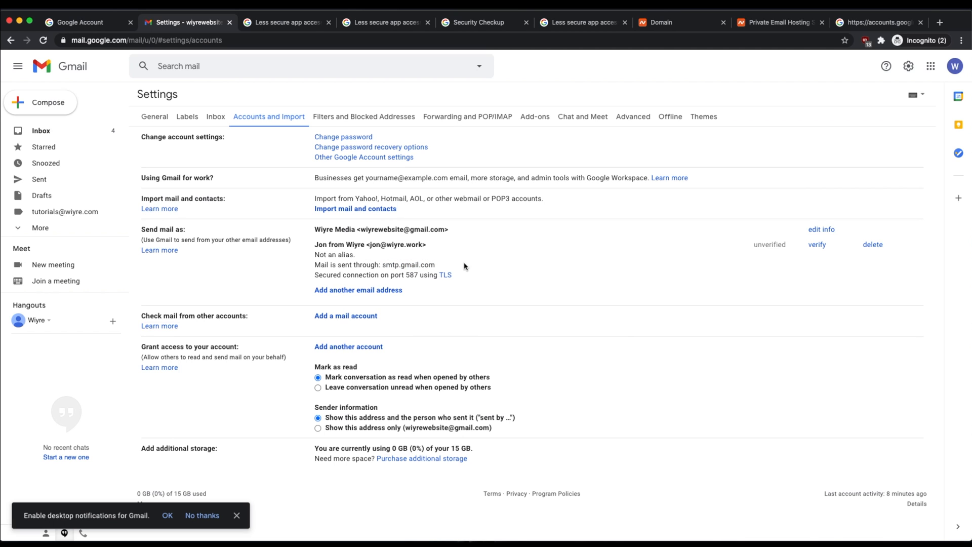
pyautogui.moveTo(482, 241)
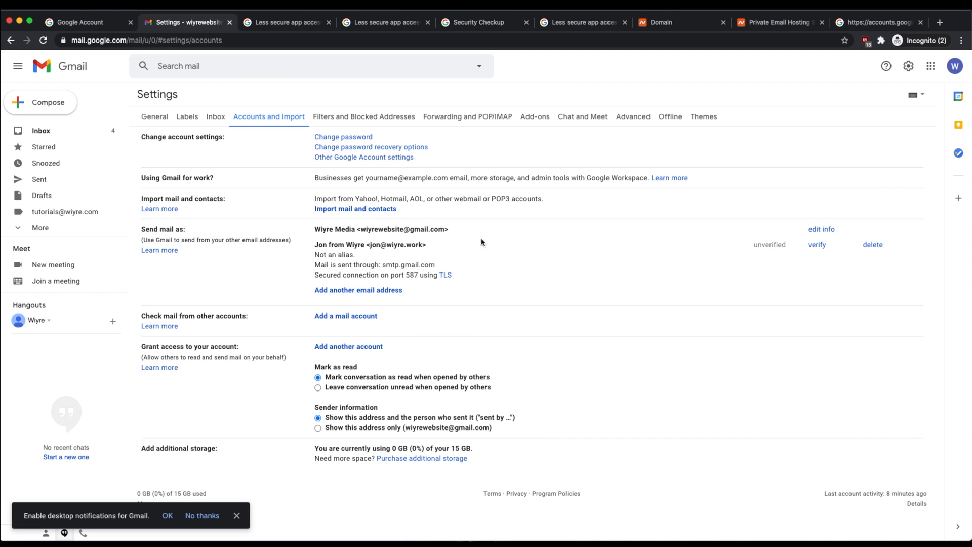
pyautogui.moveTo(482, 263)
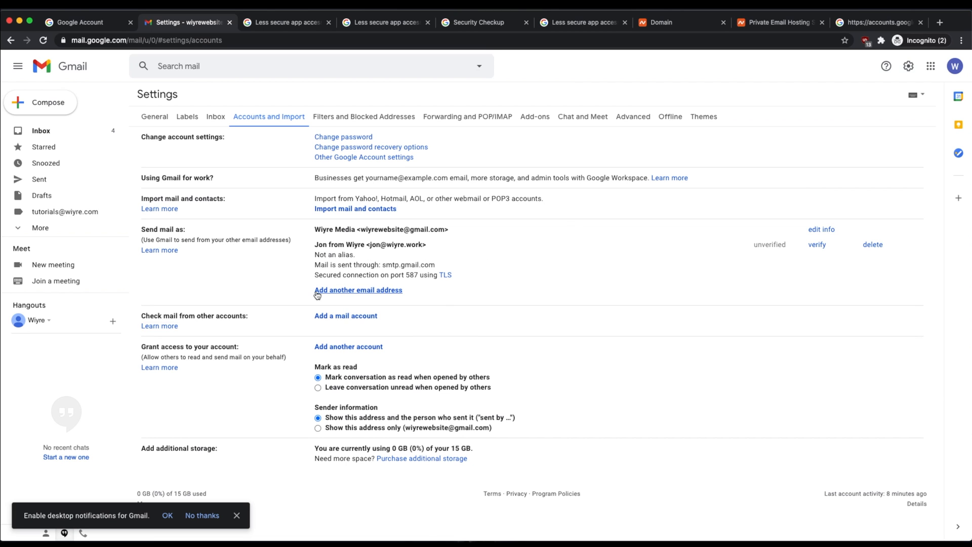
pyautogui.moveTo(496, 288)
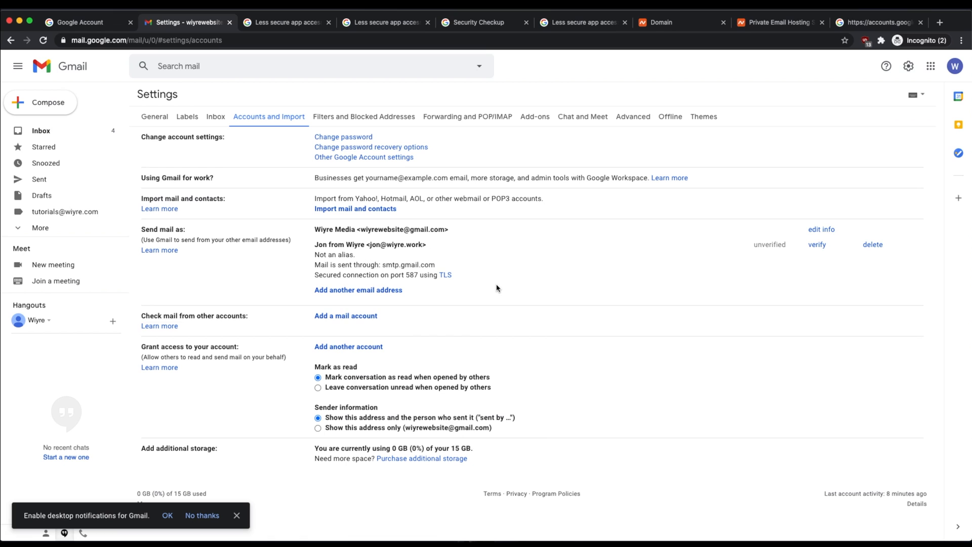
pyautogui.moveTo(469, 258)
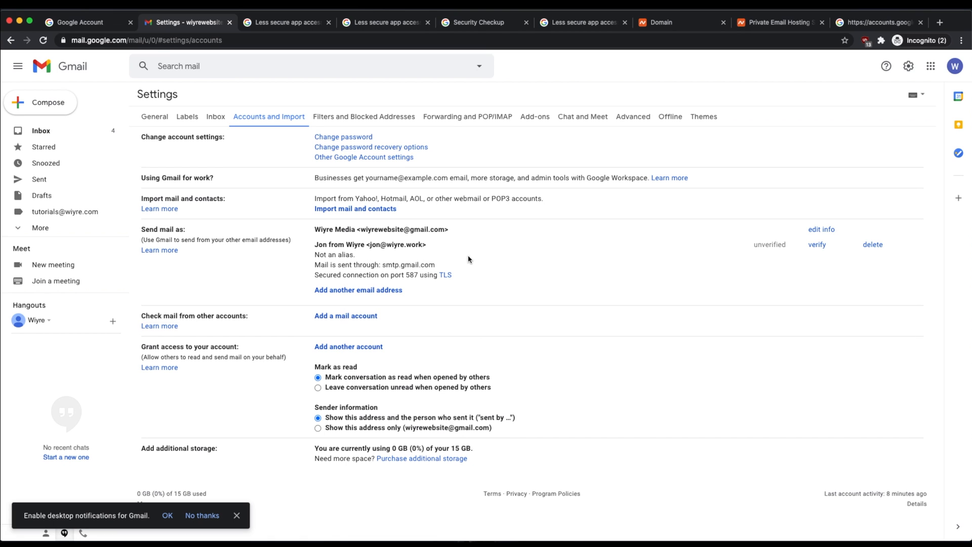
pyautogui.moveTo(452, 254)
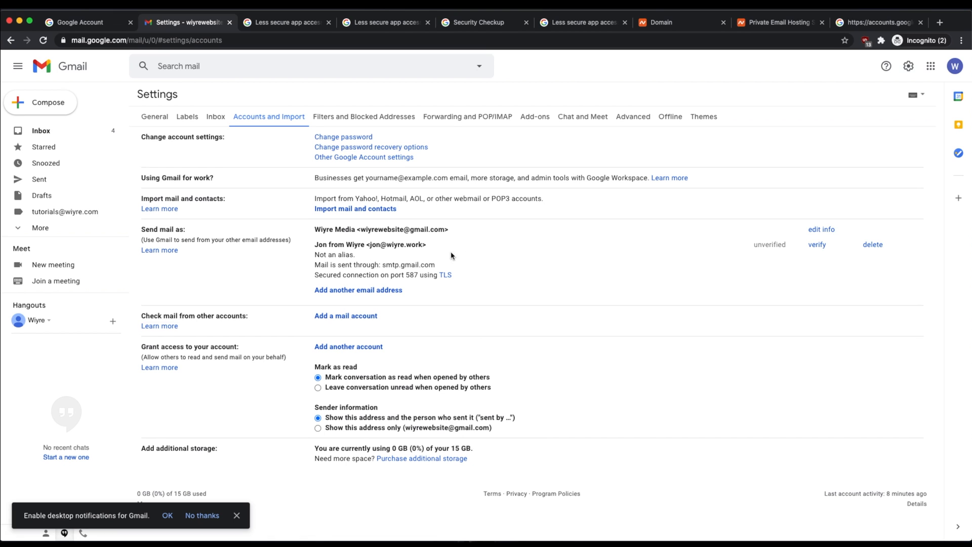
pyautogui.moveTo(278, 261)
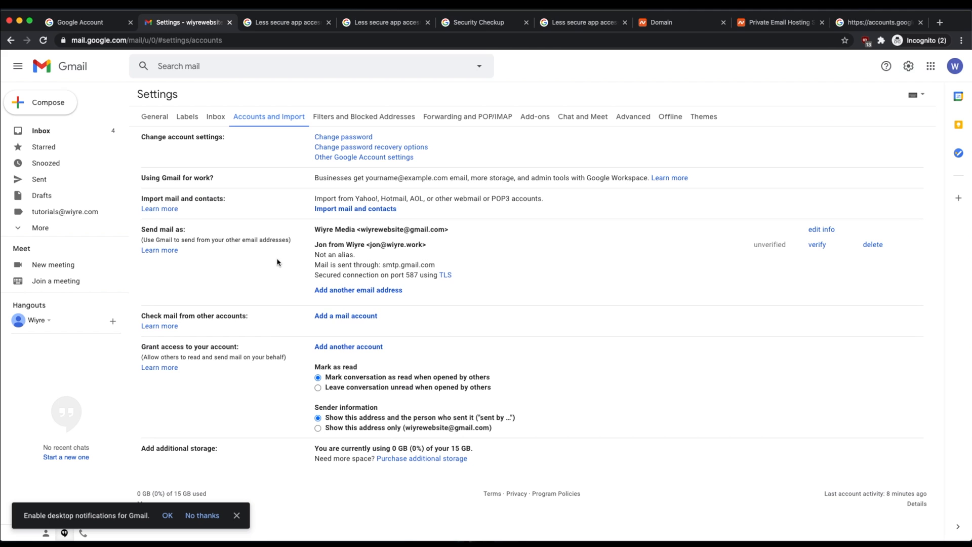
pyautogui.moveTo(443, 248)
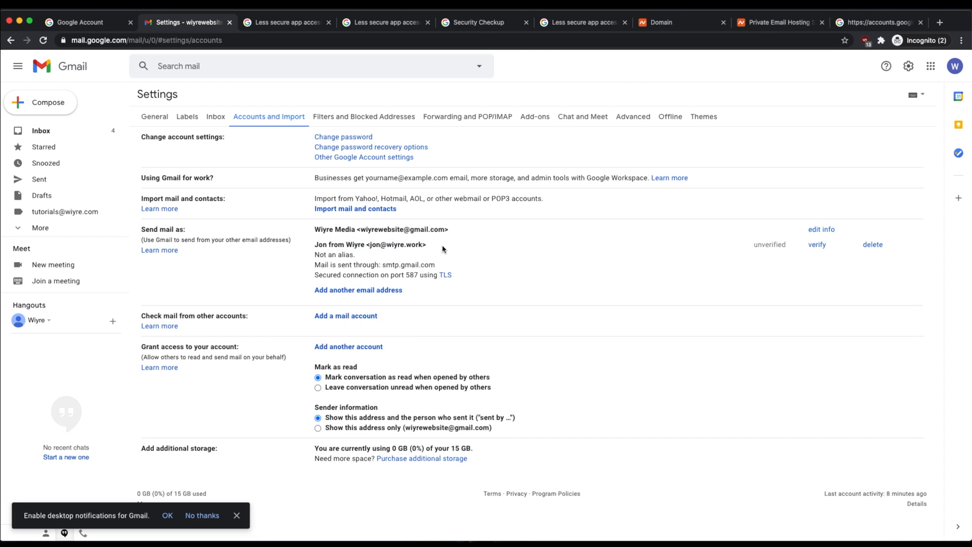
pyautogui.doubleClick(769, 244)
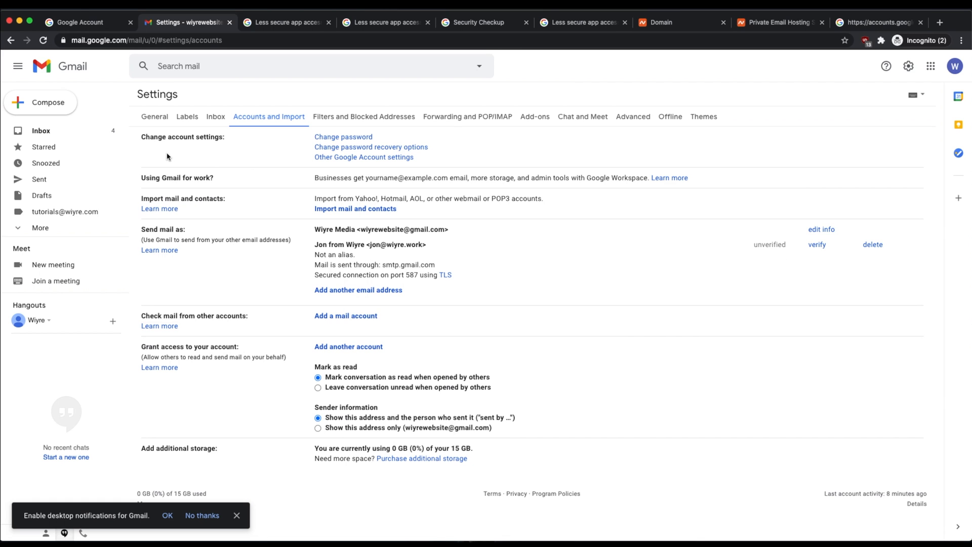
pyautogui.moveTo(60, 134)
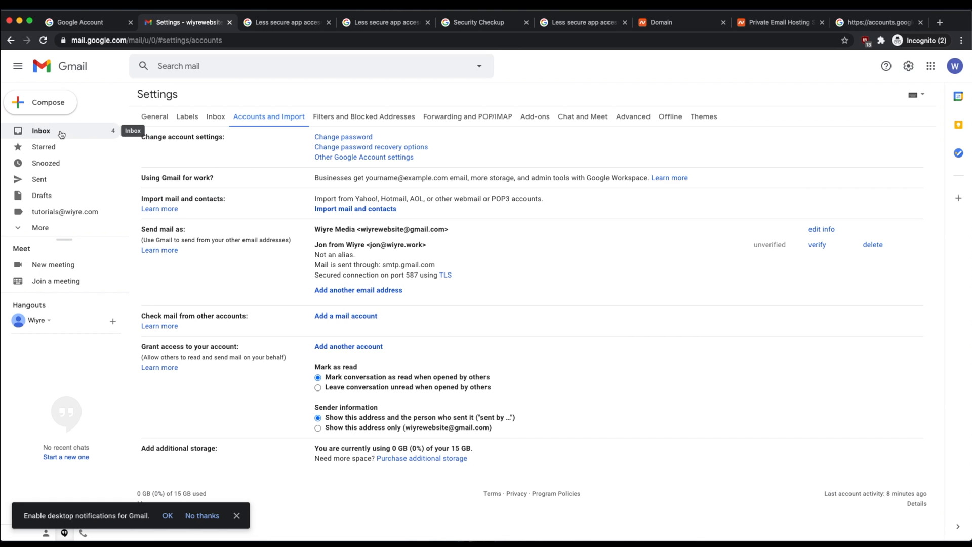
pyautogui.click(40, 130)
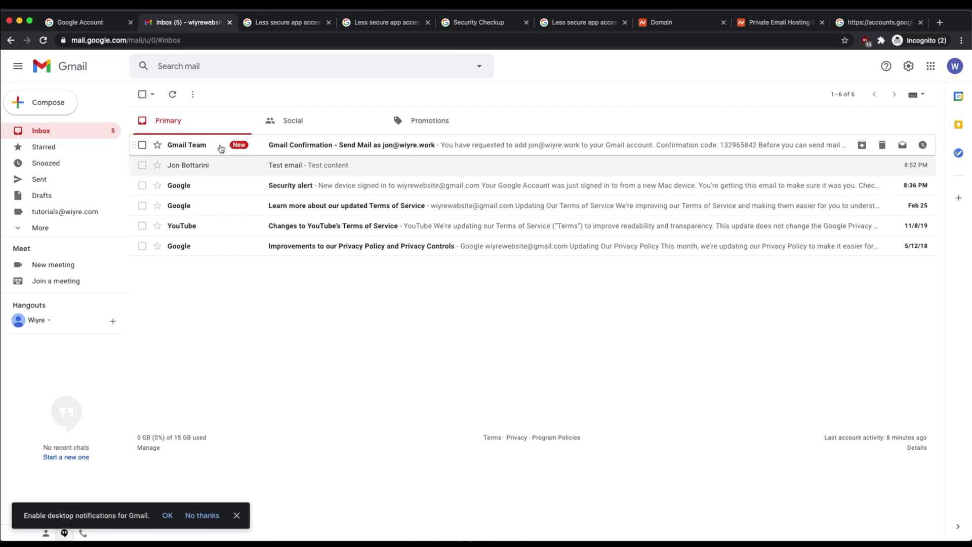
pyautogui.click(351, 144)
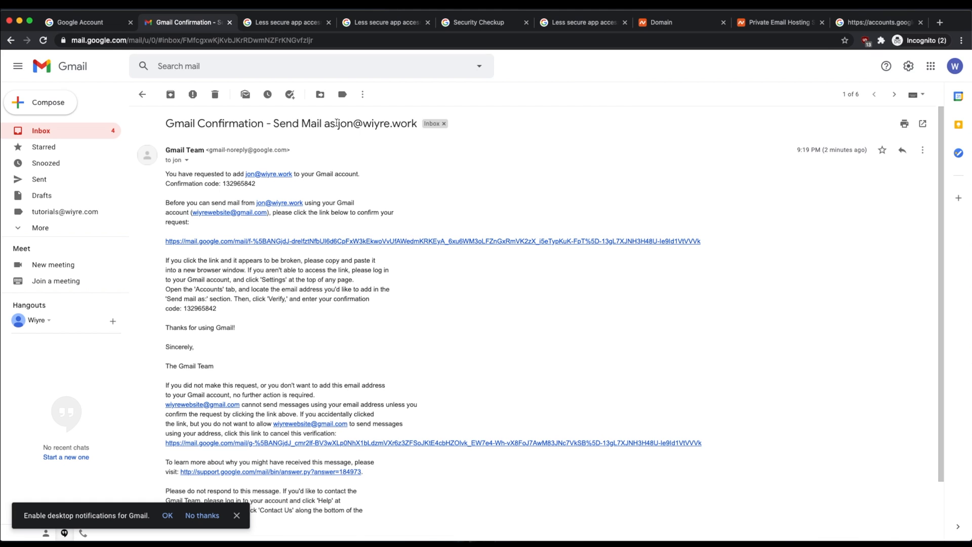
pyautogui.doubleClick(374, 124)
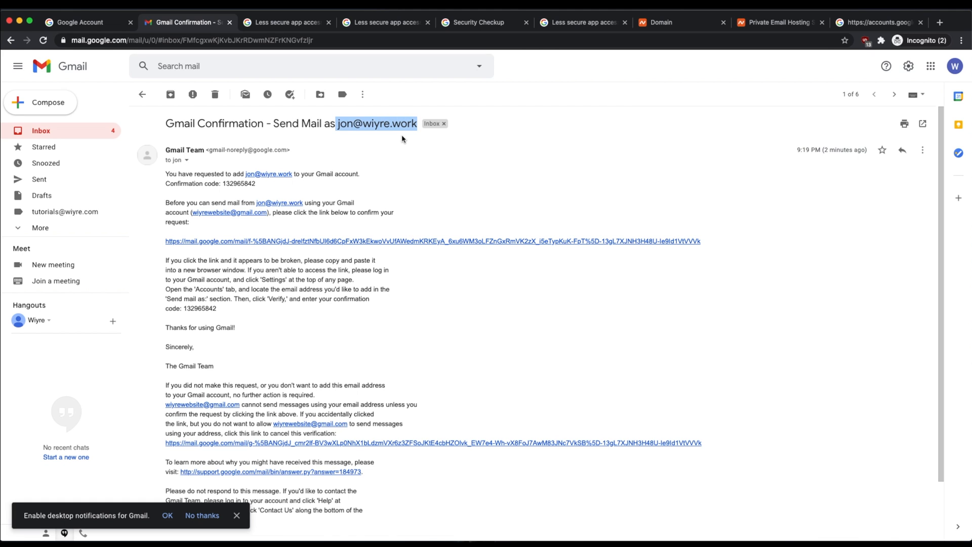
pyautogui.rightClick(234, 183)
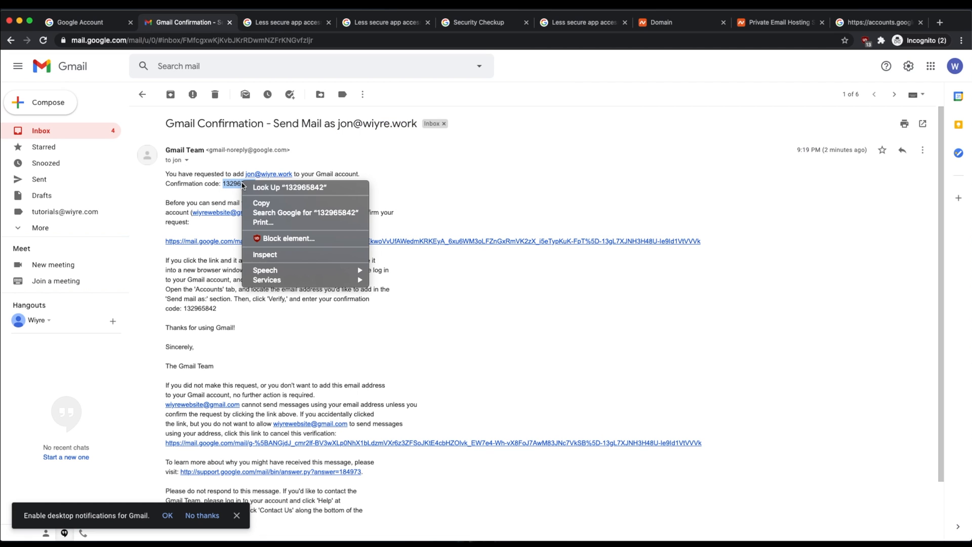
pyautogui.click(526, 190)
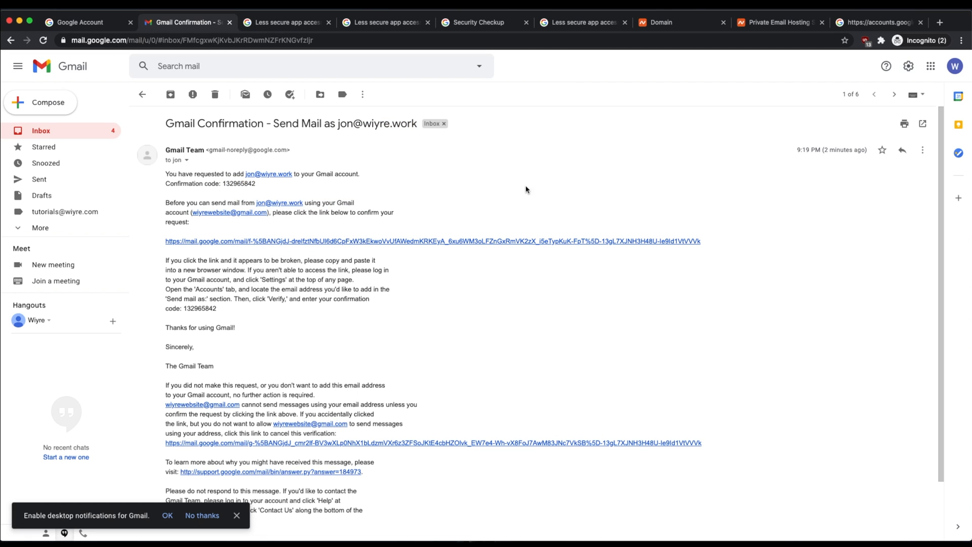
pyautogui.click(907, 67)
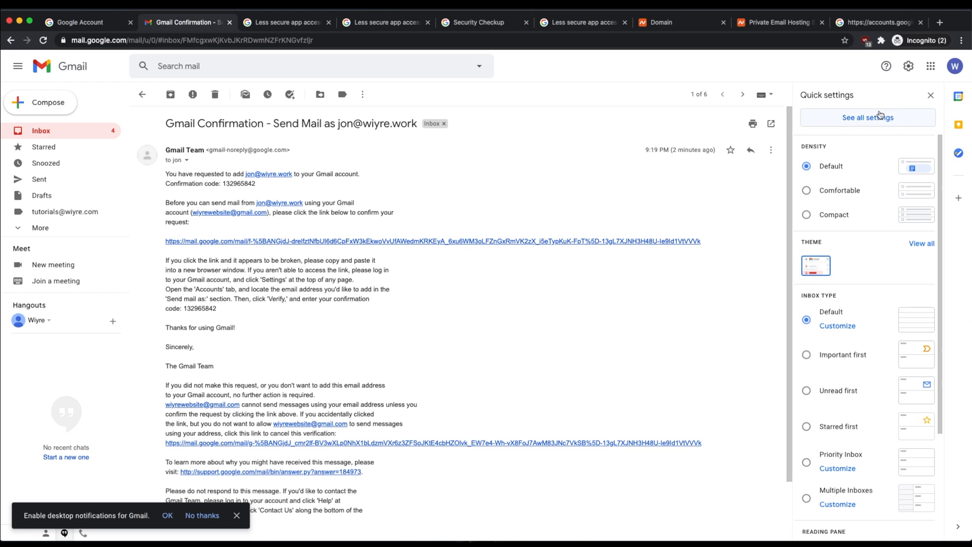
# Step: Paste the copied code into the verify field under Accounts and Import and verify it
pyautogui.click(868, 118)
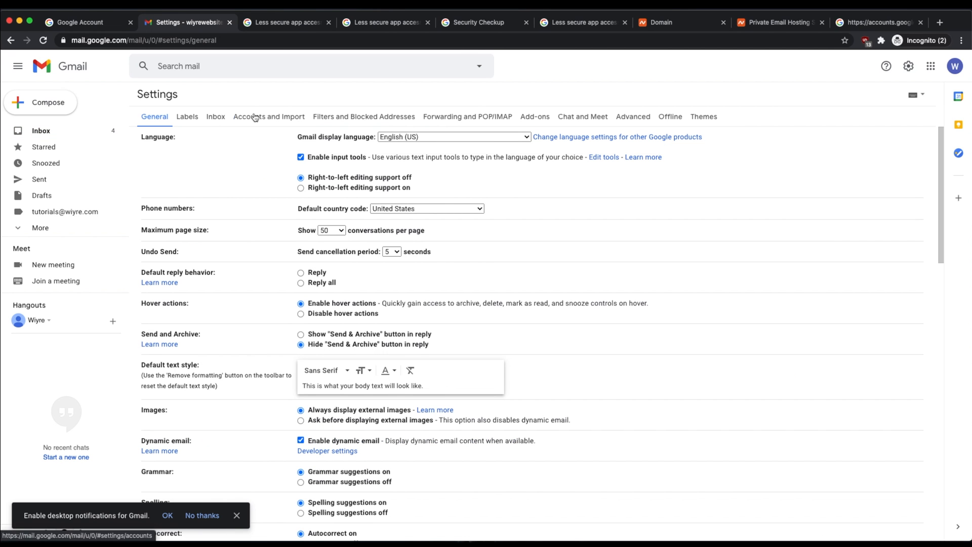
pyautogui.click(269, 116)
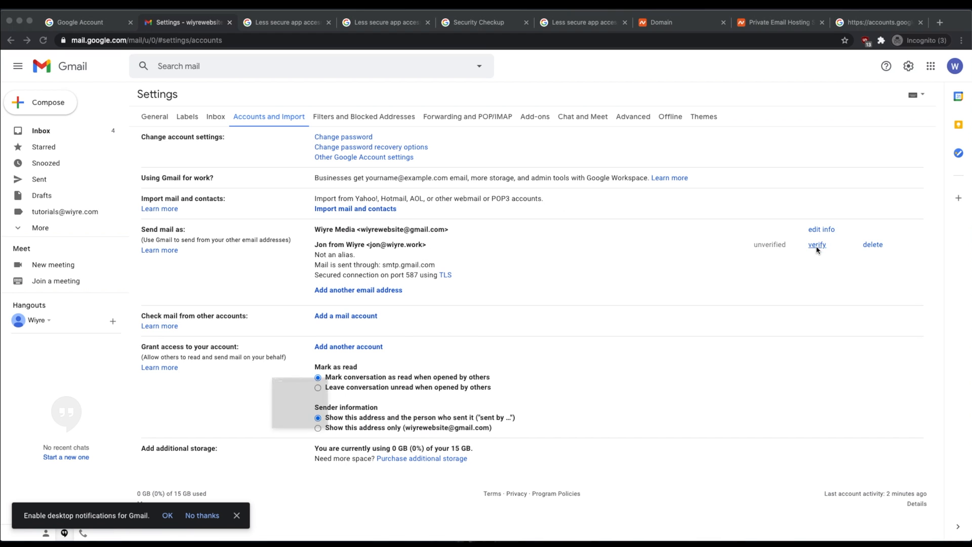
pyautogui.rightClick(310, 366)
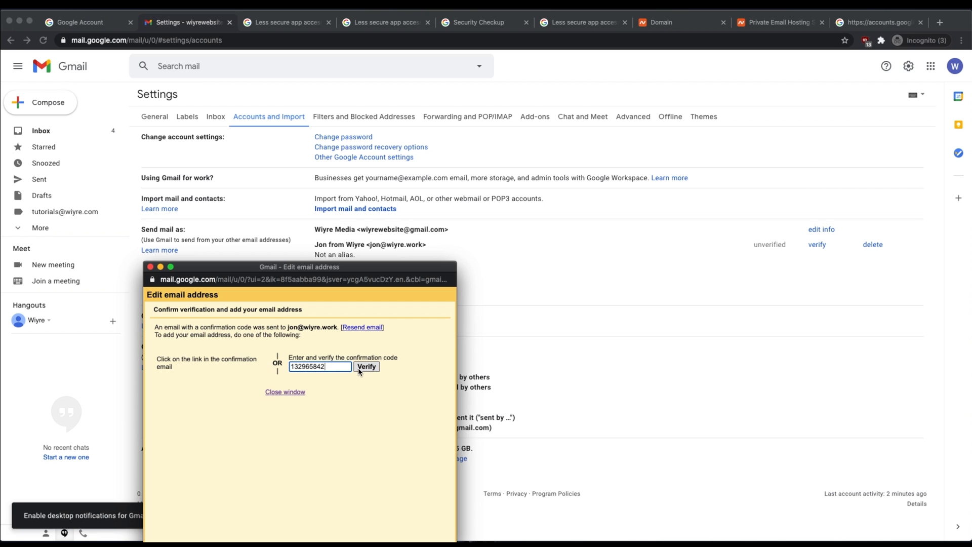
pyautogui.click(367, 366)
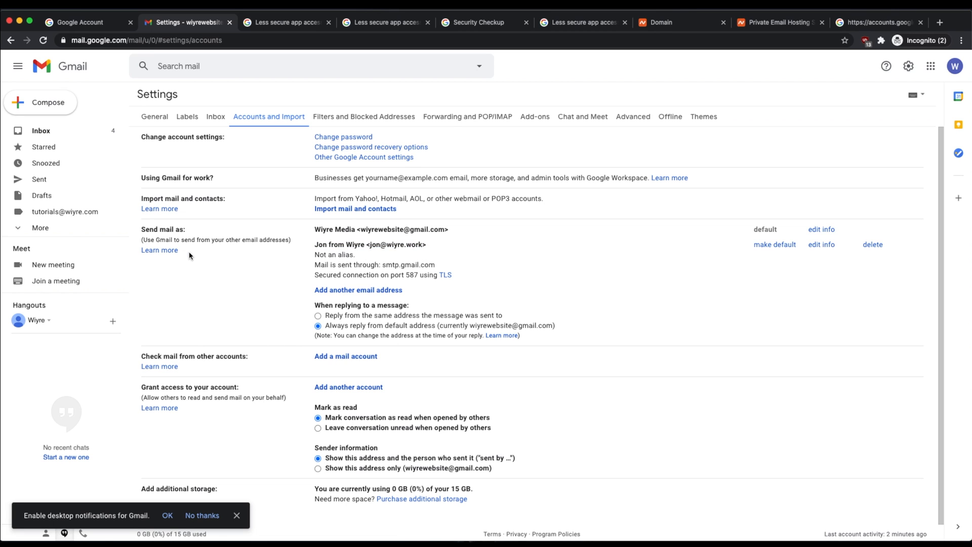
pyautogui.click(41, 102)
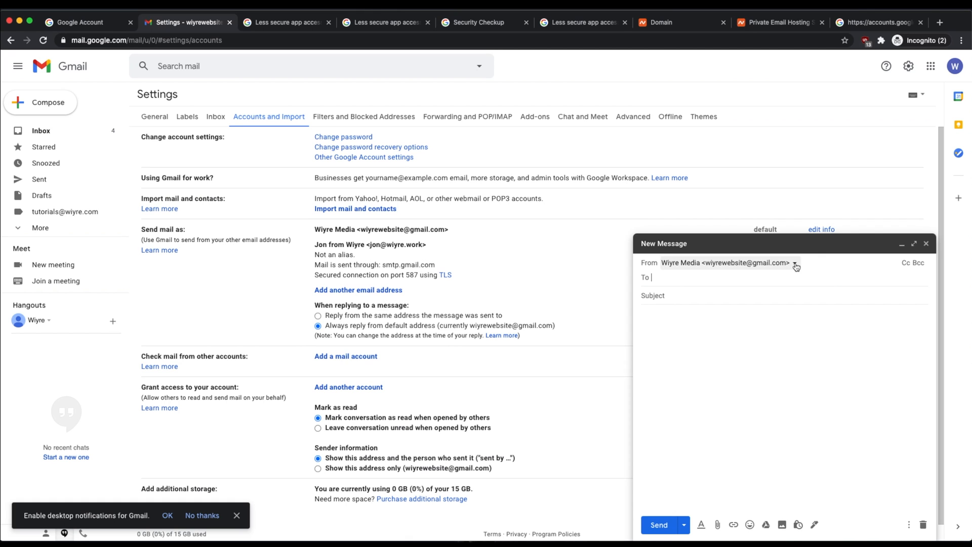
pyautogui.click(797, 262)
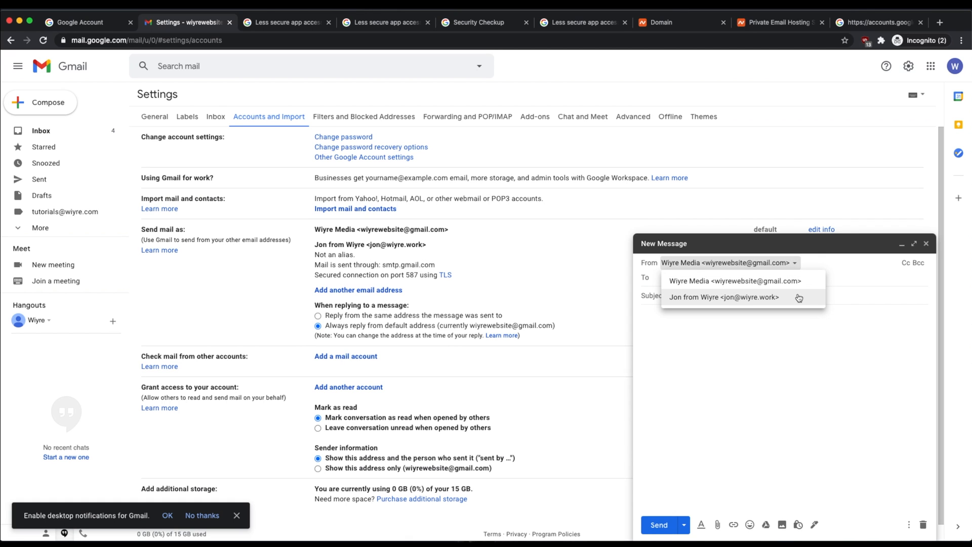
pyautogui.moveTo(797, 300)
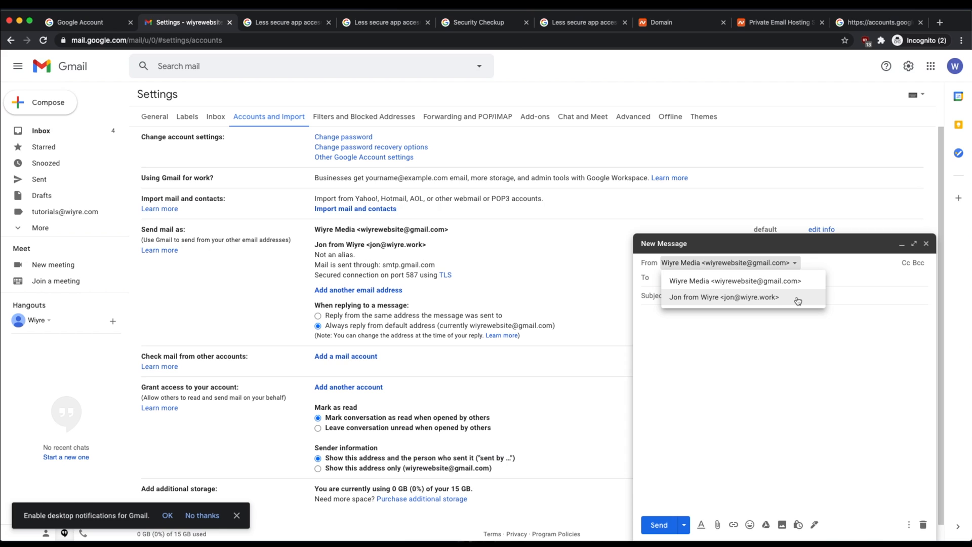
pyautogui.moveTo(783, 300)
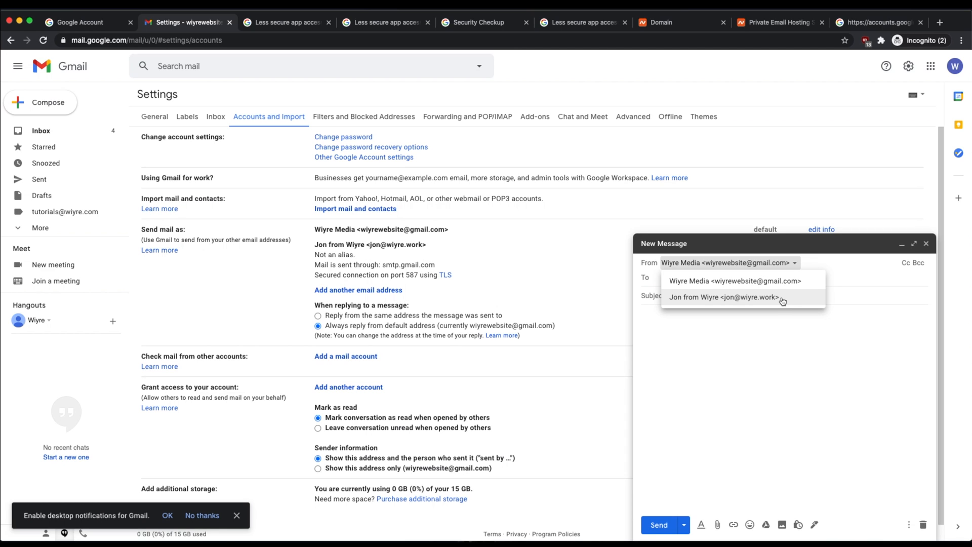
pyautogui.click(724, 297)
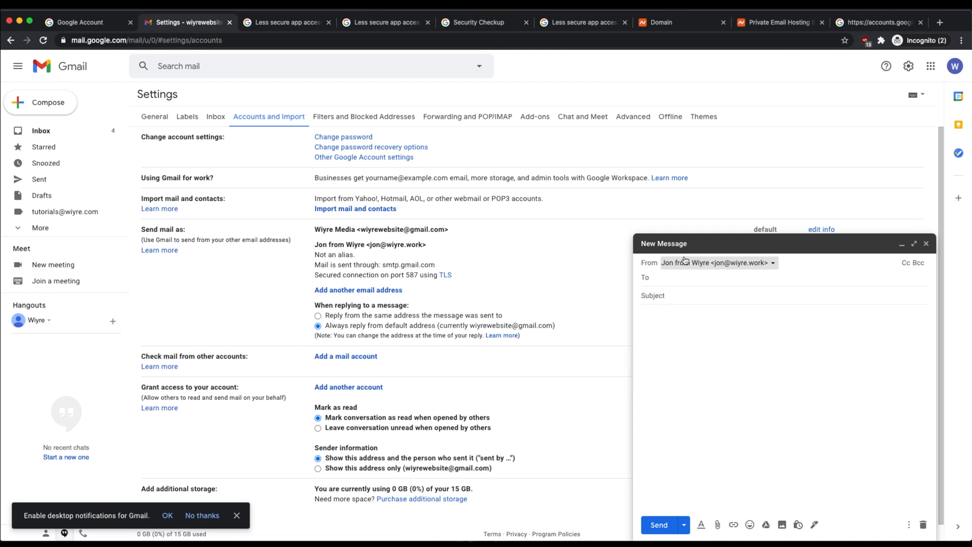
pyautogui.moveTo(807, 251)
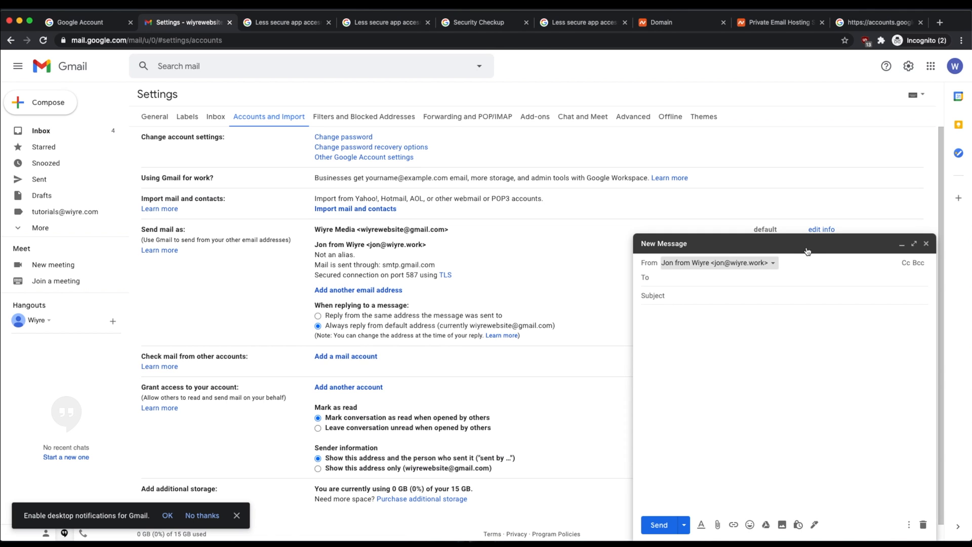
pyautogui.click(901, 243)
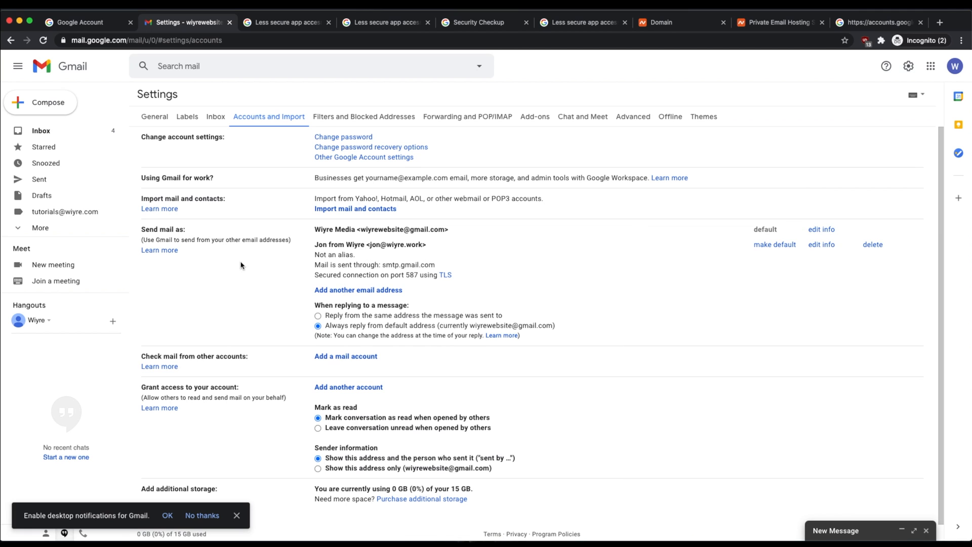
pyautogui.moveTo(705, 248)
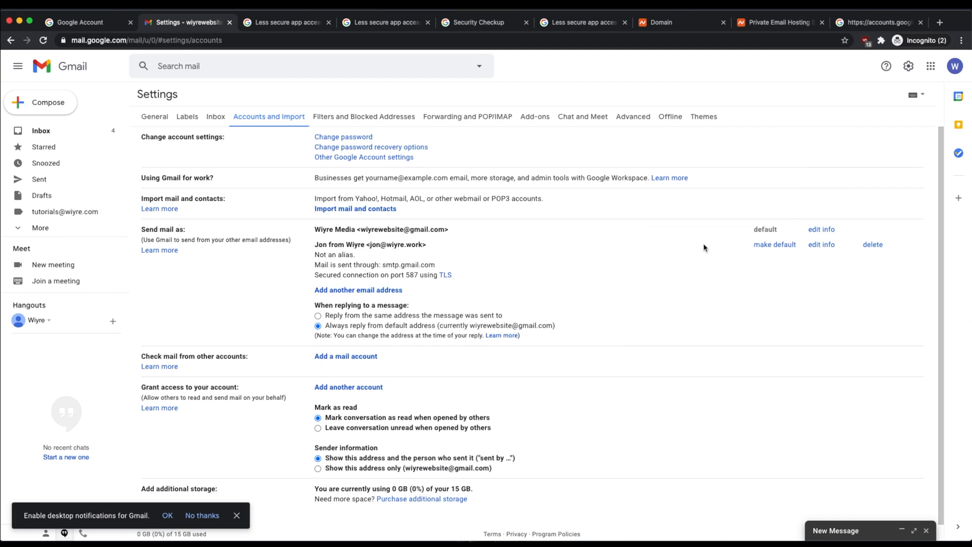
# Step: Make Jon from Wiyre the default sender and check a new draft's From list
pyautogui.doubleClick(396, 244)
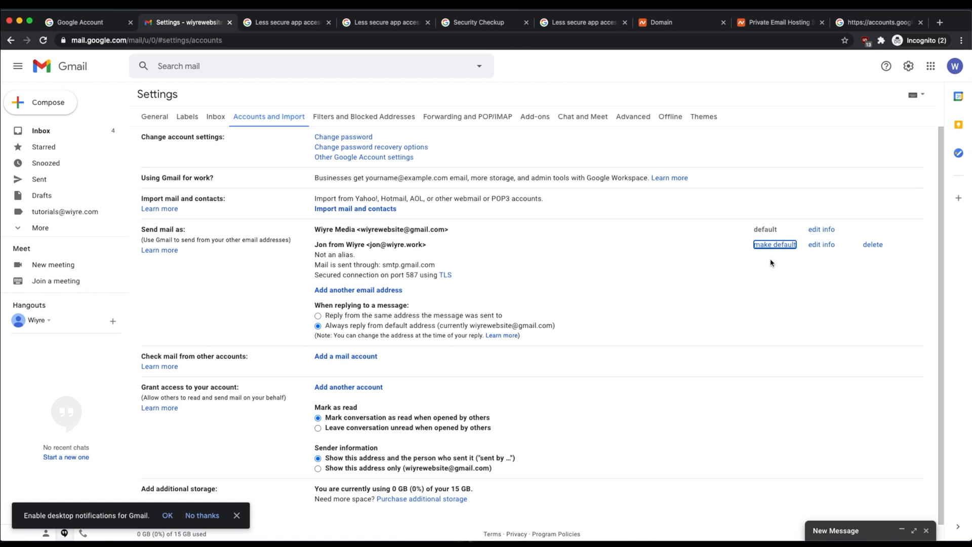
pyautogui.click(775, 245)
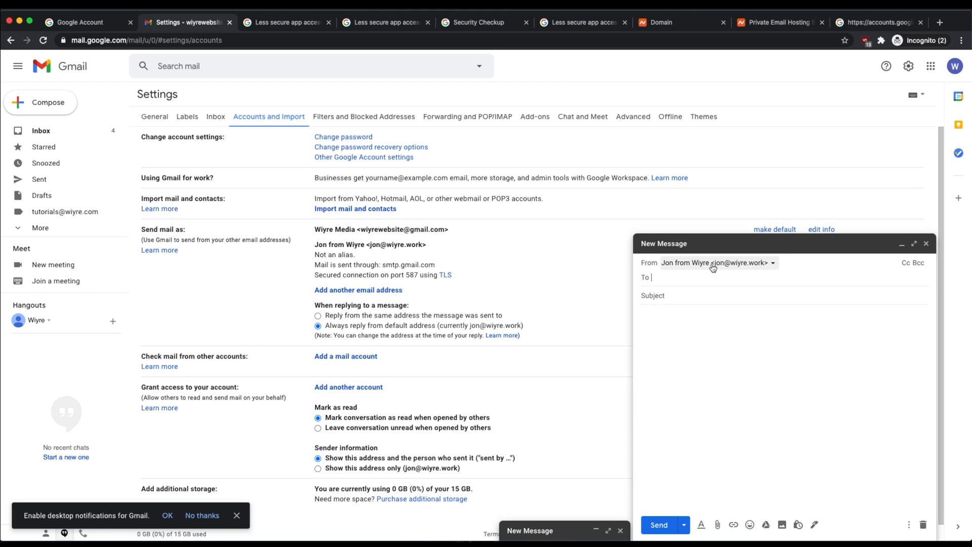
pyautogui.moveTo(768, 271)
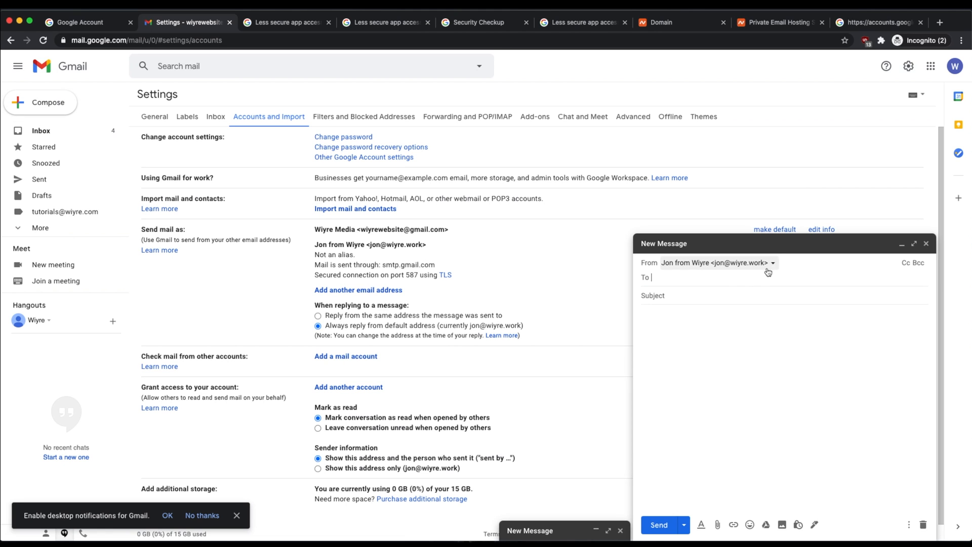
pyautogui.moveTo(735, 278)
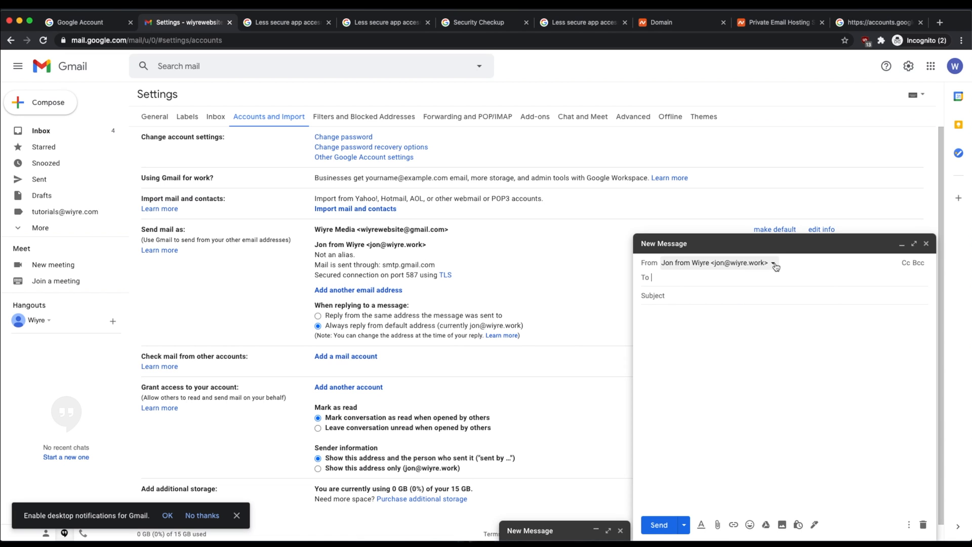
pyautogui.click(778, 263)
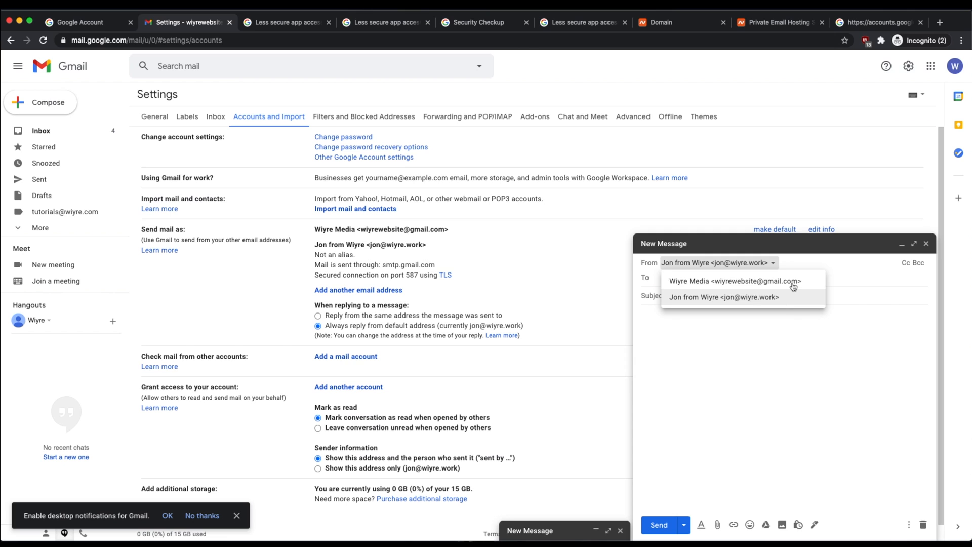
pyautogui.moveTo(791, 301)
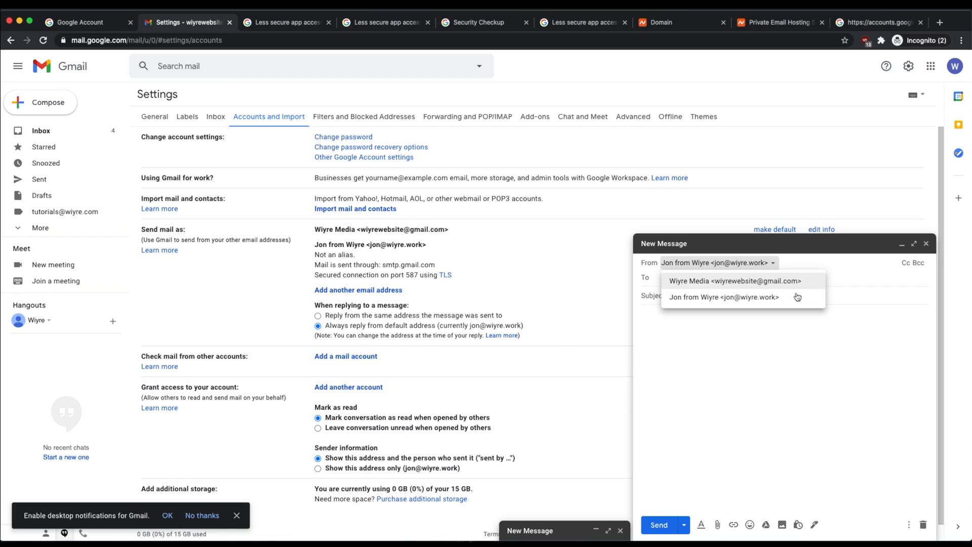
pyautogui.moveTo(806, 302)
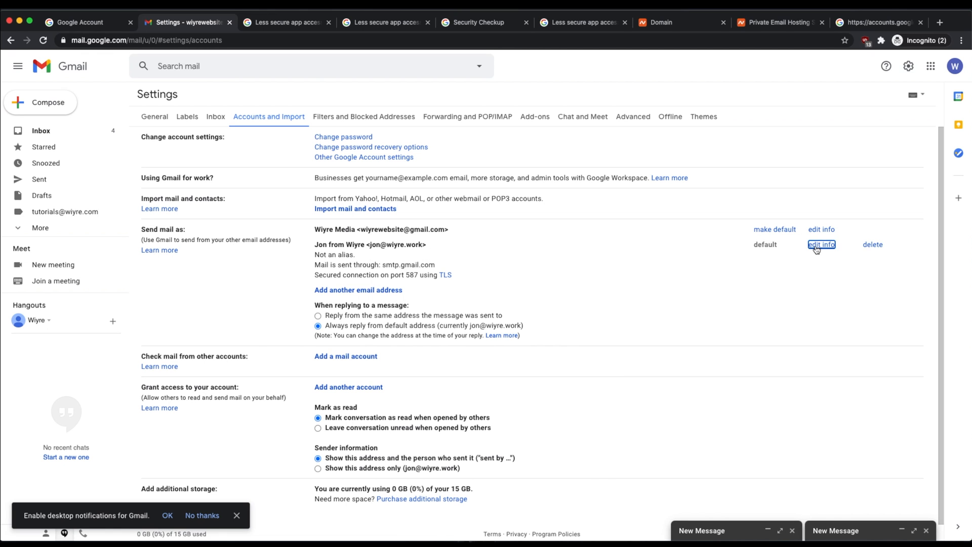
pyautogui.click(821, 244)
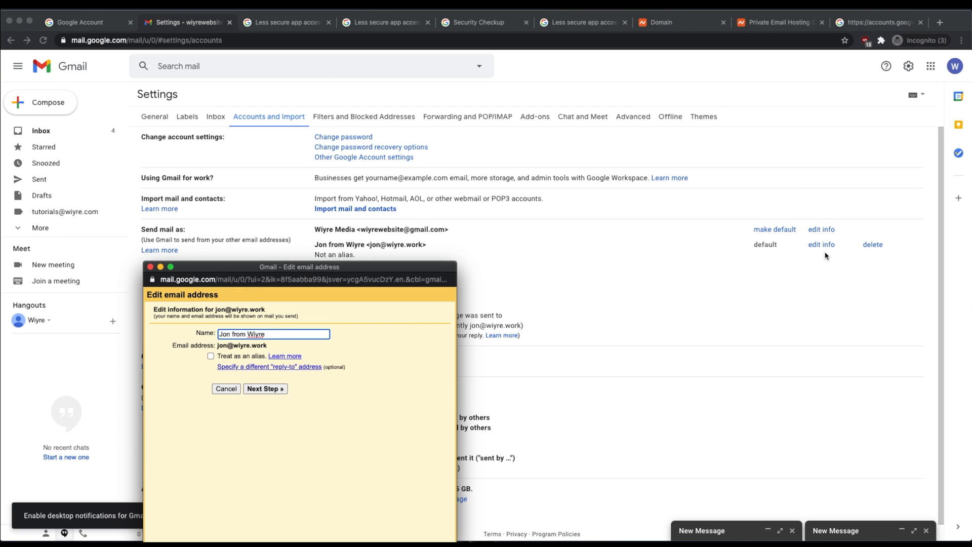
pyautogui.moveTo(819, 252)
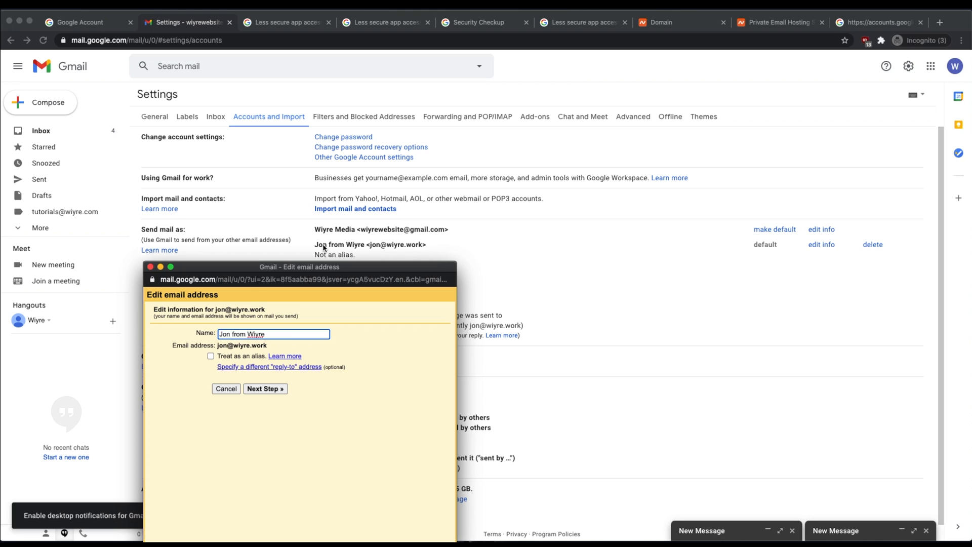
pyautogui.moveTo(395, 249)
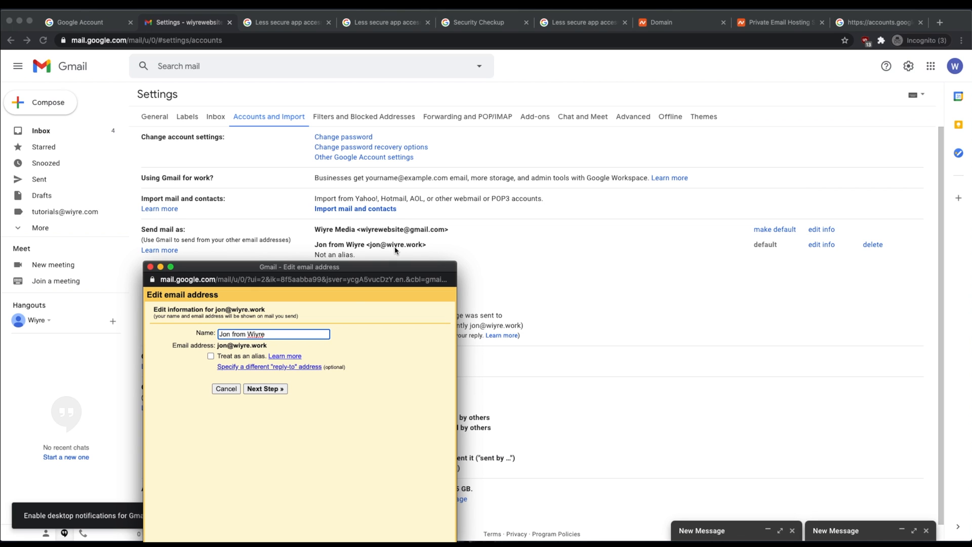
pyautogui.click(265, 388)
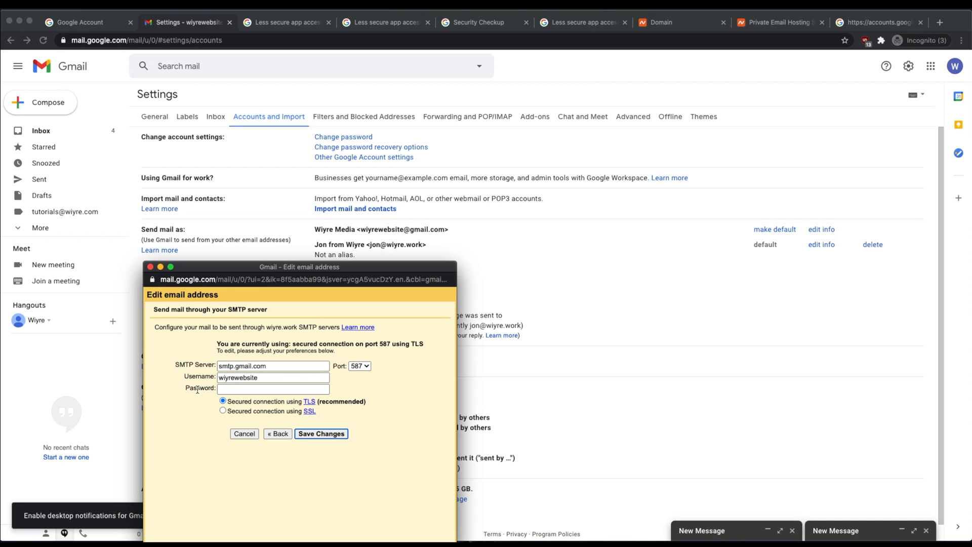
pyautogui.click(272, 388)
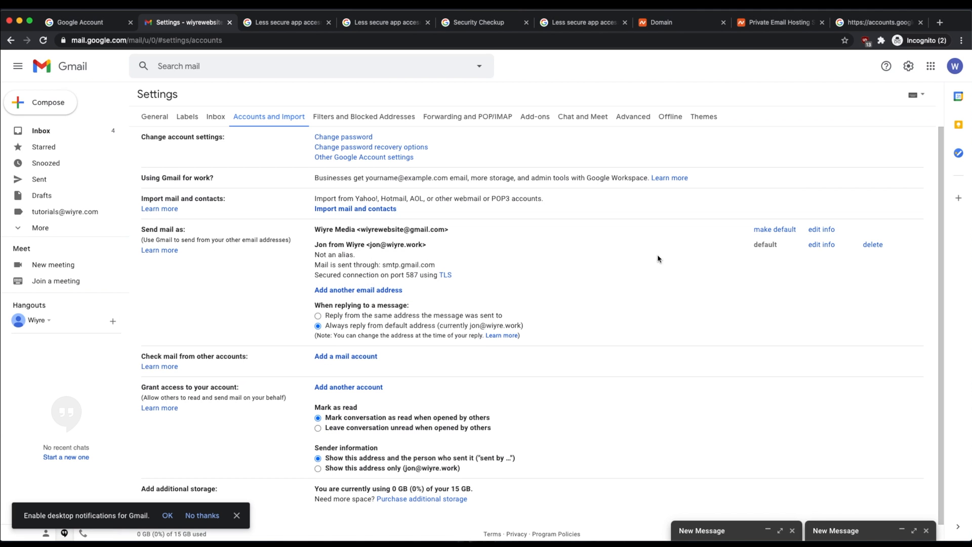
pyautogui.moveTo(661, 262)
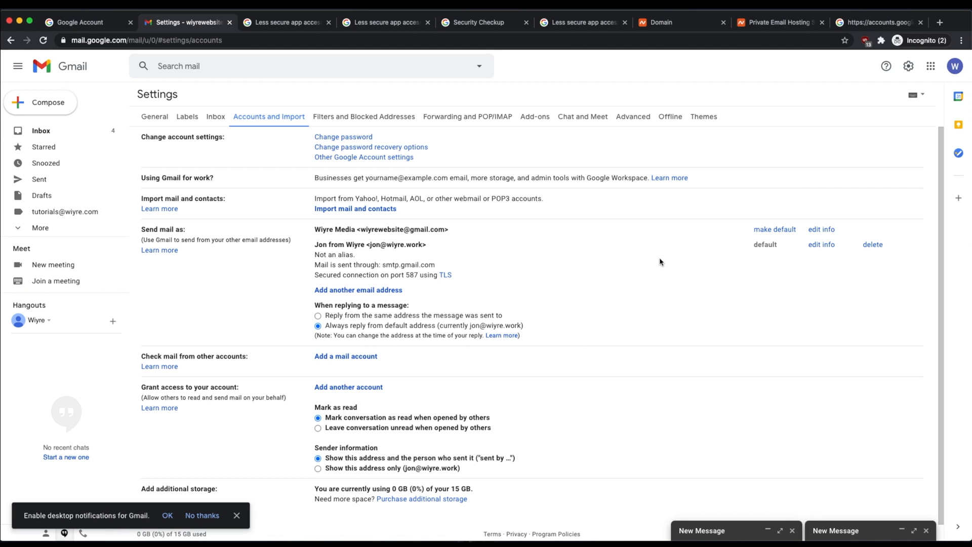
pyautogui.moveTo(632, 282)
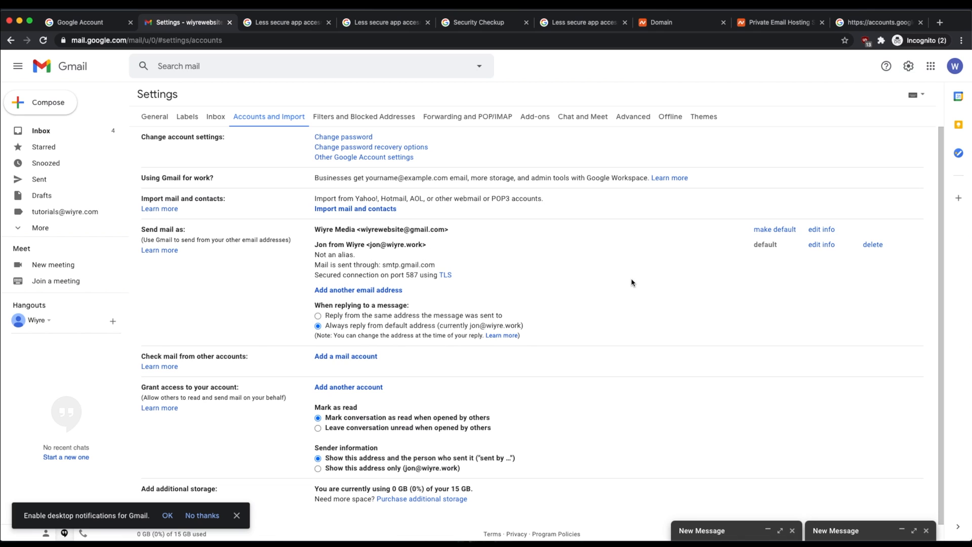
pyautogui.moveTo(643, 301)
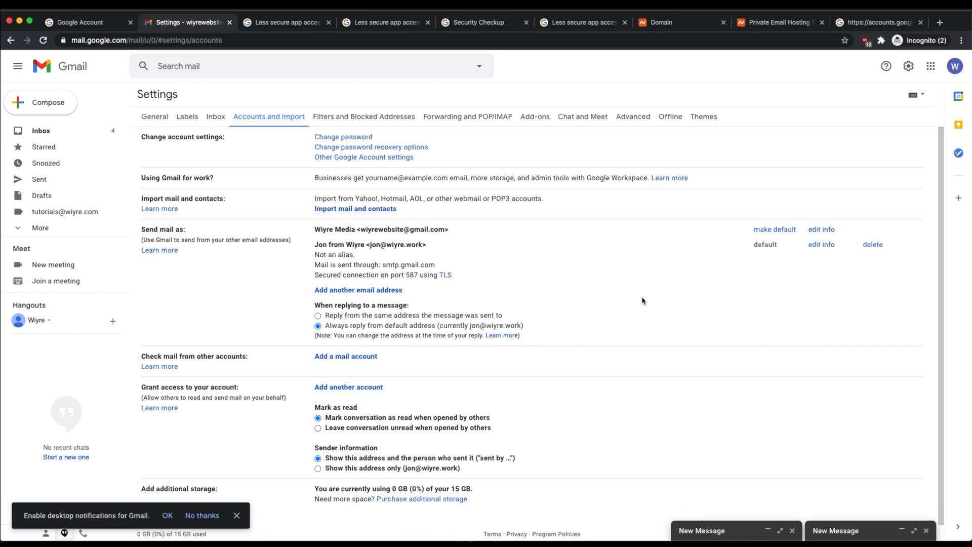
pyautogui.moveTo(629, 297)
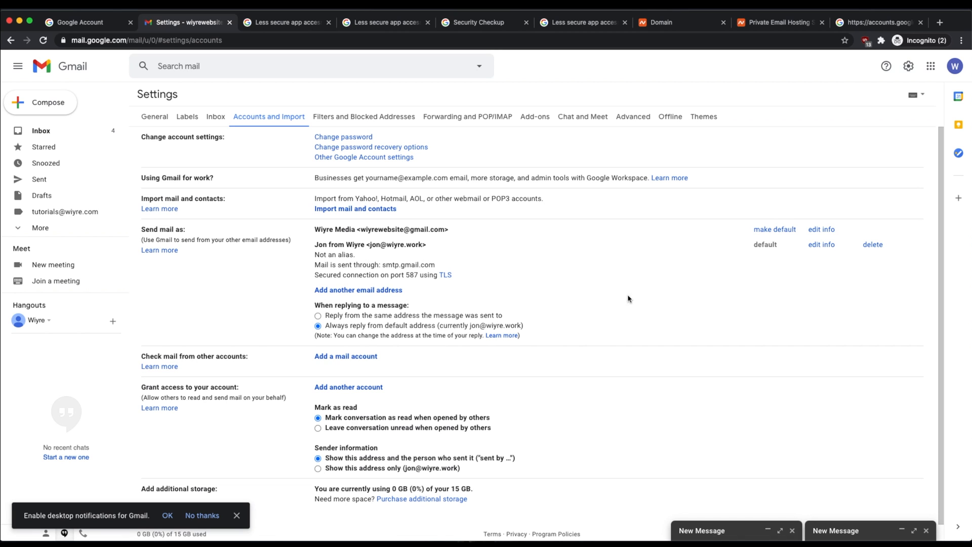
pyautogui.moveTo(614, 281)
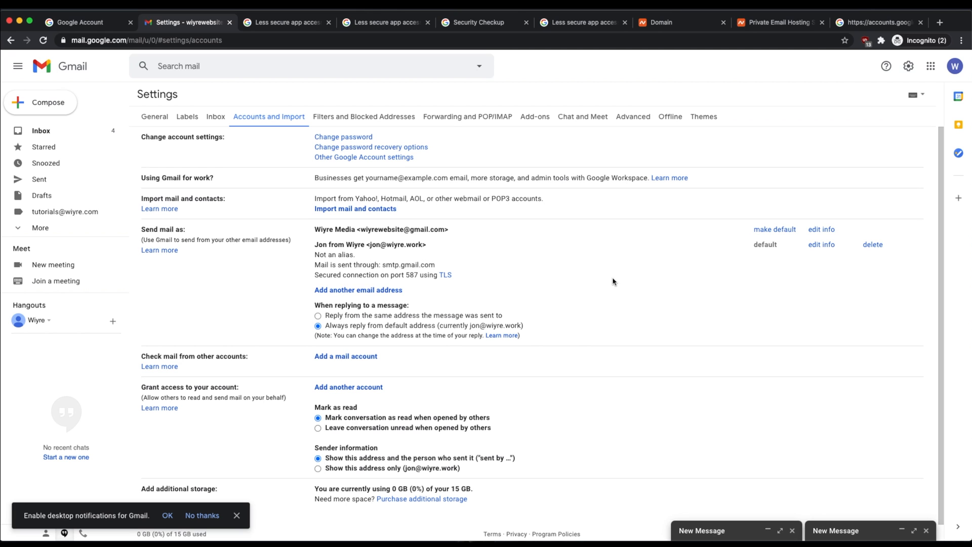